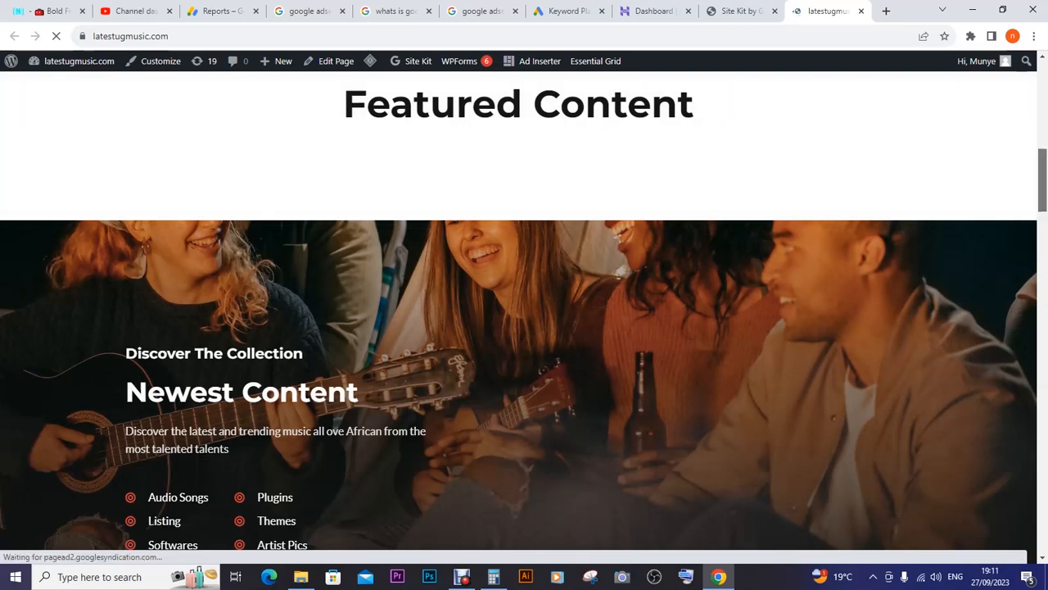
- Scroll the Google results for Blogger AdSense alternatives down to the Adsterra entry
{"action": "scroll", "scroll_direction": "down", "scroll_amount": 3}
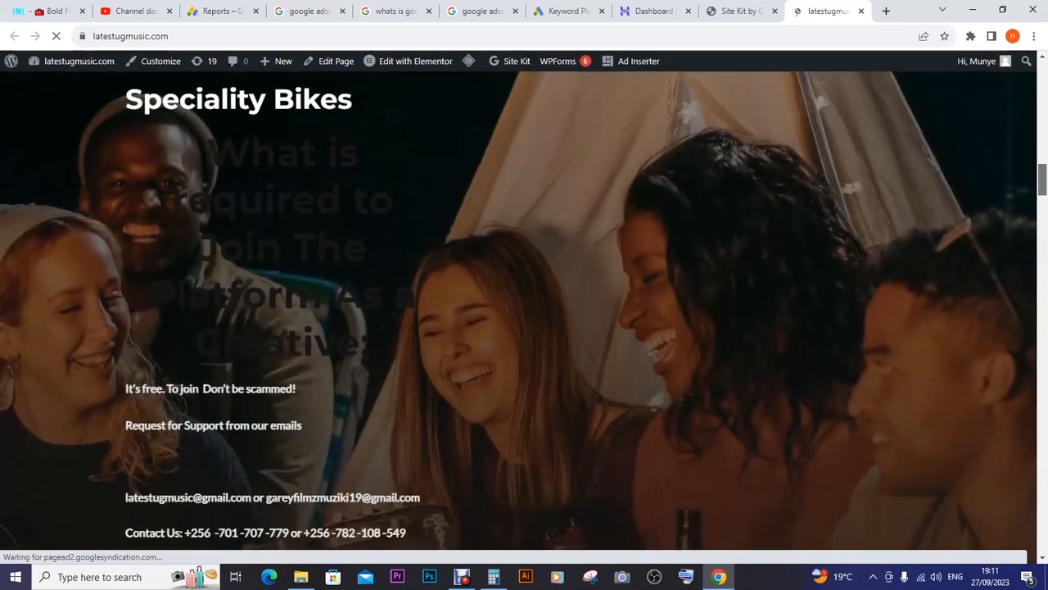
{"action": "scroll", "scroll_direction": "down", "scroll_amount": 3}
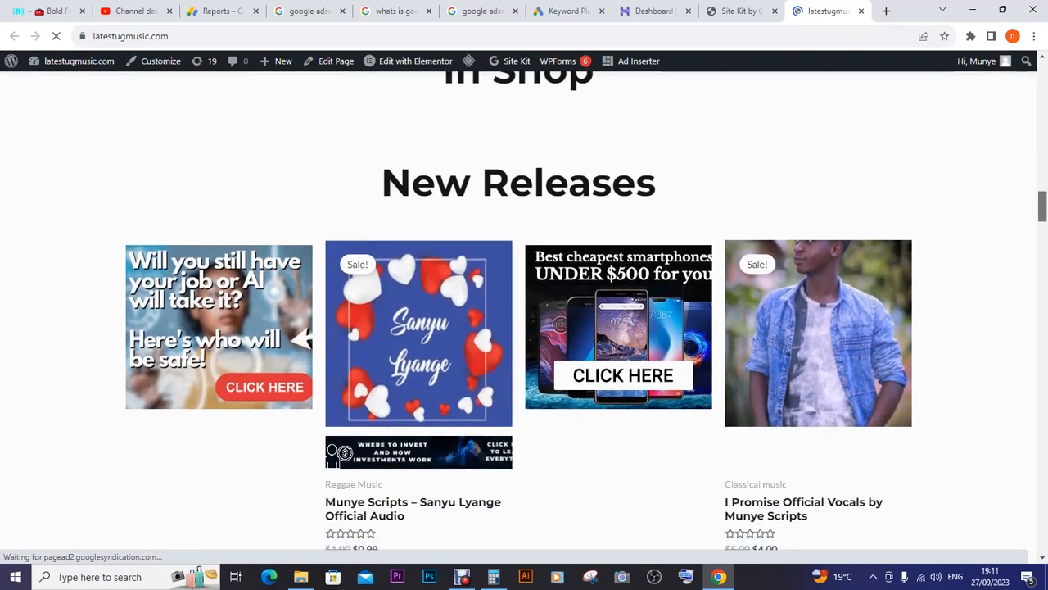
{"action": "scroll", "scroll_direction": "down", "scroll_amount": 3}
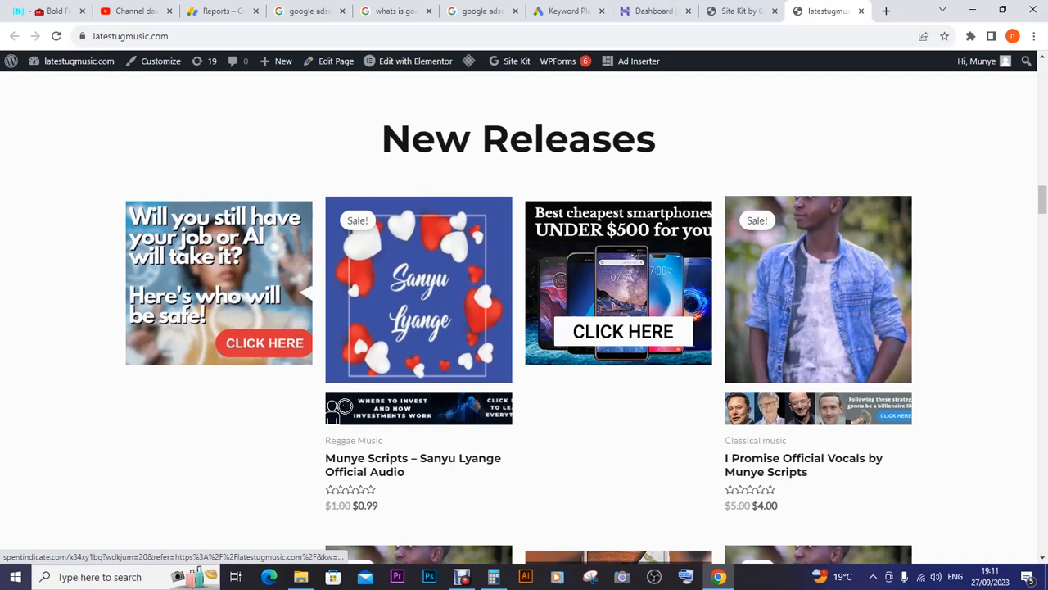
{"action": "mouse_move", "coordinate": [293, 327]}
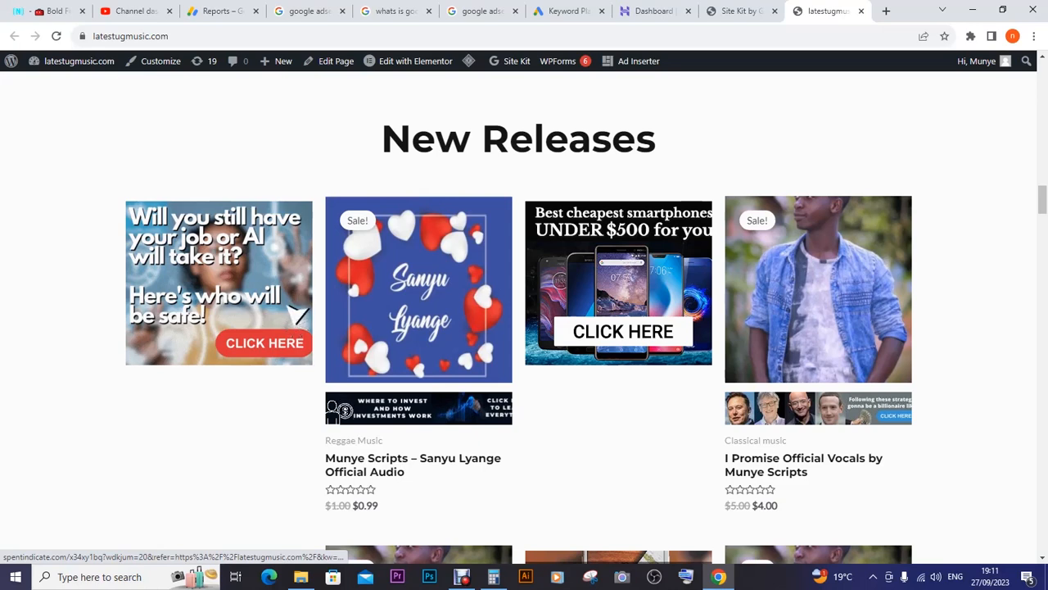
{"action": "scroll", "scroll_direction": "down", "scroll_amount": 3}
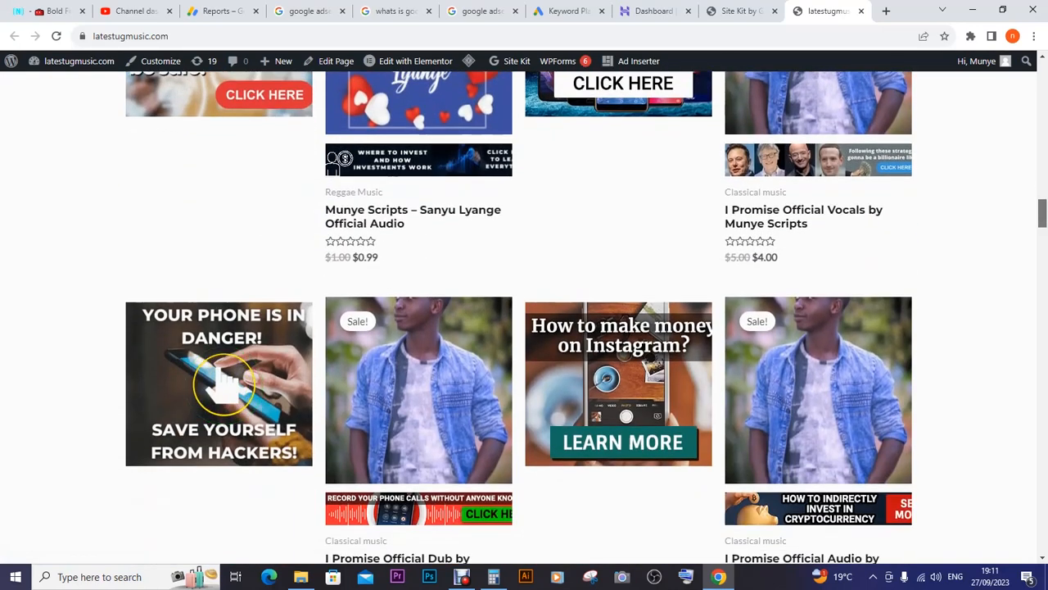
{"action": "scroll", "scroll_direction": "down", "scroll_amount": 3}
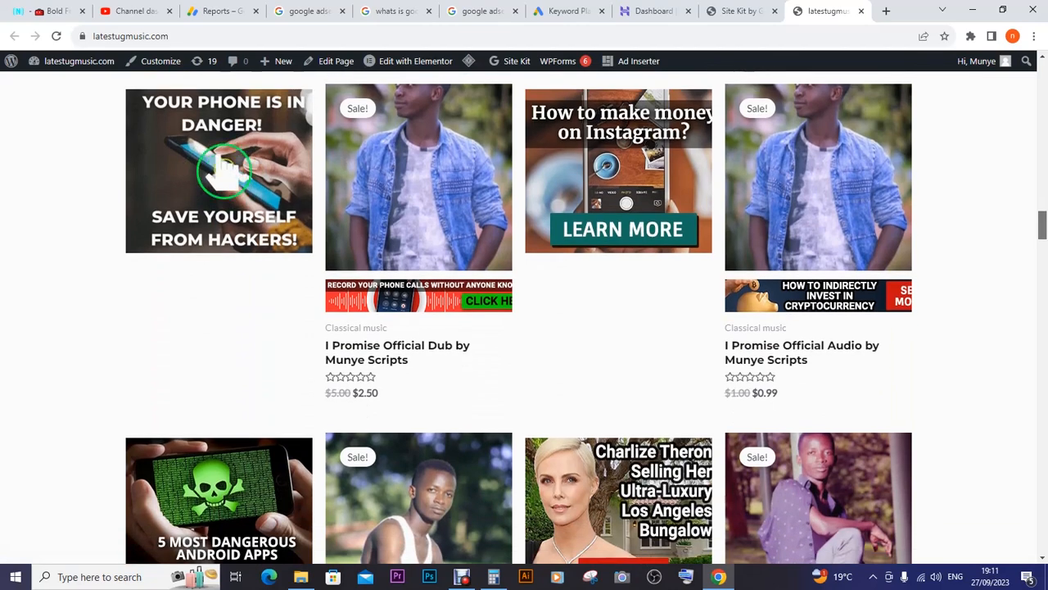
{"action": "scroll", "scroll_direction": "down", "scroll_amount": 3}
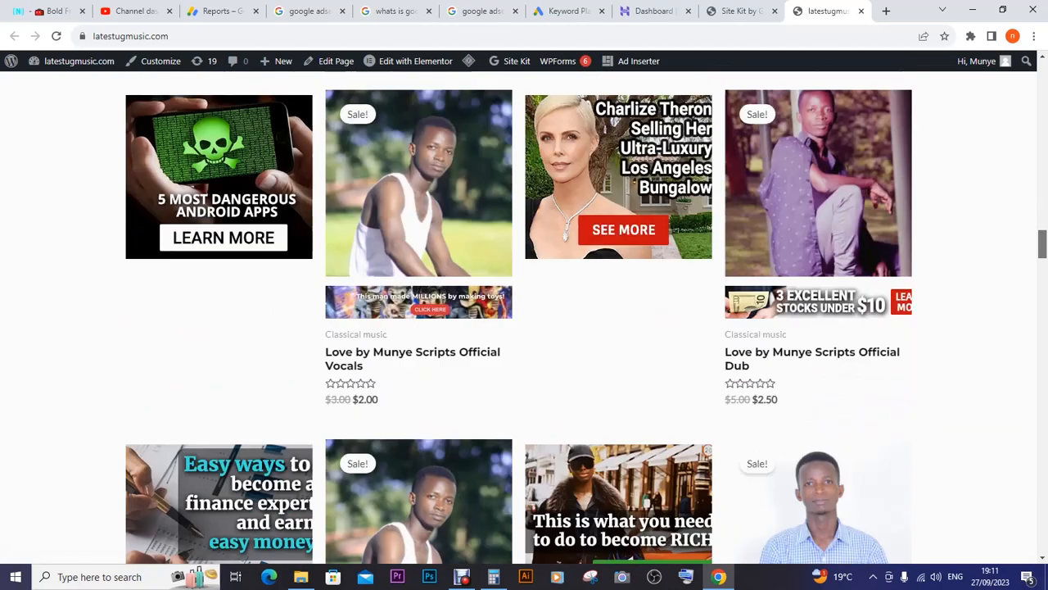
{"action": "scroll", "scroll_direction": "down", "scroll_amount": 3}
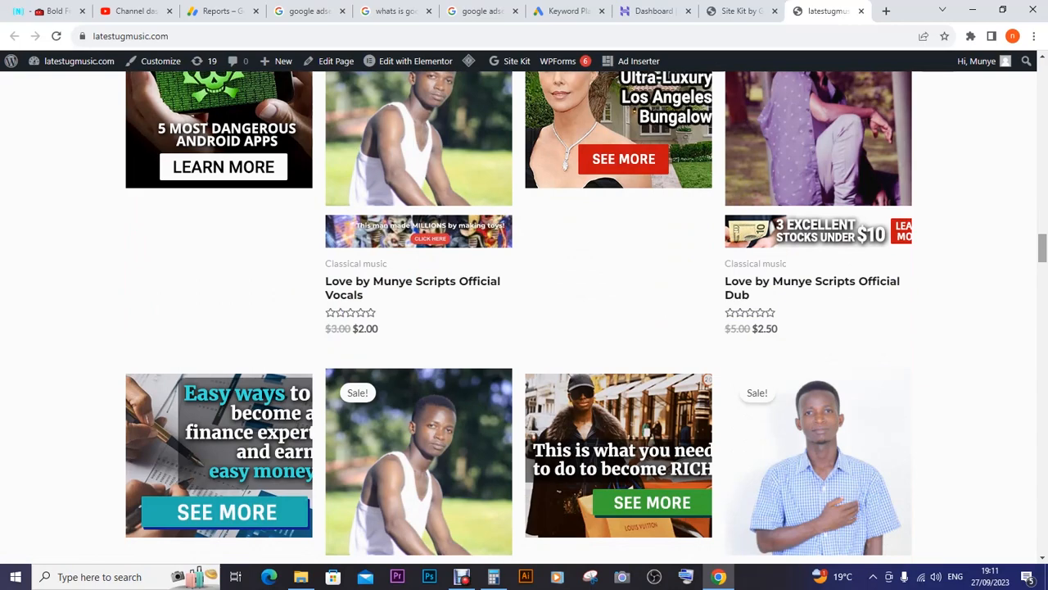
{"action": "scroll", "scroll_direction": "down", "scroll_amount": 3}
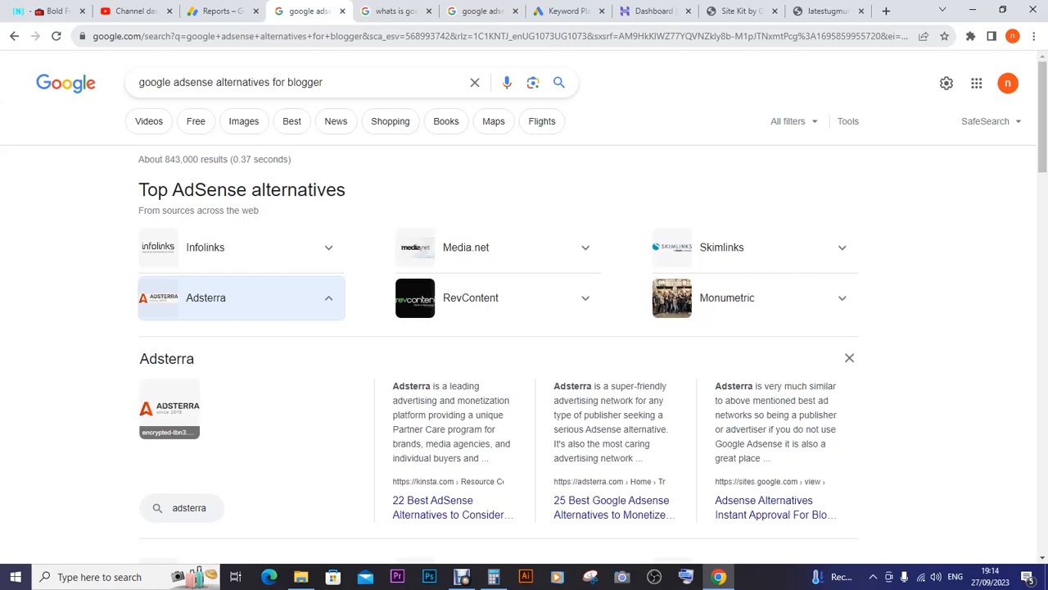
- Browse the latestugmusic.com homepage ads past Best Selling Content and back to the top
{"action": "left_click", "coordinate": [737, 9]}
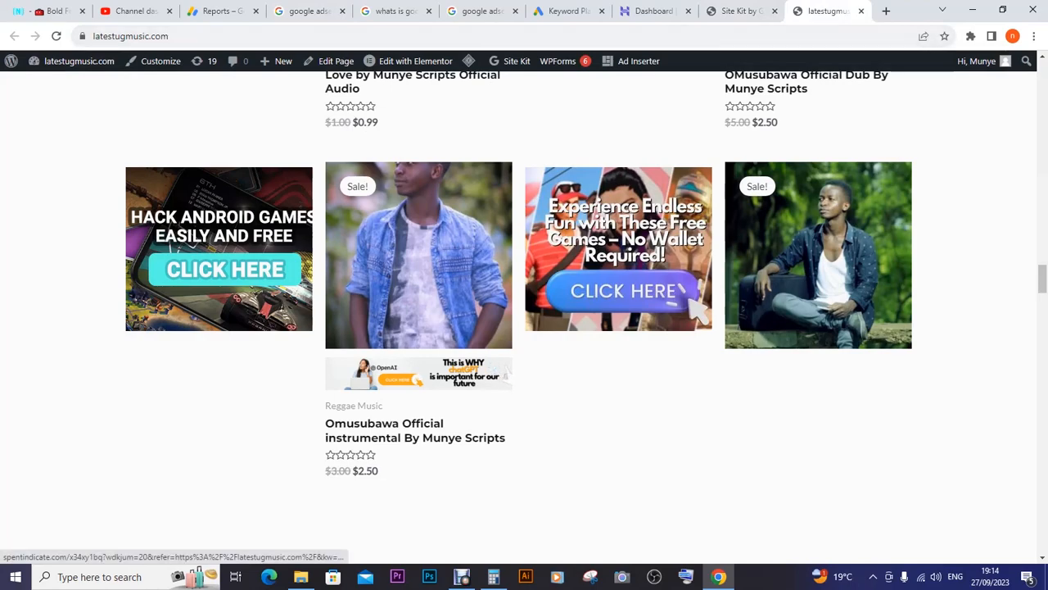
{"action": "scroll", "scroll_direction": "down", "scroll_amount": 3}
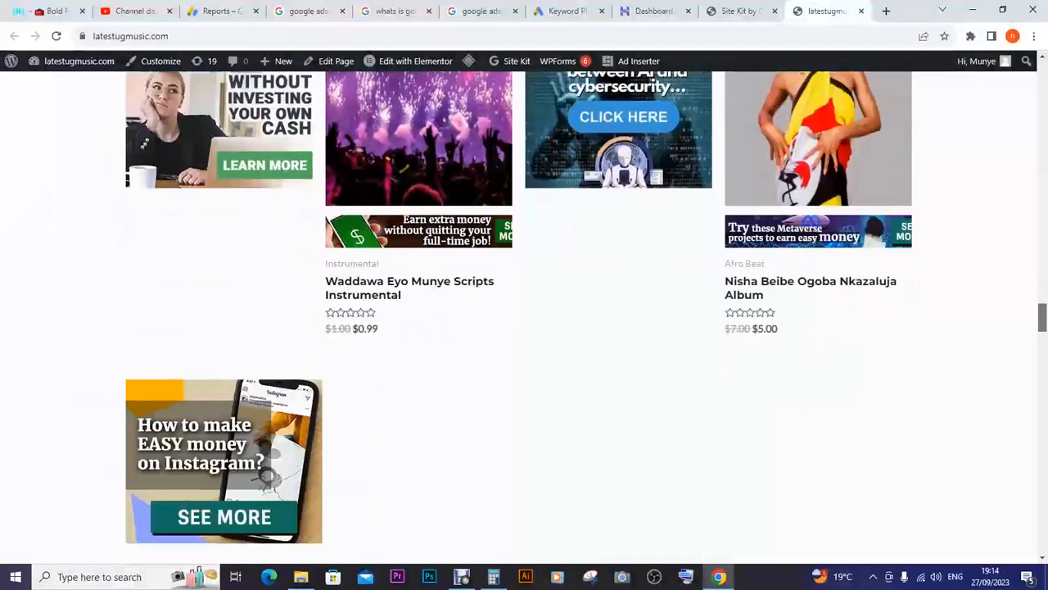
{"action": "scroll", "scroll_direction": "down", "scroll_amount": 3}
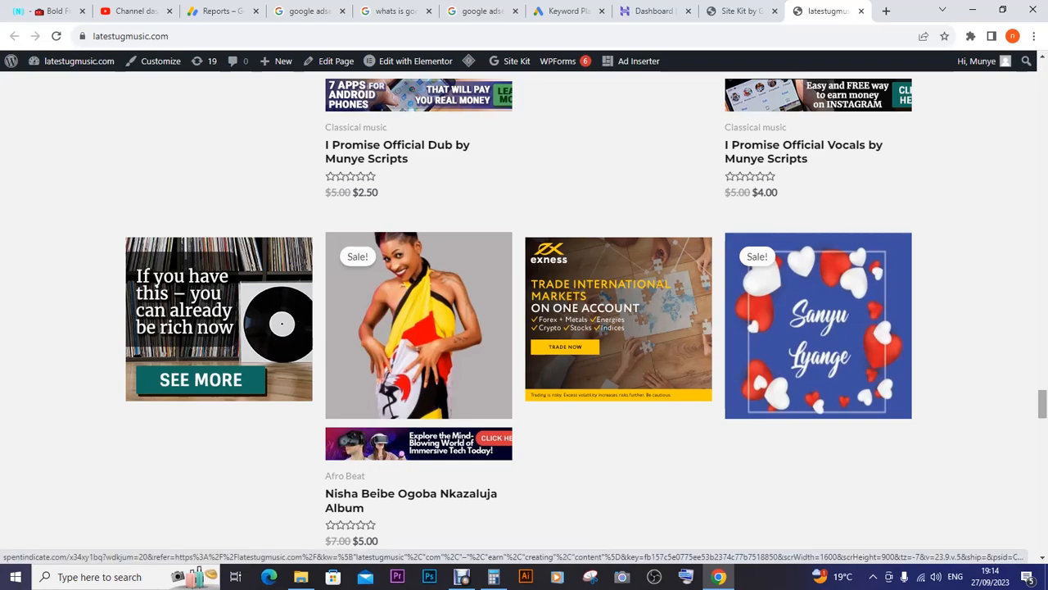
{"action": "scroll", "scroll_direction": "up", "scroll_amount": 3}
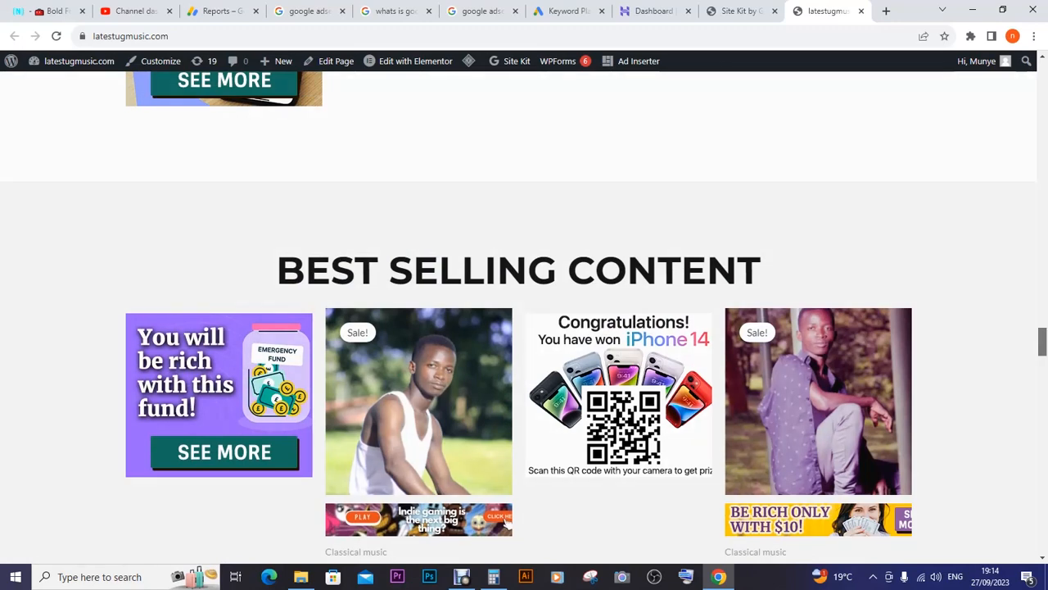
{"action": "scroll", "scroll_direction": "up", "scroll_amount": 3}
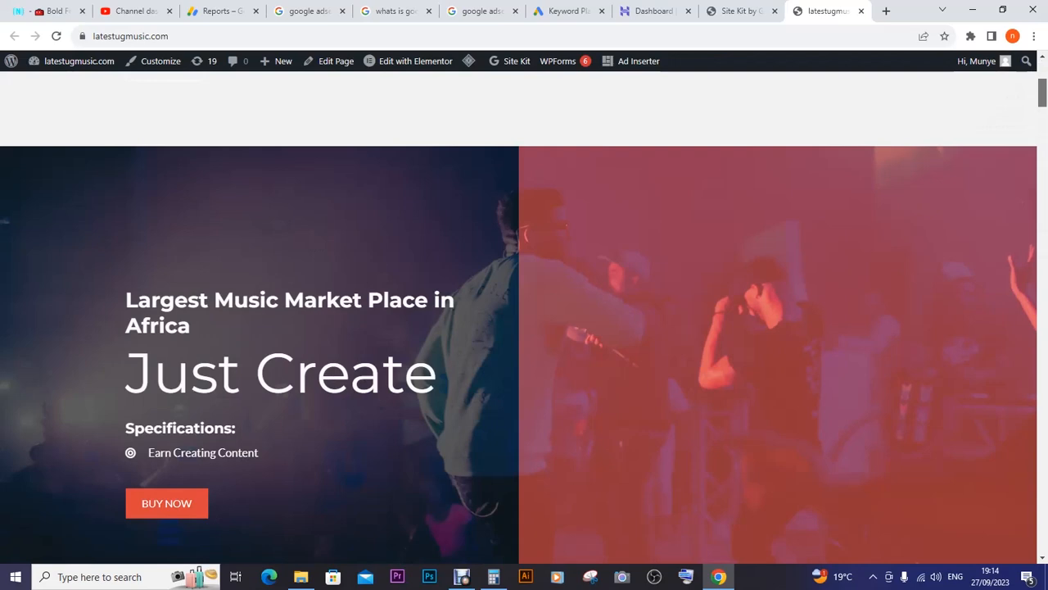
{"action": "scroll", "scroll_direction": "down", "scroll_amount": 3}
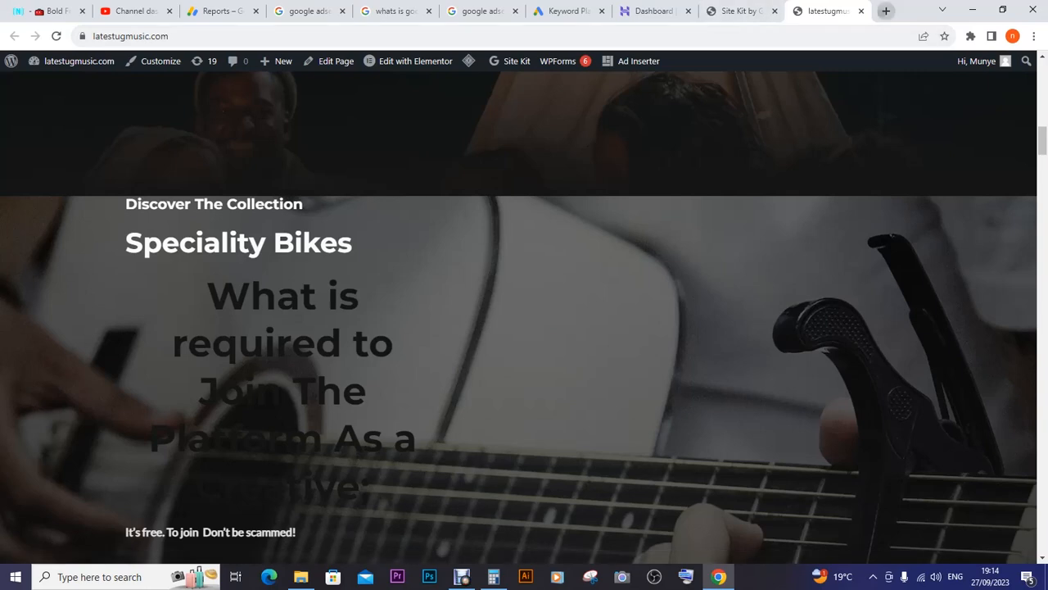
- Search 'ADSterra login' in a new browser tab
{"action": "left_click", "coordinate": [882, 11]}
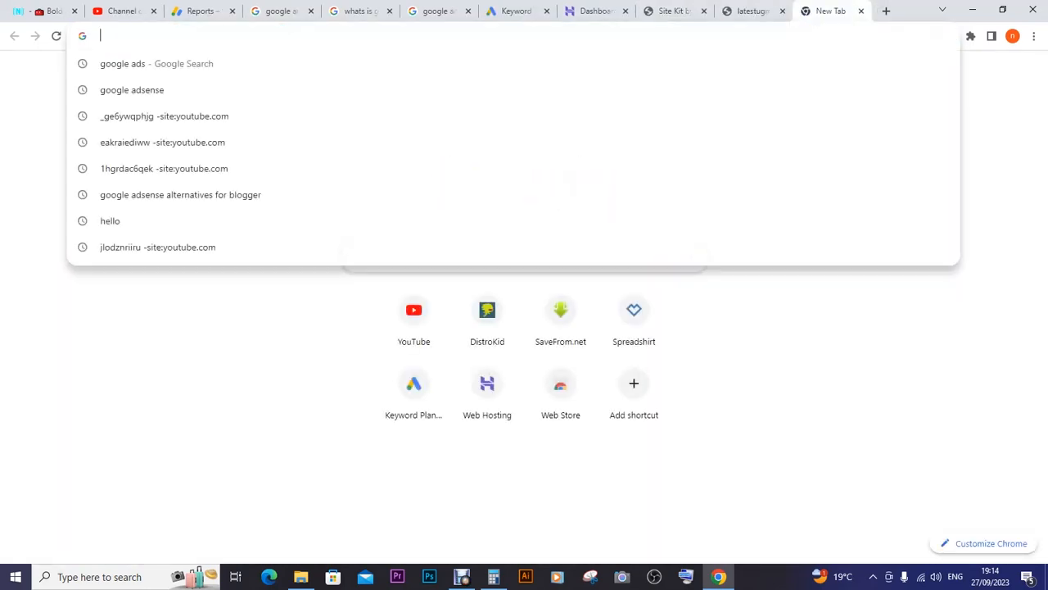
{"action": "type", "text": "ADSterra login"}
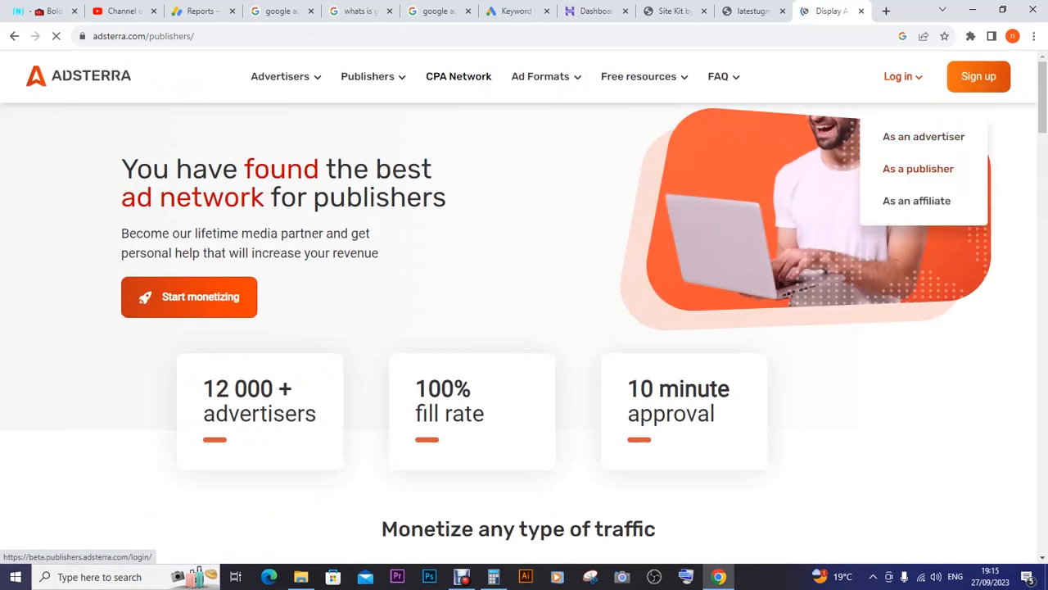
{"action": "mouse_move", "coordinate": [916, 201]}
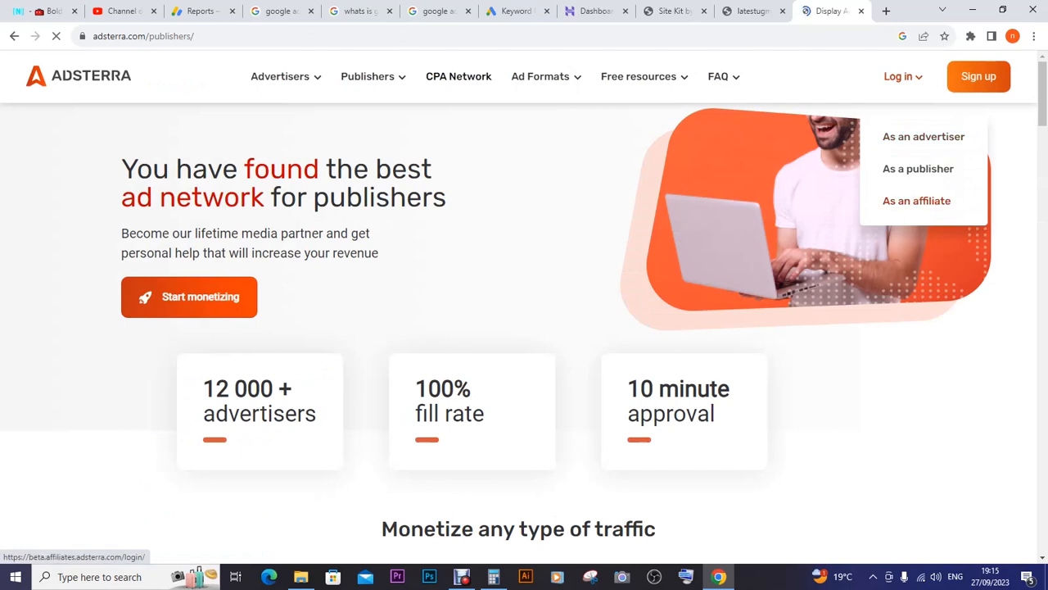
- Choose the publisher login and enter the account's Gmail address
{"action": "left_click", "coordinate": [918, 169]}
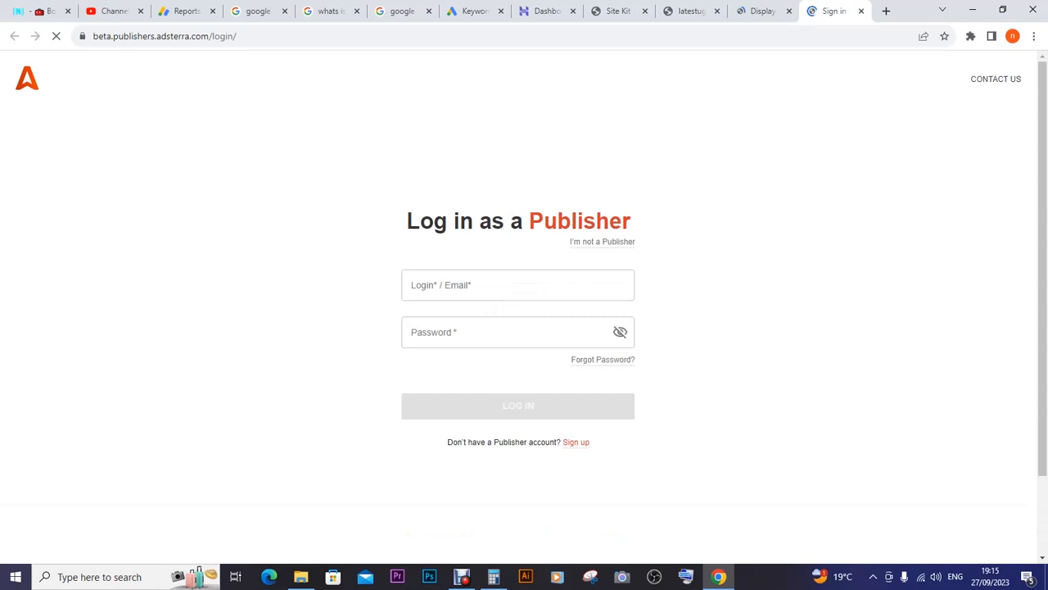
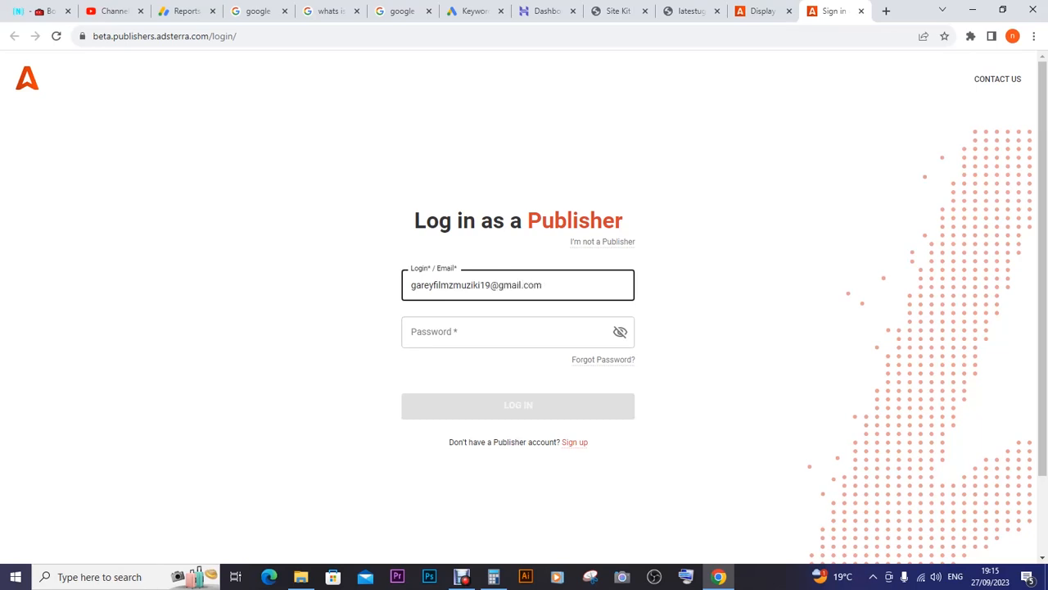
- Enter the password, pass the 'I'm not a robot' check, and submit the login
{"action": "left_click", "coordinate": [518, 332]}
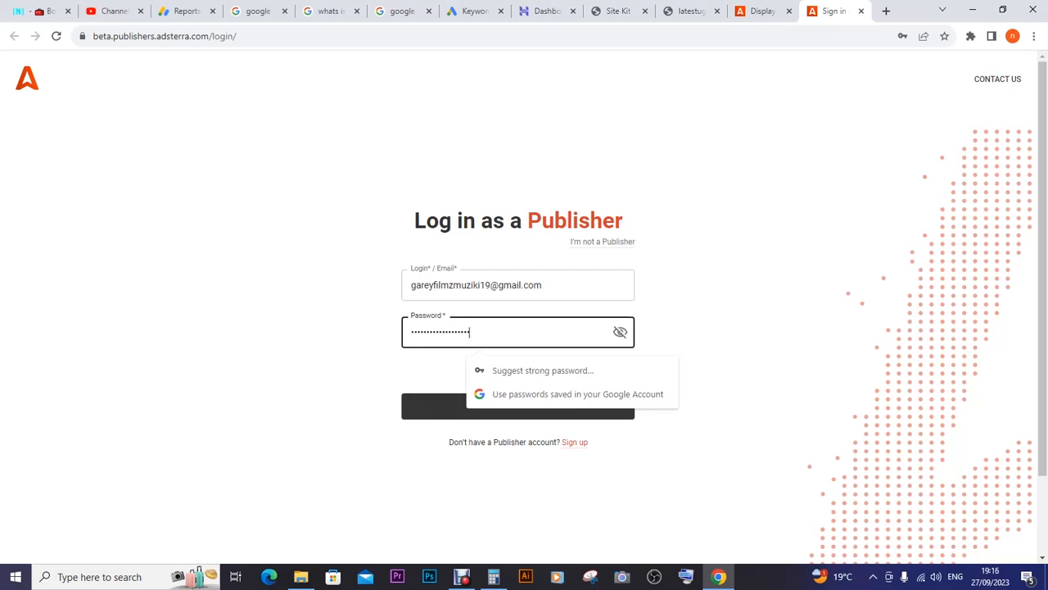
{"action": "left_click", "coordinate": [517, 407]}
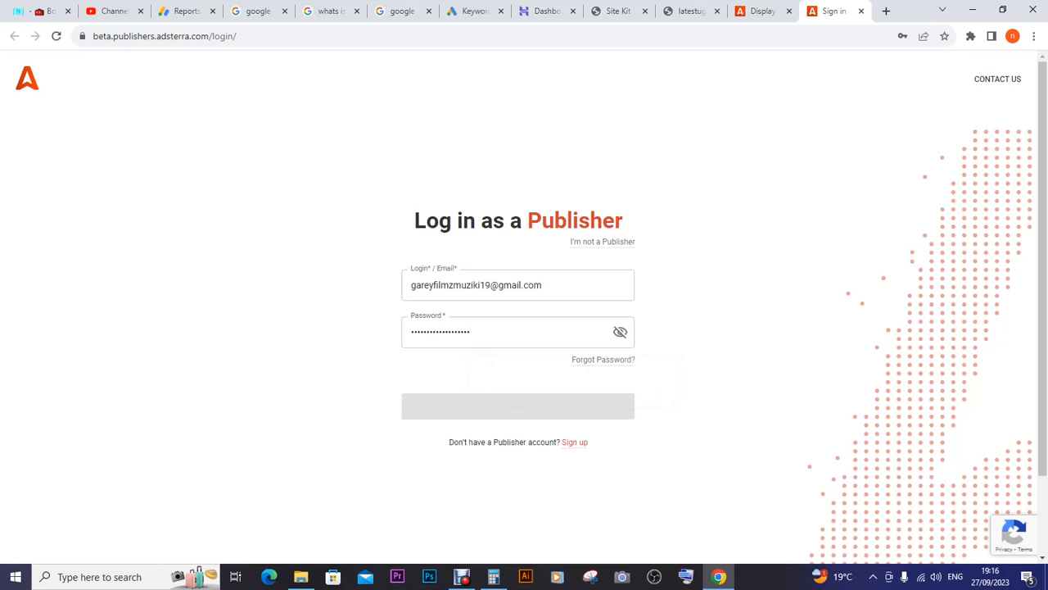
{"action": "left_click", "coordinate": [517, 407]}
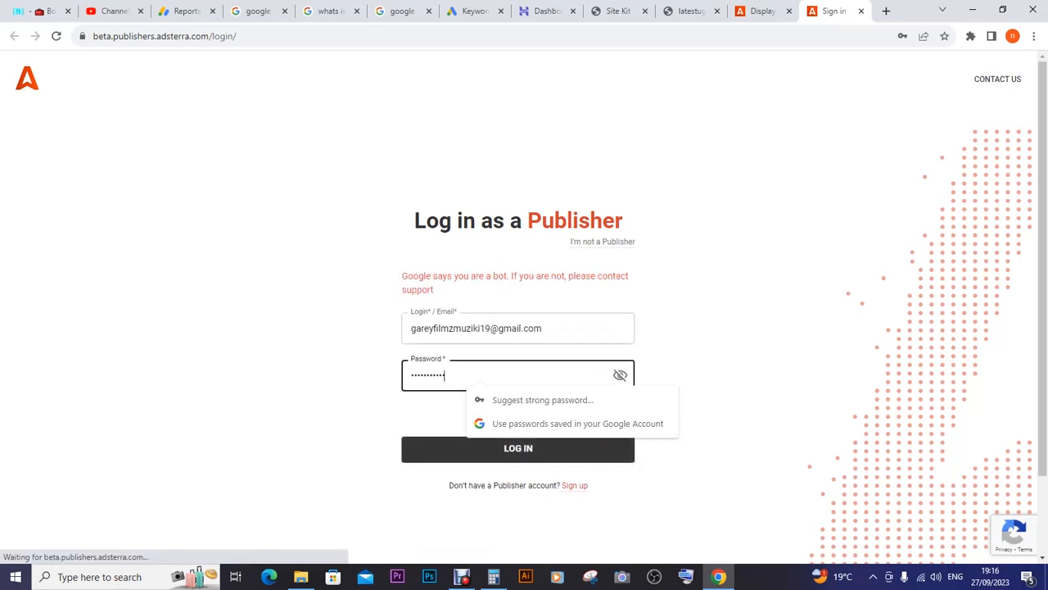
{"action": "left_click", "coordinate": [517, 448]}
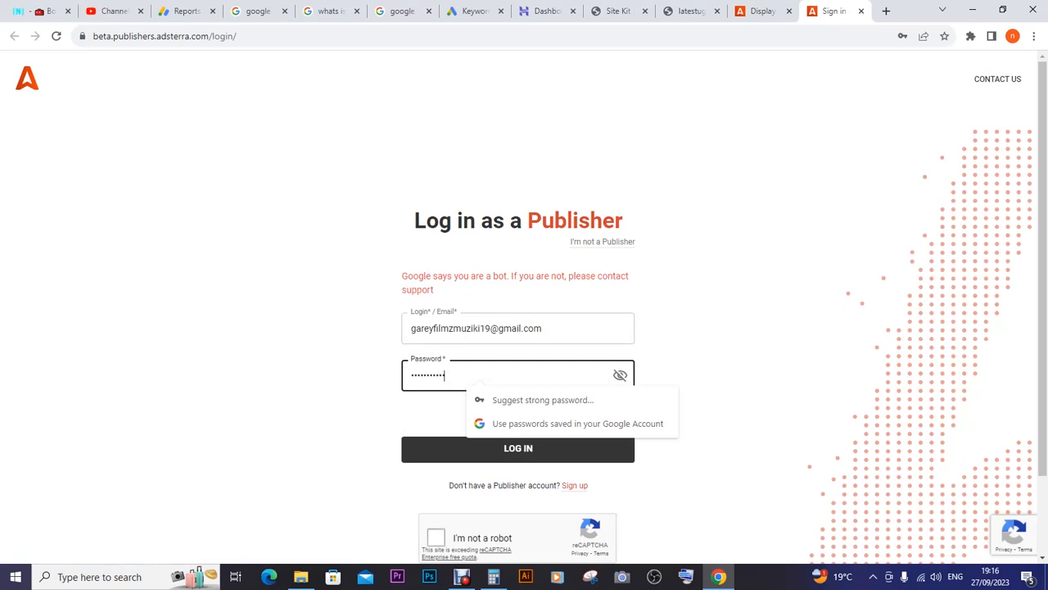
{"action": "left_click", "coordinate": [435, 538]}
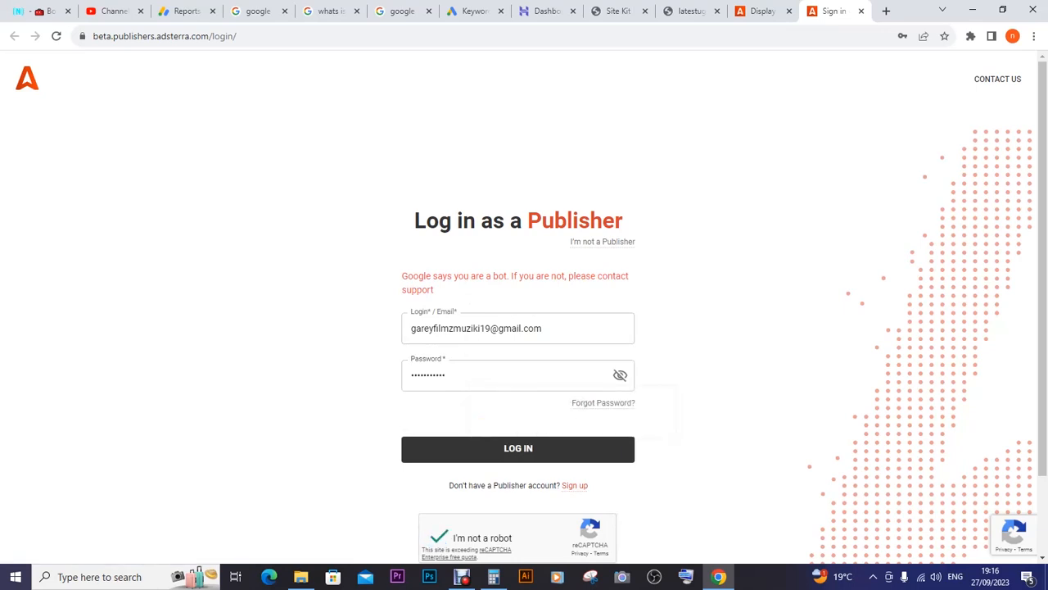
{"action": "scroll", "scroll_direction": "down", "scroll_amount": 3}
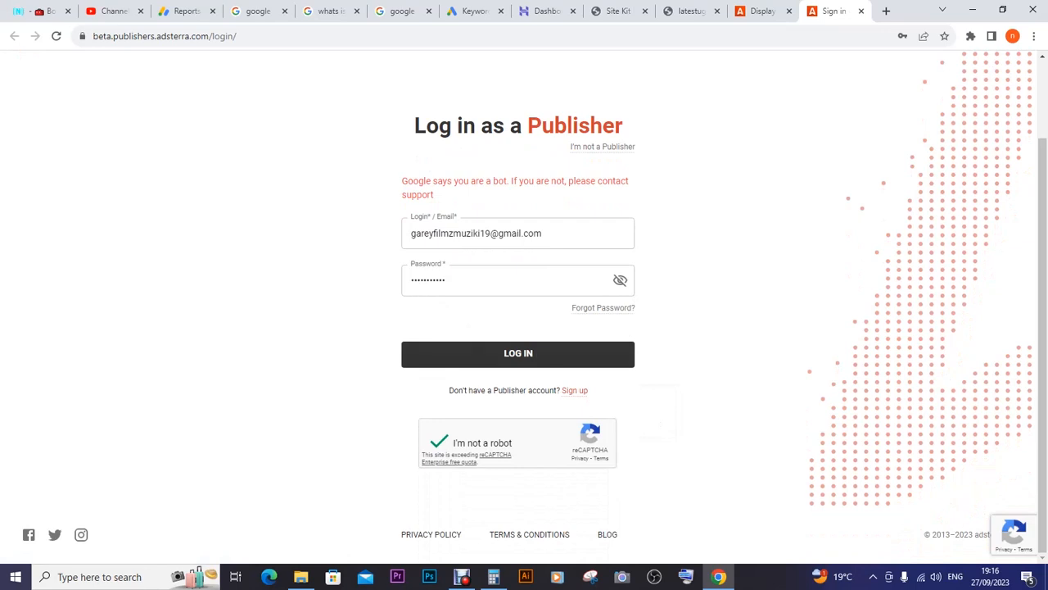
{"action": "left_click", "coordinate": [518, 354]}
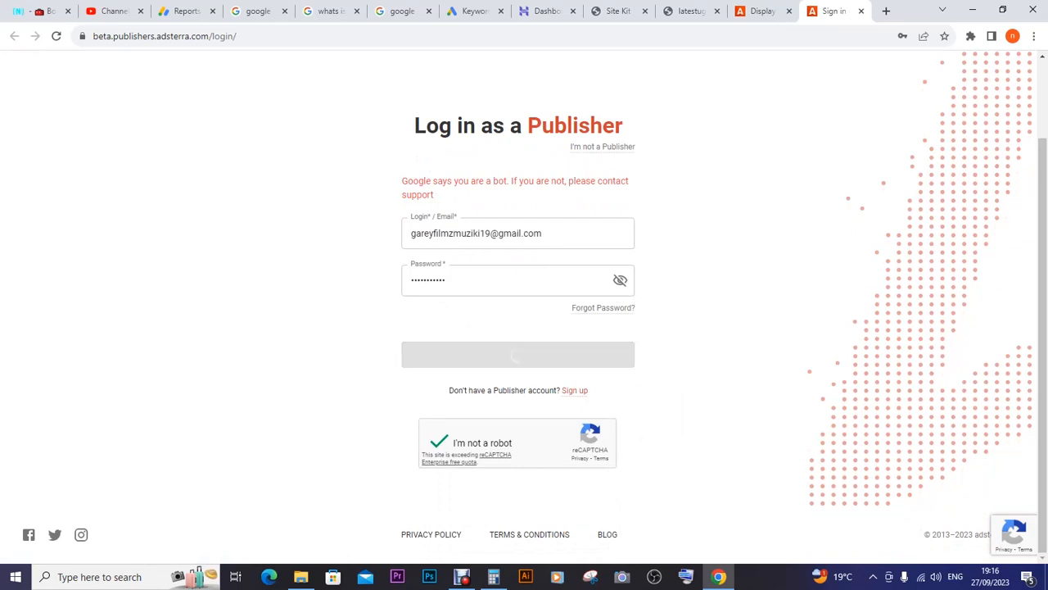
{"action": "left_click", "coordinate": [518, 354]}
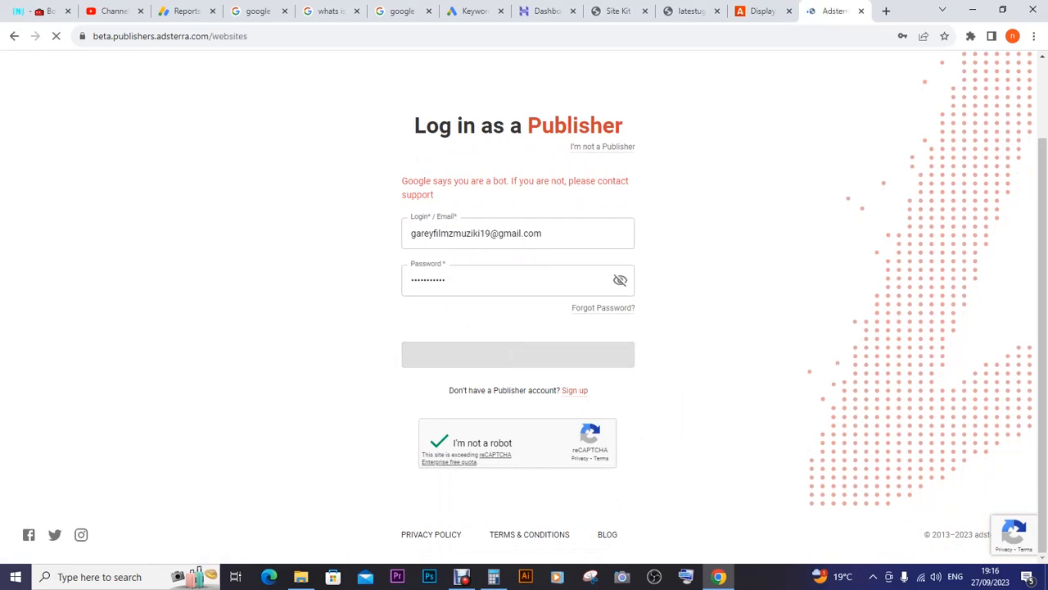
- Decline saving the password and view the empty $0 history on the Payments page
{"action": "left_click", "coordinate": [518, 353]}
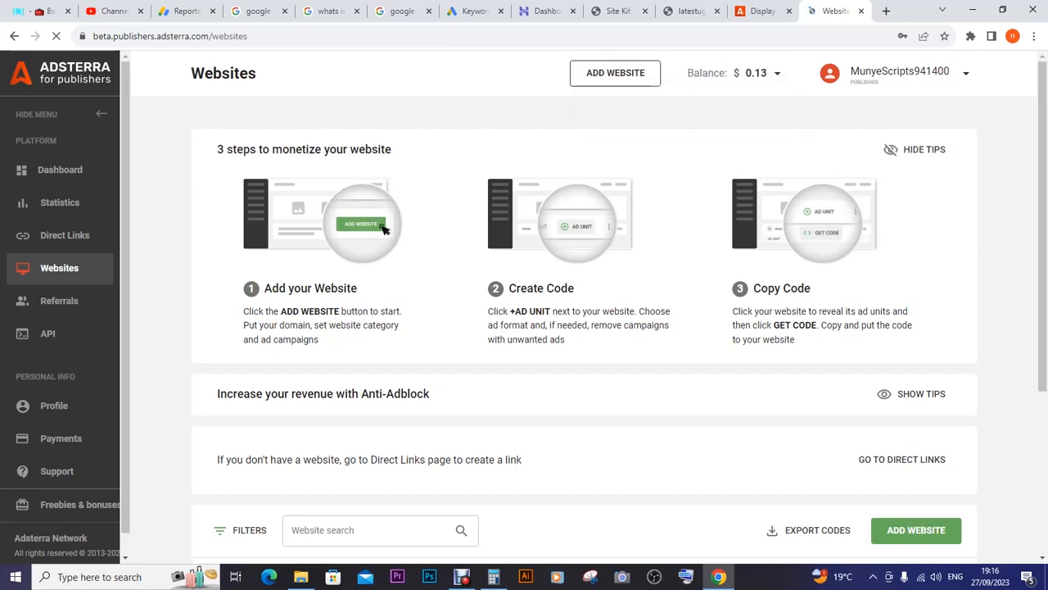
{"action": "scroll", "scroll_direction": "down", "scroll_amount": 3}
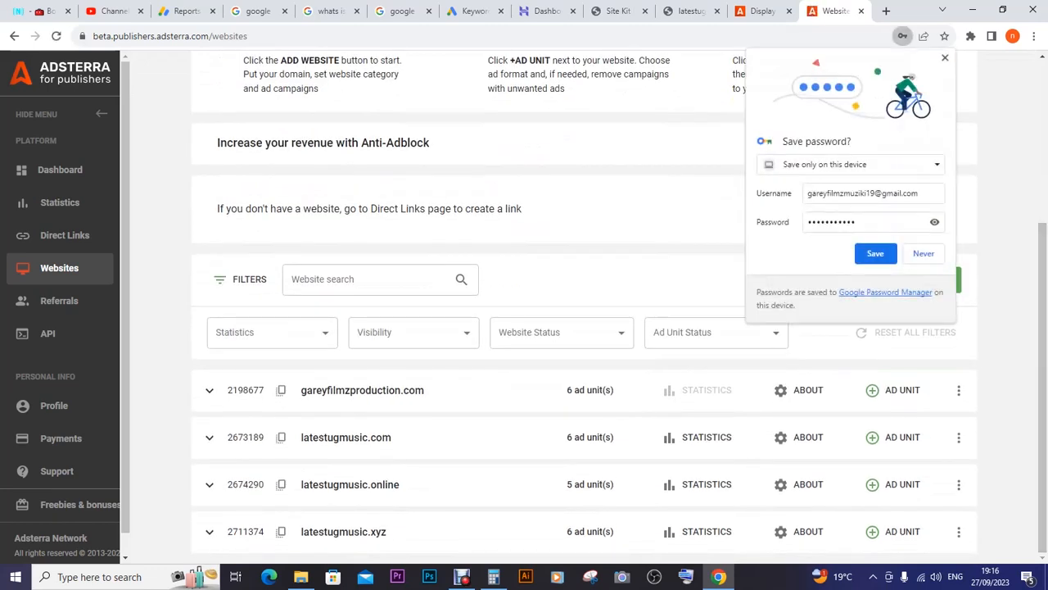
{"action": "left_click", "coordinate": [942, 58]}
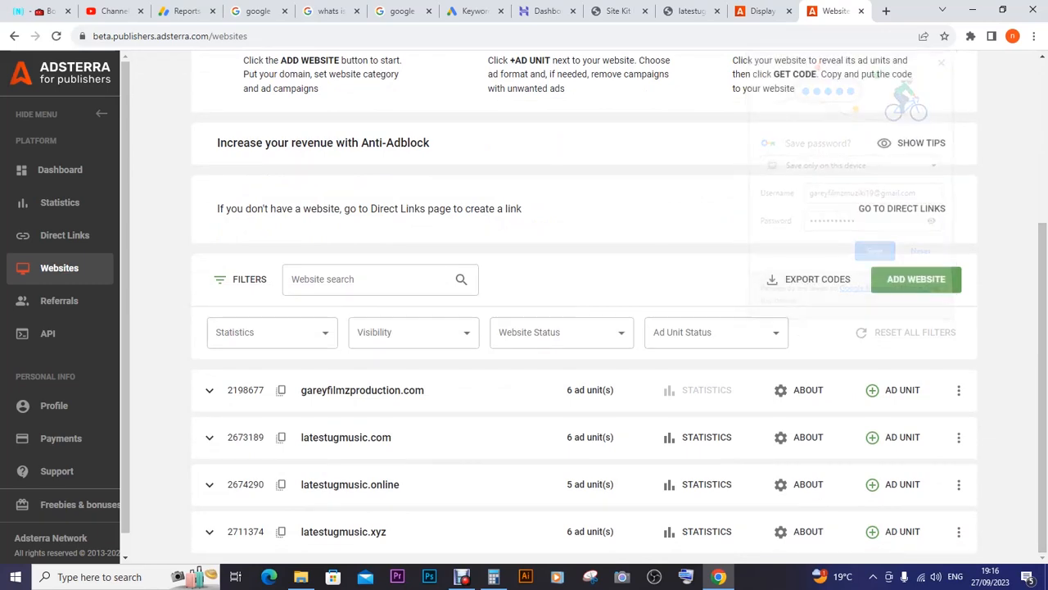
{"action": "left_click", "coordinate": [60, 438]}
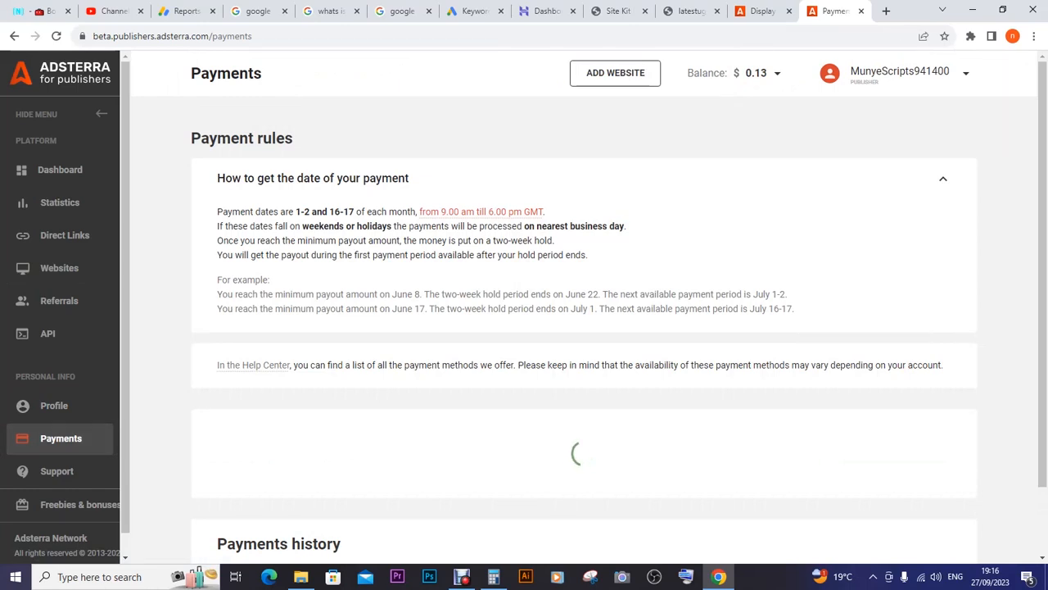
{"action": "scroll", "scroll_direction": "down", "scroll_amount": 3}
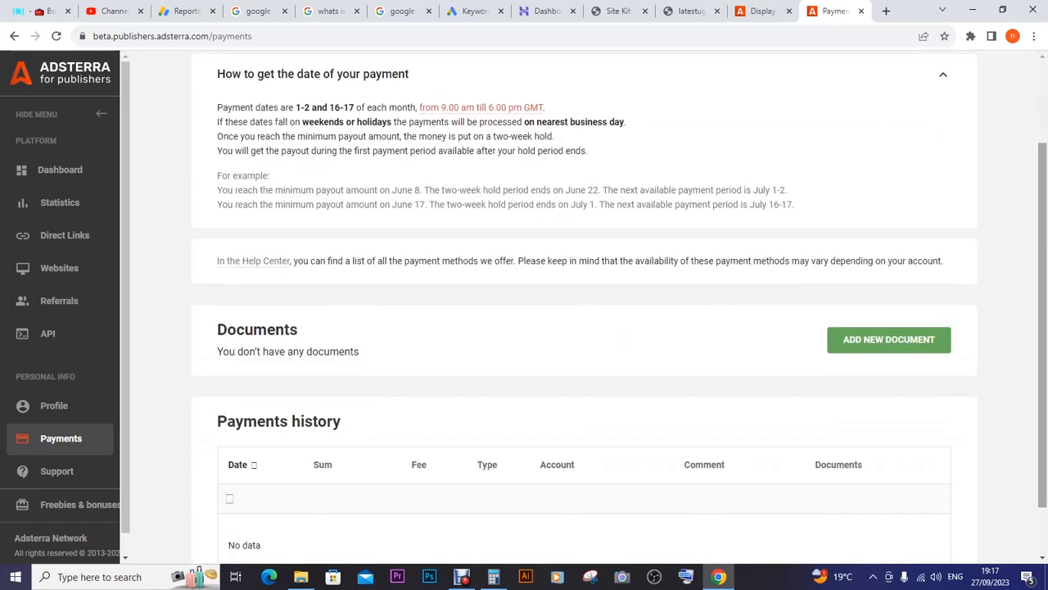
{"action": "scroll", "scroll_direction": "down", "scroll_amount": 3}
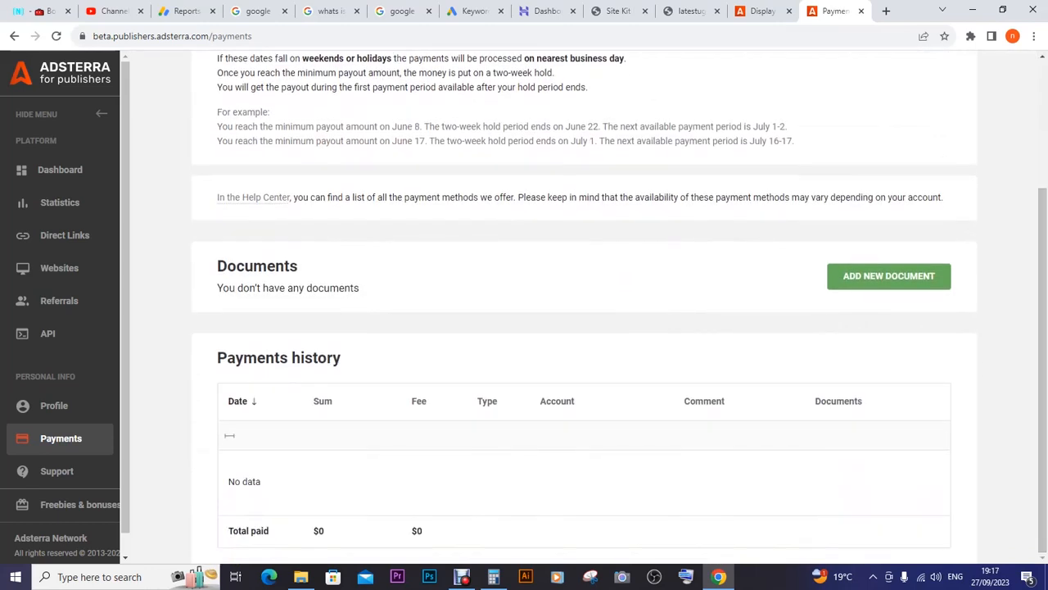
- Review daily impressions and the $0.13 balance in Statistics, then switch to latestugmusic.com
{"action": "left_click", "coordinate": [59, 203]}
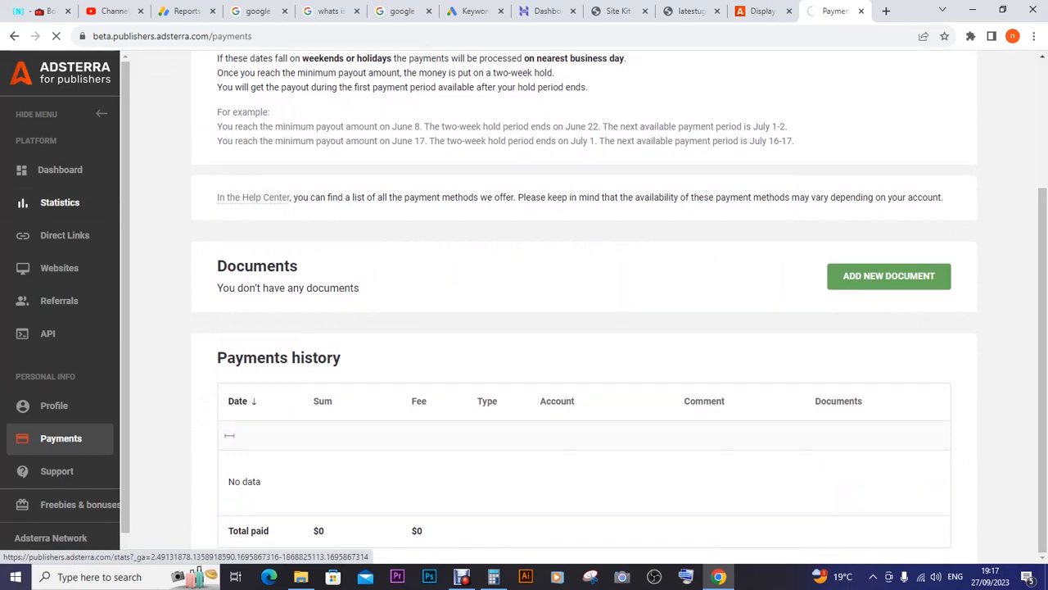
{"action": "left_click", "coordinate": [59, 202]}
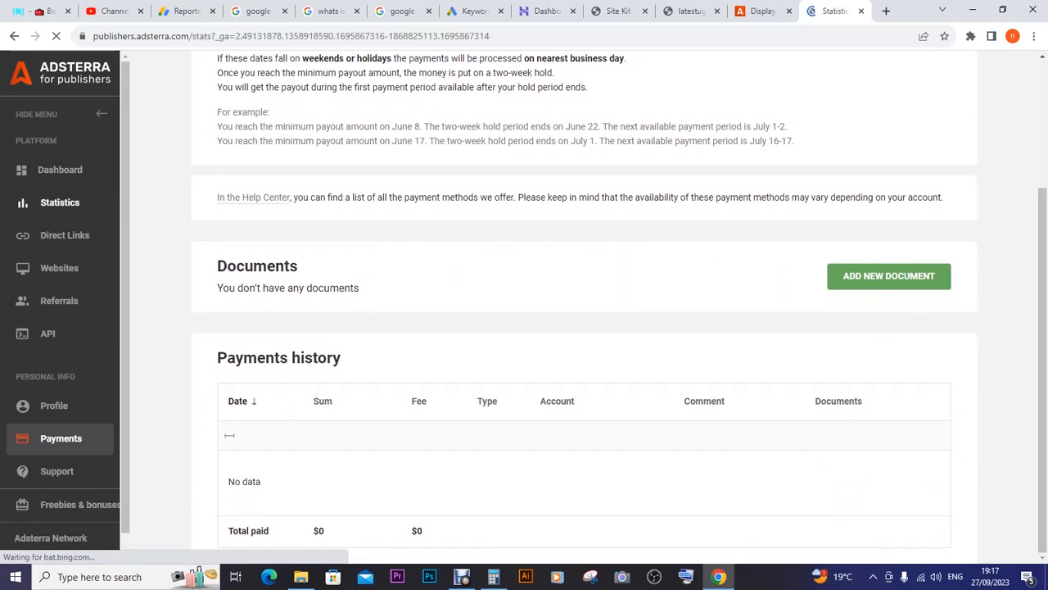
{"action": "left_click", "coordinate": [60, 203]}
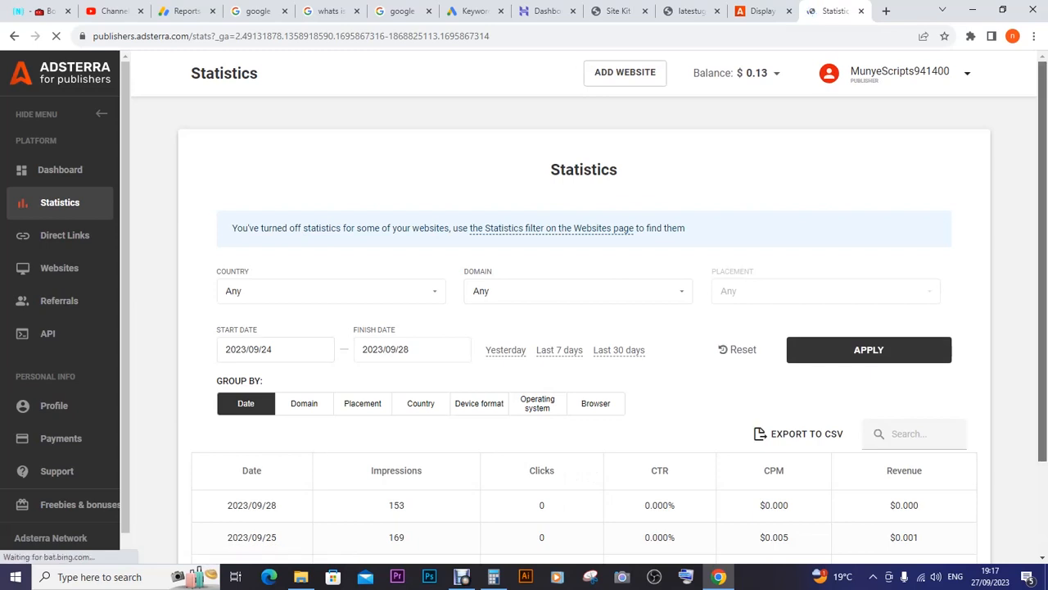
{"action": "scroll", "scroll_direction": "down", "scroll_amount": 3}
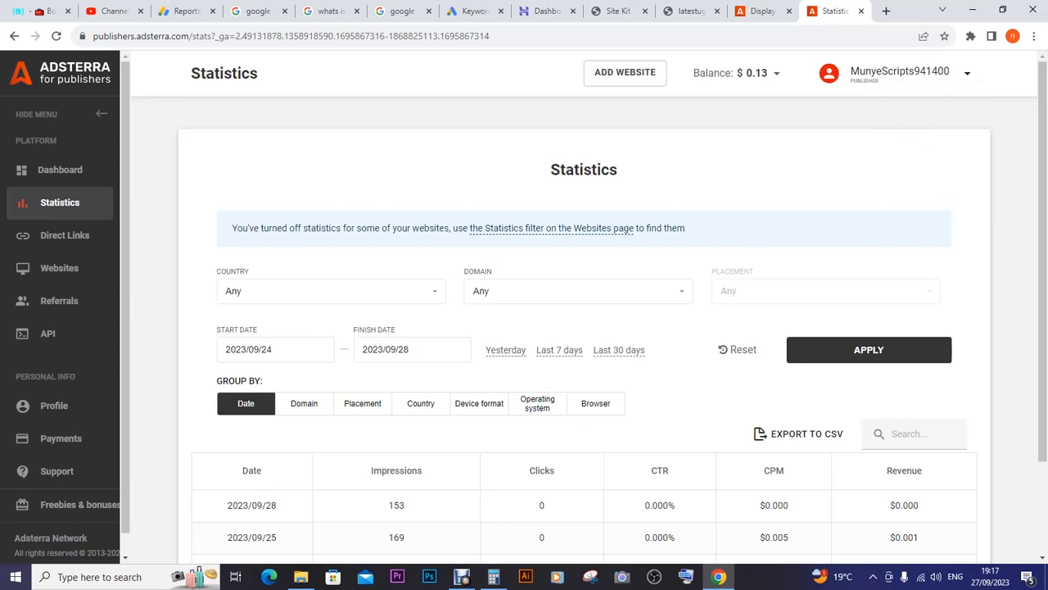
{"action": "scroll", "scroll_direction": "down", "scroll_amount": 3}
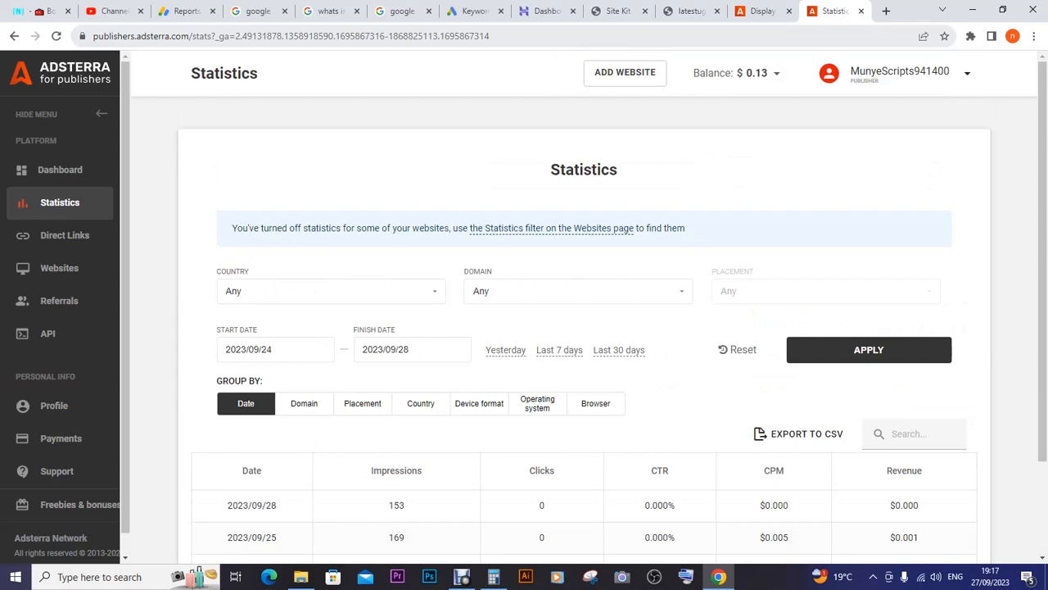
{"action": "left_click", "coordinate": [694, 11]}
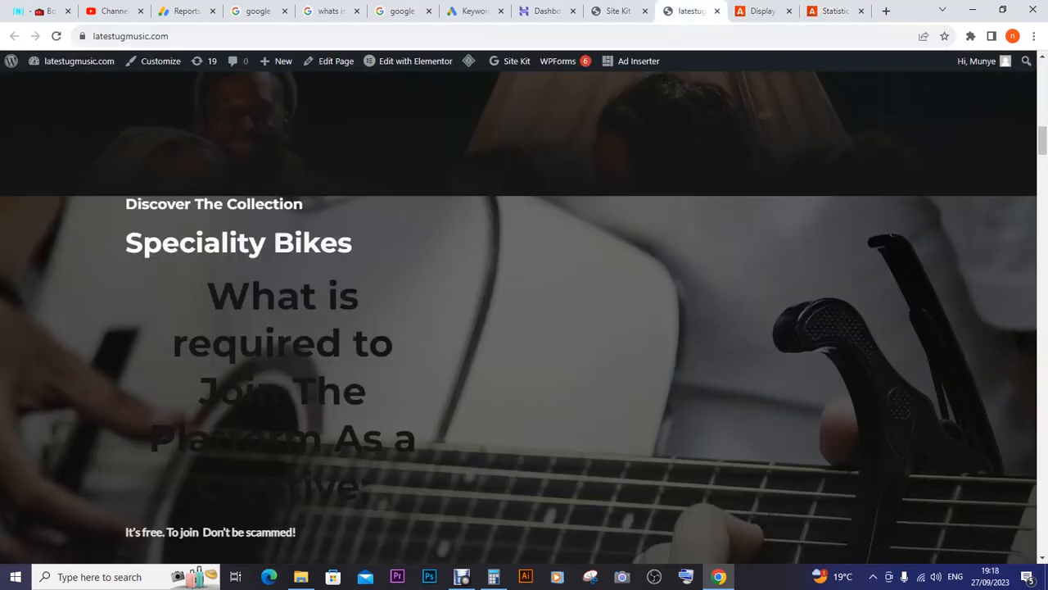
- Check the Site Kit traffic stats, then the store Dashboard showing 218 pageviews
{"action": "left_click", "coordinate": [615, 11]}
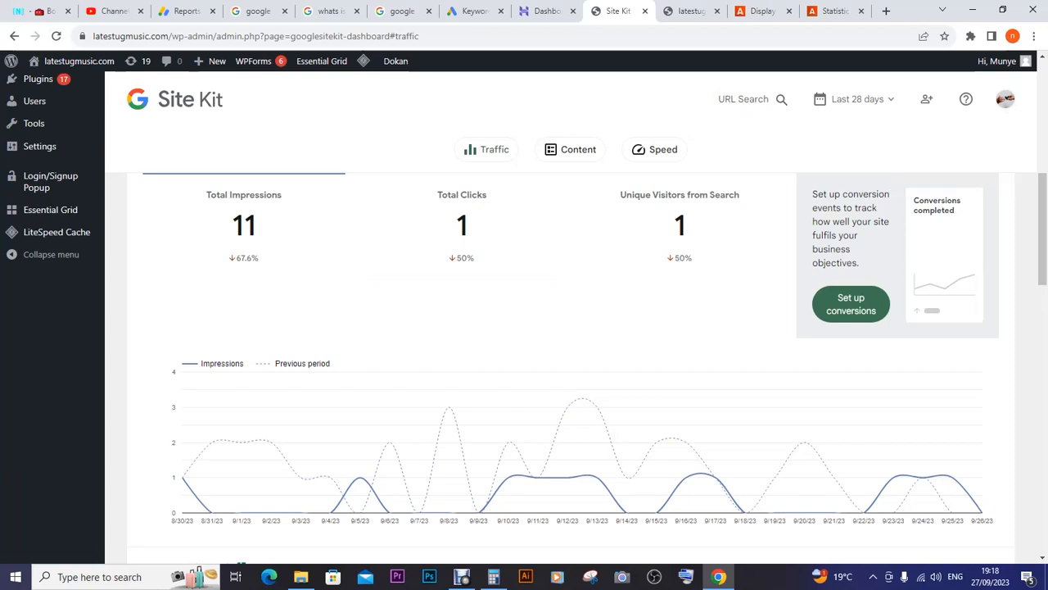
{"action": "left_click", "coordinate": [74, 61]}
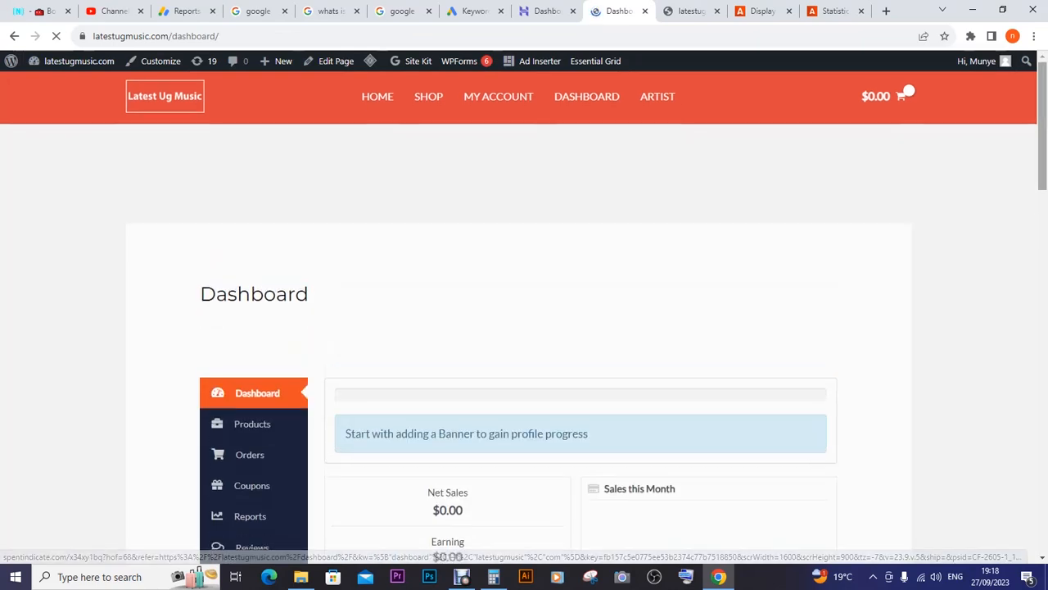
{"action": "scroll", "scroll_direction": "down", "scroll_amount": 3}
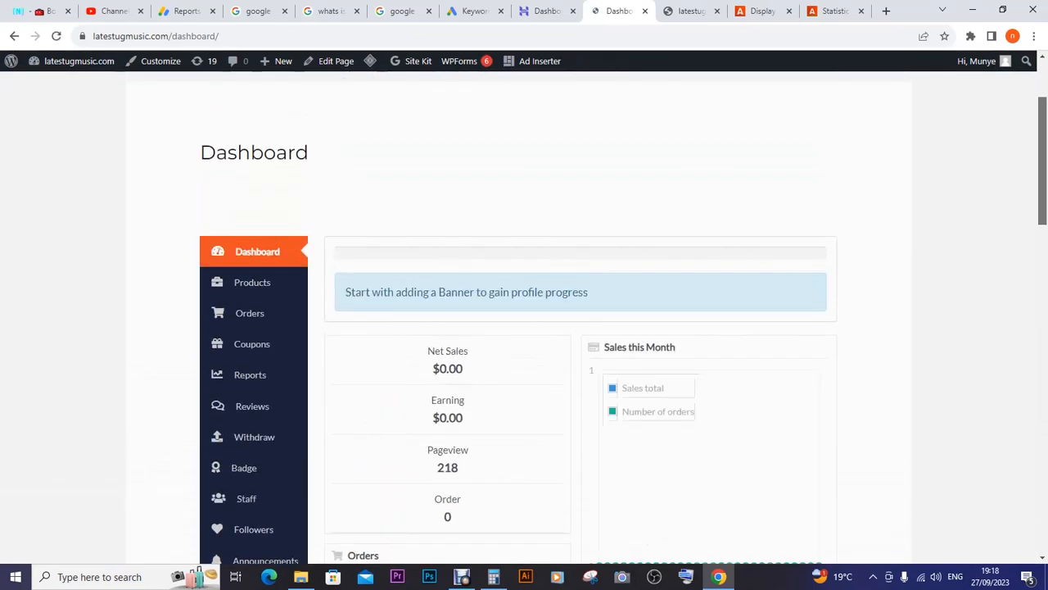
{"action": "scroll", "scroll_direction": "down", "scroll_amount": 3}
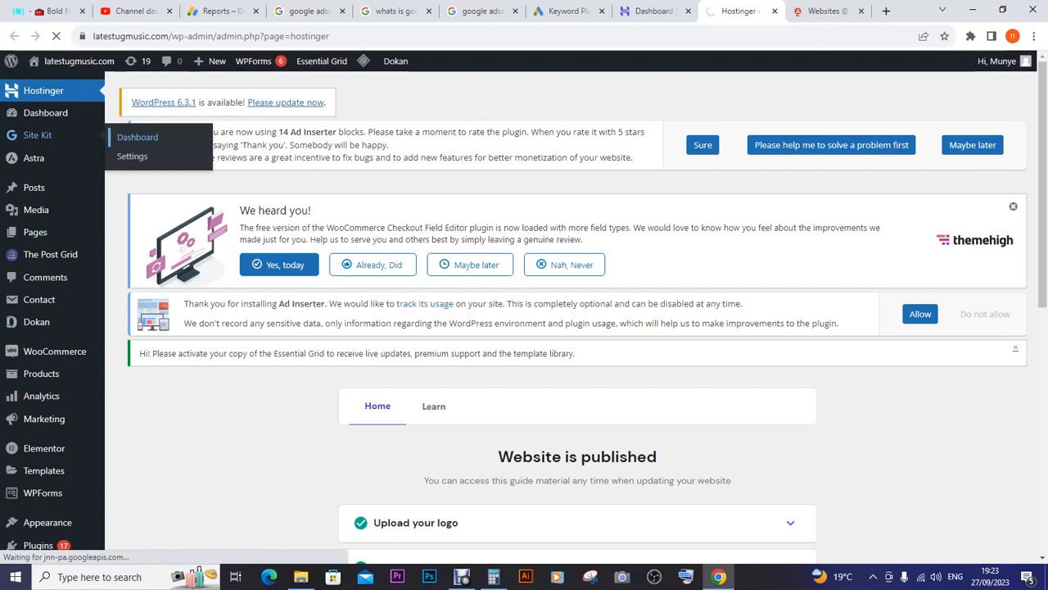
- Disconnect the Google account from the Site Kit dashboard's avatar menu and confirm
{"action": "left_click", "coordinate": [138, 136]}
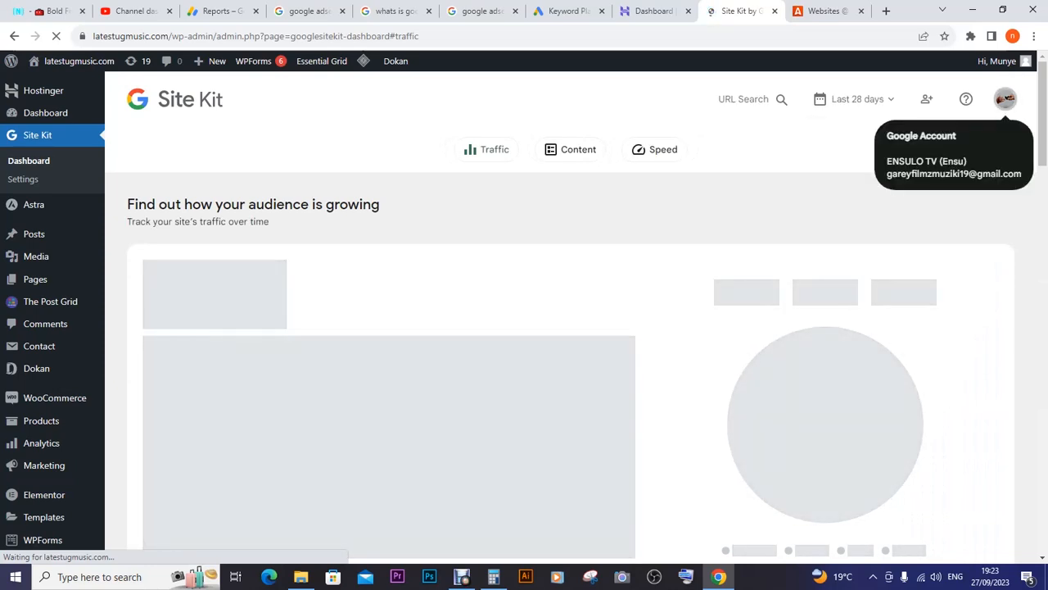
{"action": "left_click", "coordinate": [1004, 99]}
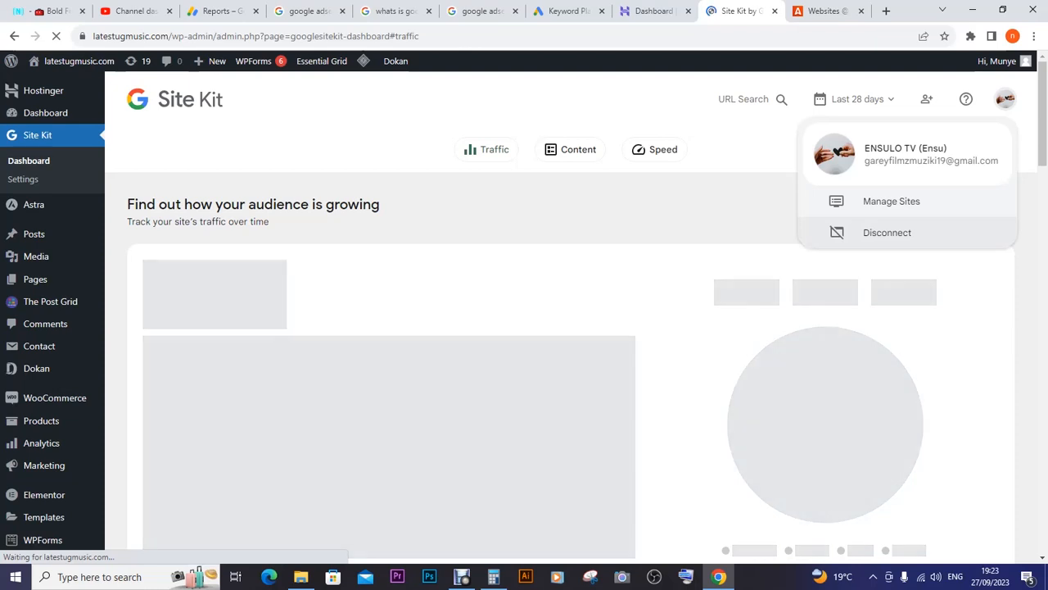
{"action": "left_click", "coordinate": [887, 232]}
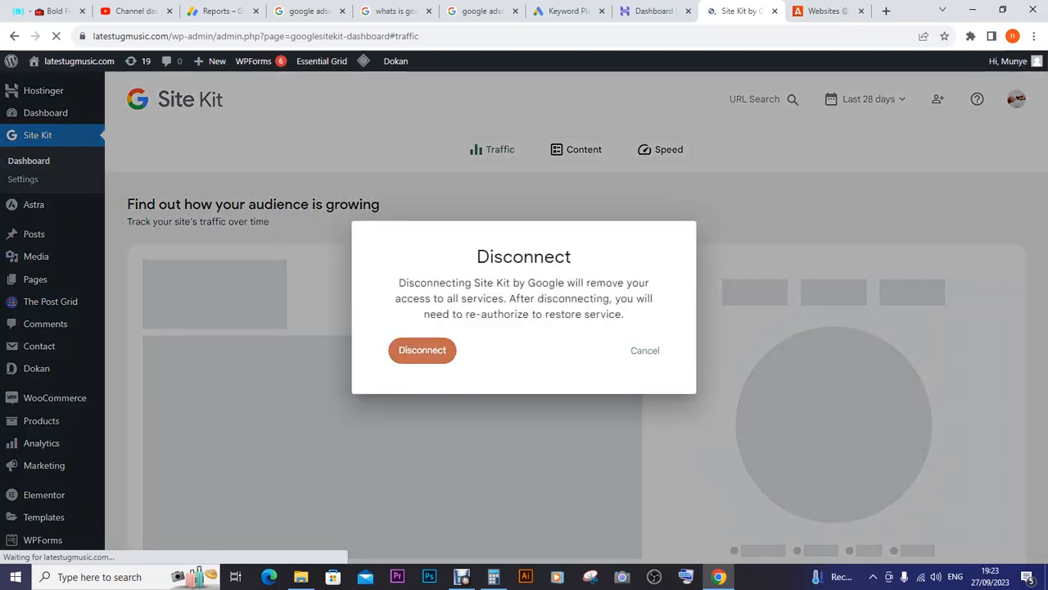
{"action": "left_click", "coordinate": [422, 351]}
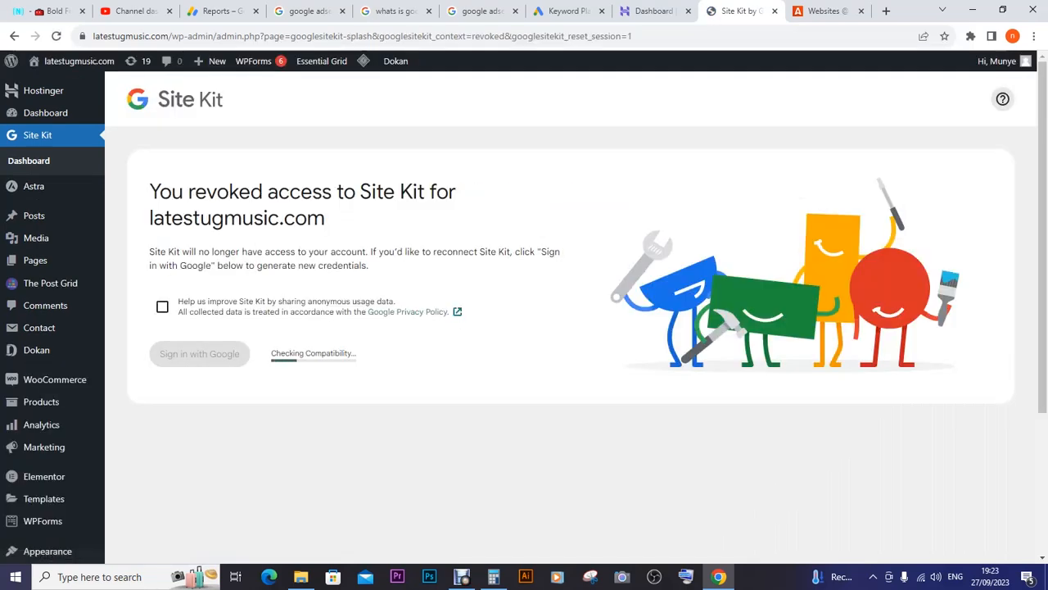
{"action": "mouse_move", "coordinate": [1002, 99]}
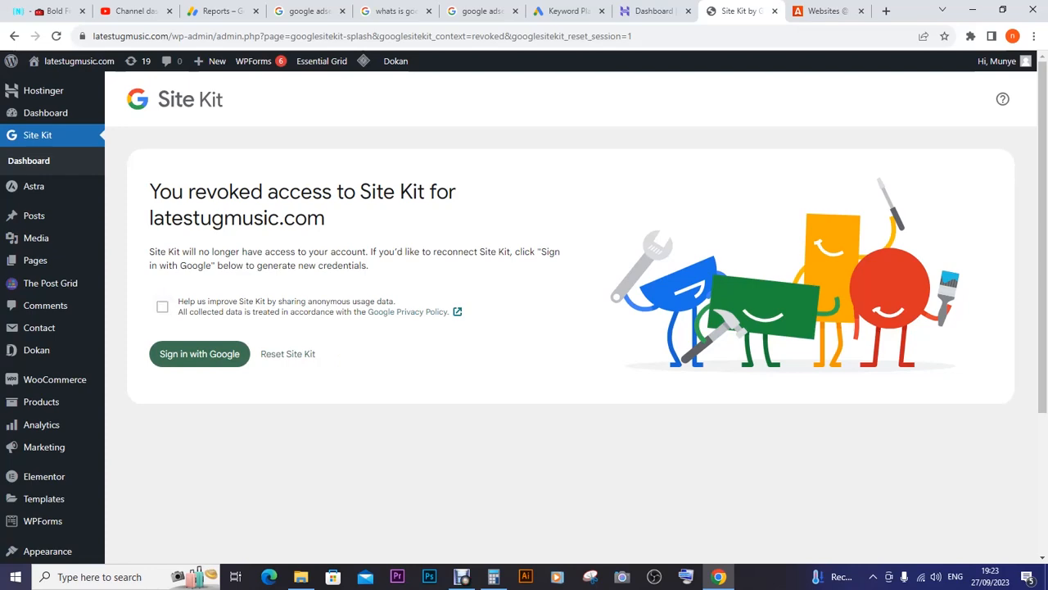
- Reset Site Kit's settings and confirm the reset dialog
{"action": "left_click", "coordinate": [287, 353]}
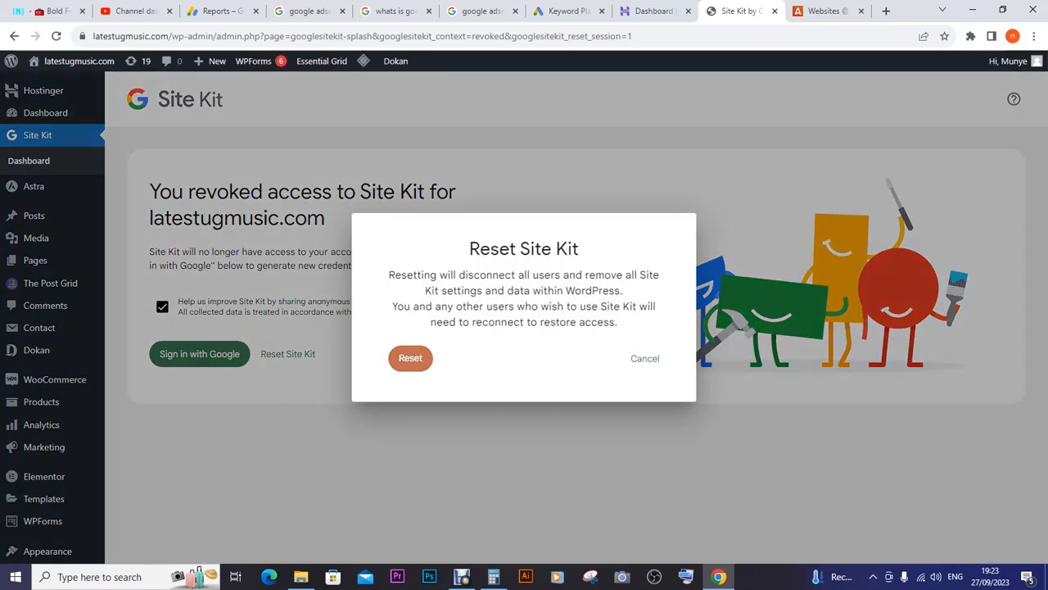
{"action": "left_click", "coordinate": [409, 358]}
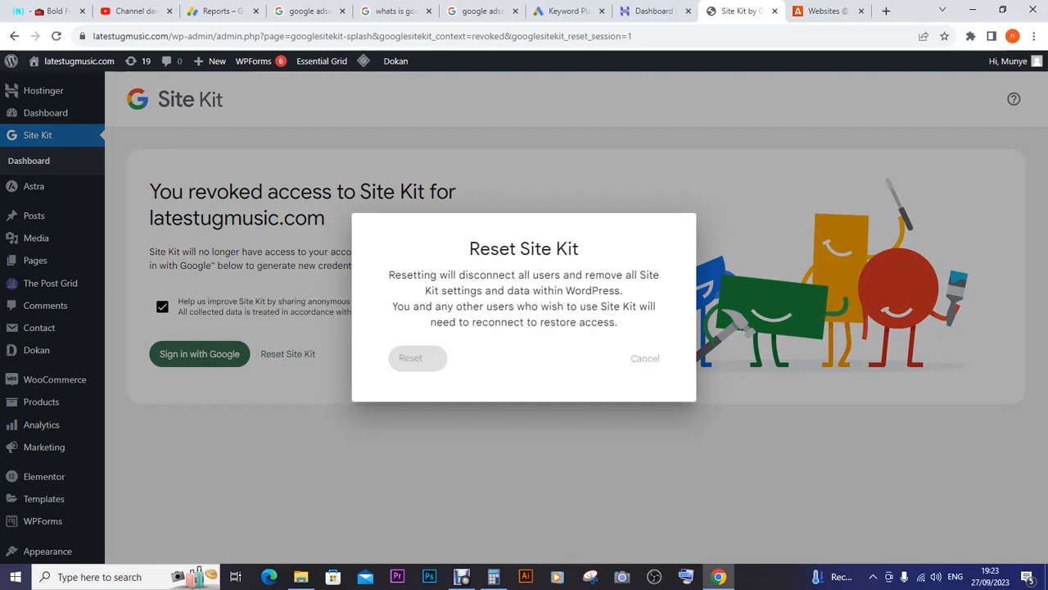
{"action": "left_click", "coordinate": [410, 358]}
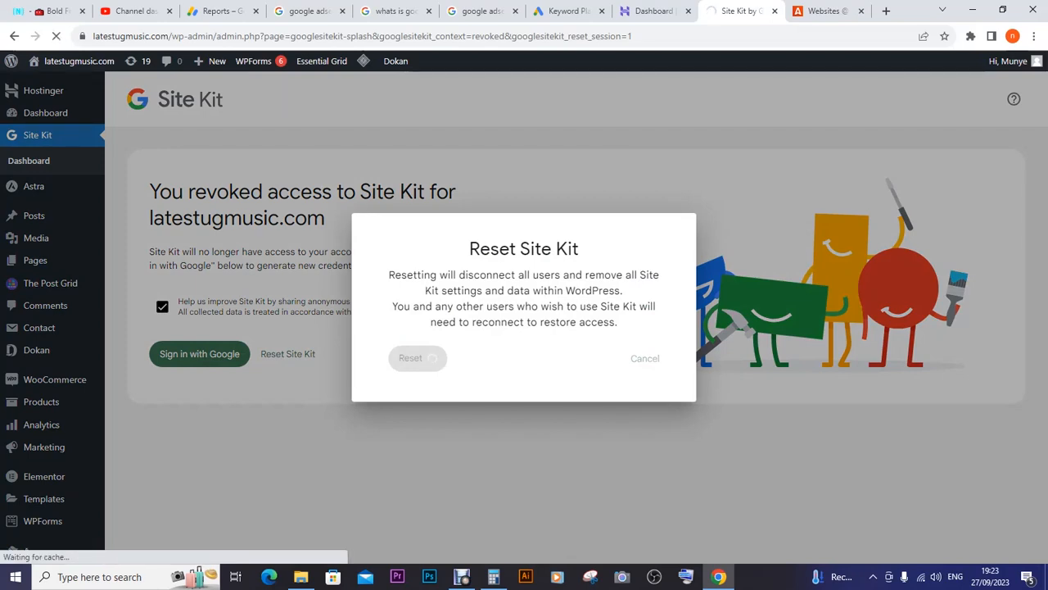
{"action": "left_click", "coordinate": [417, 358]}
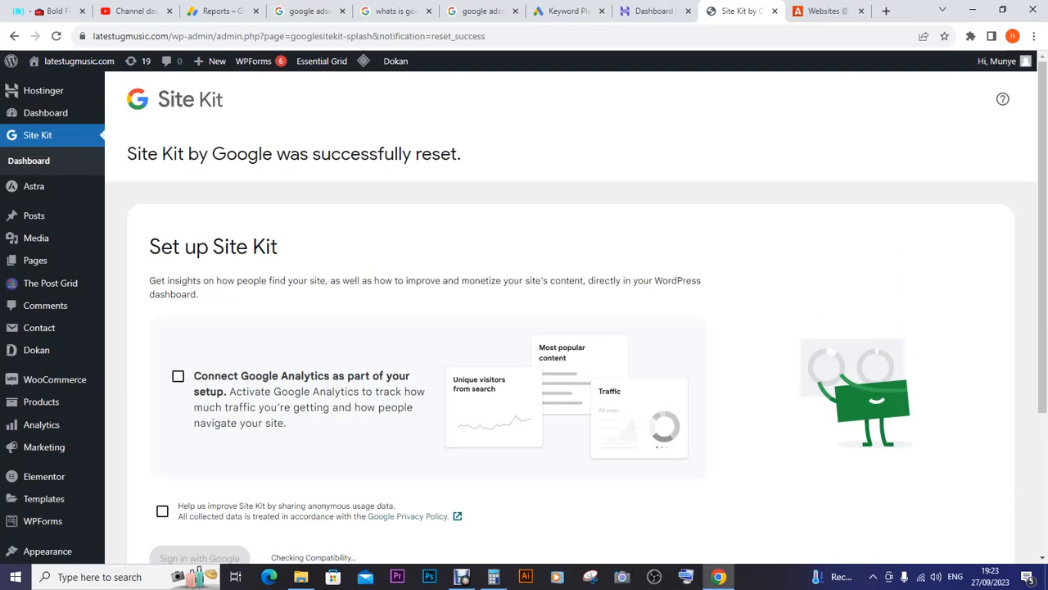
- Tick 'Connect Google Analytics' and usage-data sharing, then start 'Sign in with Google'
{"action": "left_click", "coordinate": [179, 375]}
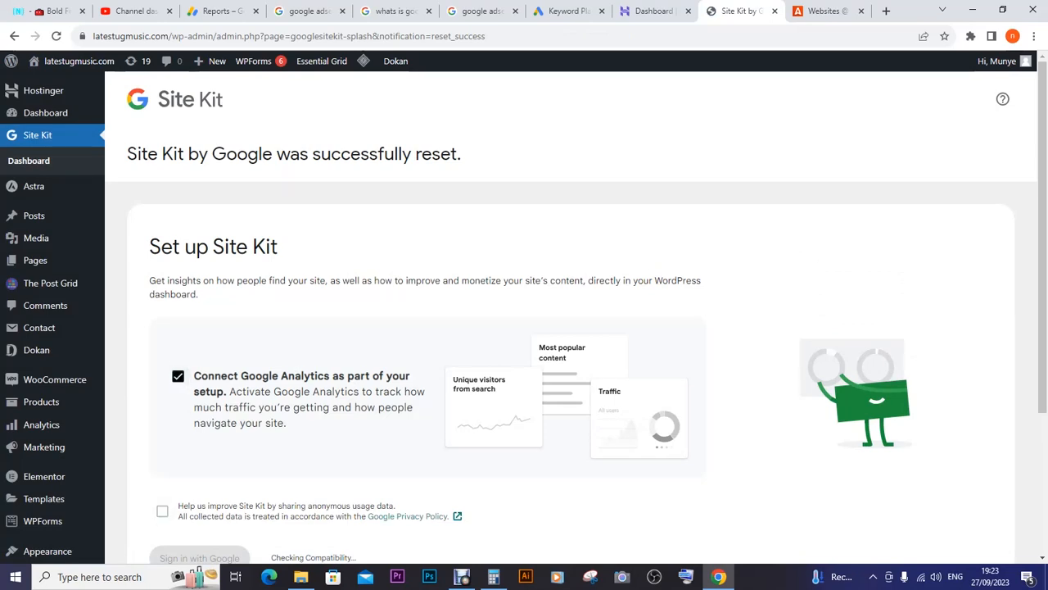
{"action": "left_click", "coordinate": [163, 512]}
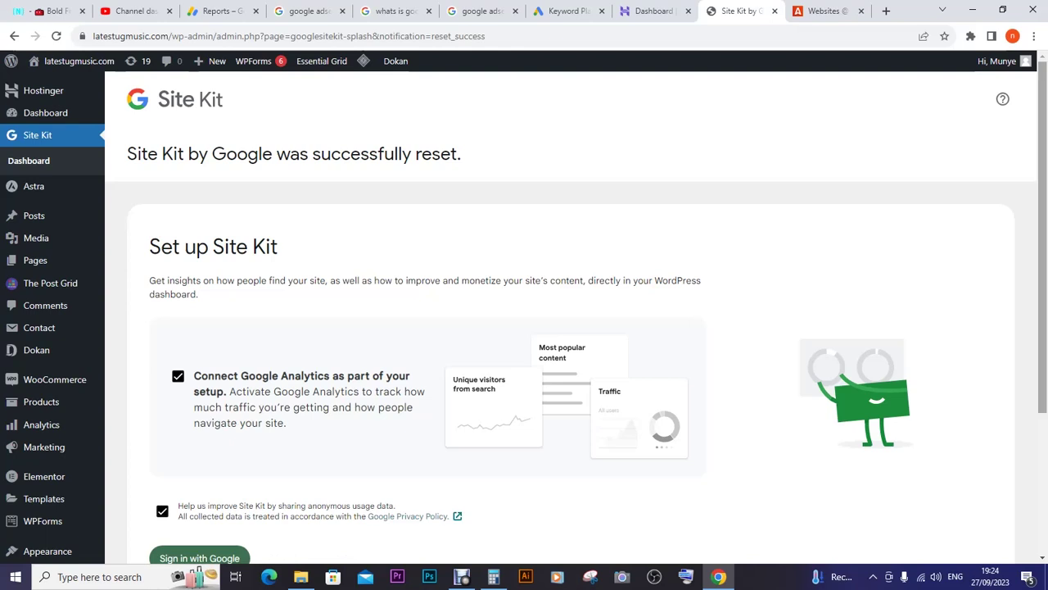
{"action": "scroll", "scroll_direction": "down", "scroll_amount": 3}
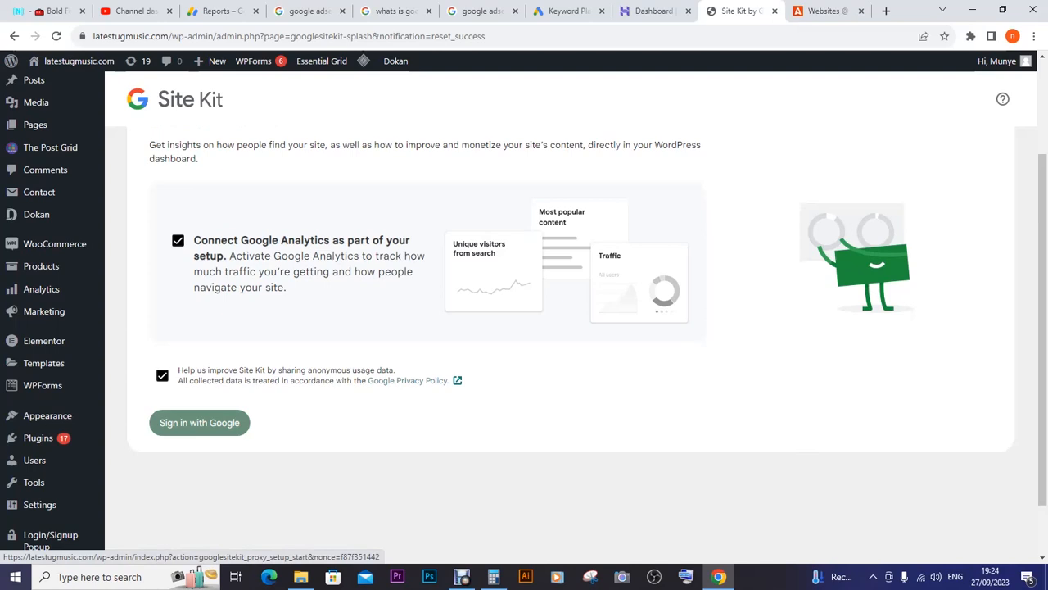
{"action": "left_click", "coordinate": [199, 422]}
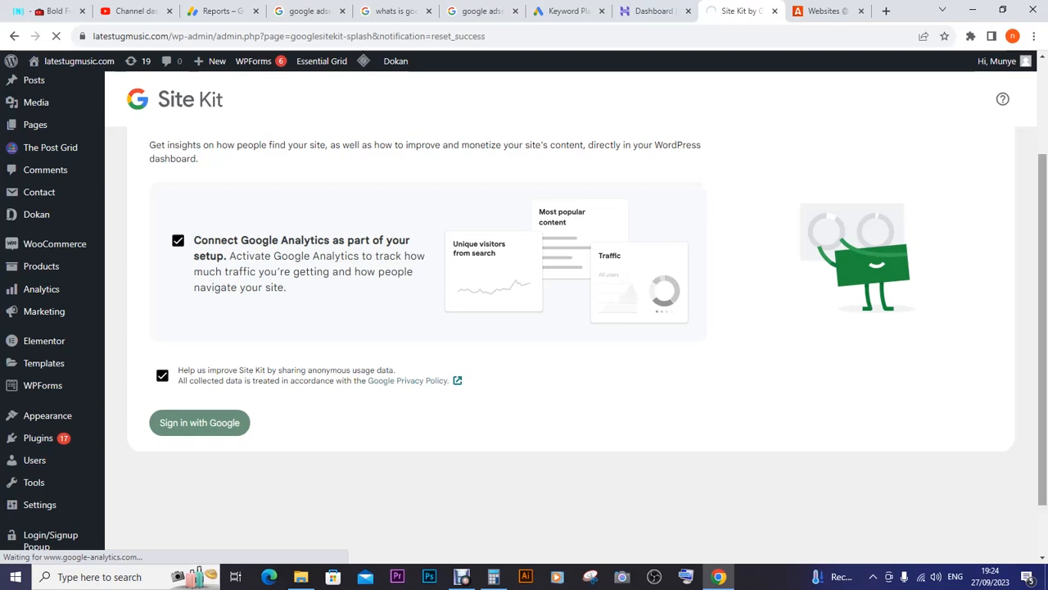
{"action": "scroll", "scroll_direction": "down", "scroll_amount": 3}
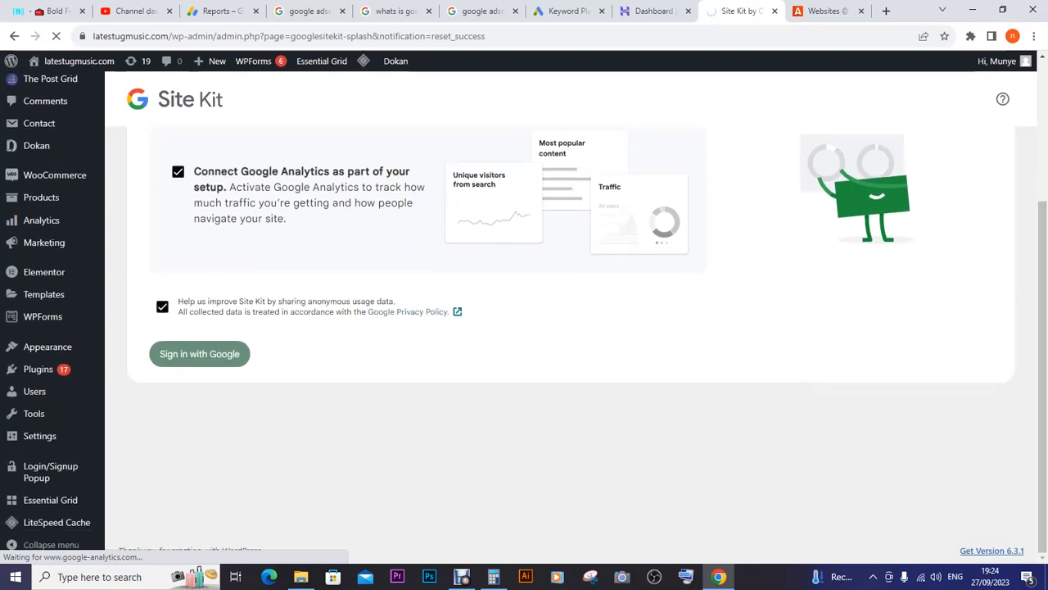
{"action": "left_click", "coordinate": [199, 354]}
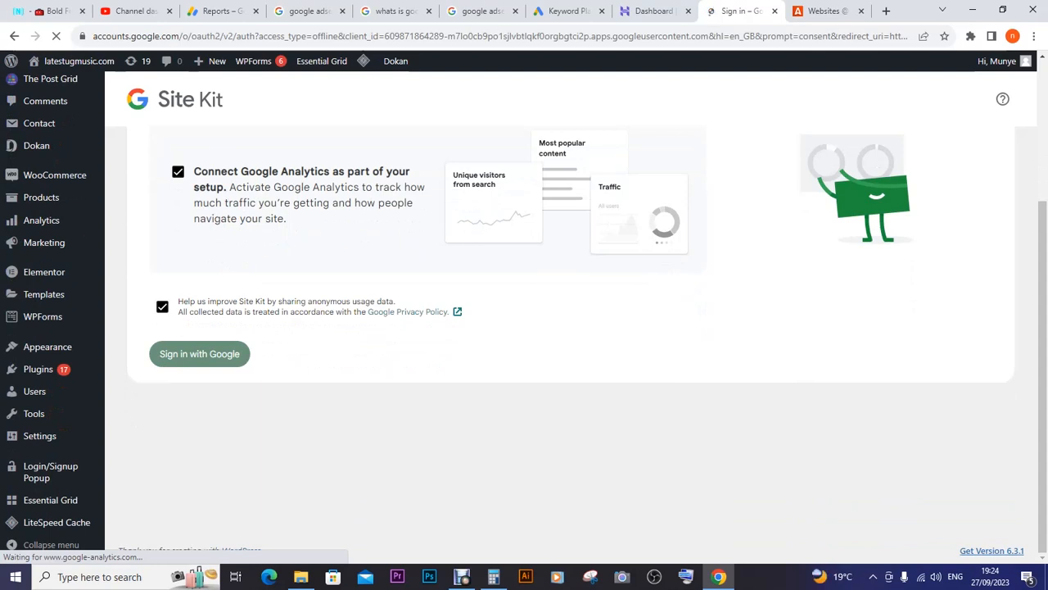
- Sign in with the first Google account and approve Site Kit's additional access request
{"action": "left_click", "coordinate": [199, 354]}
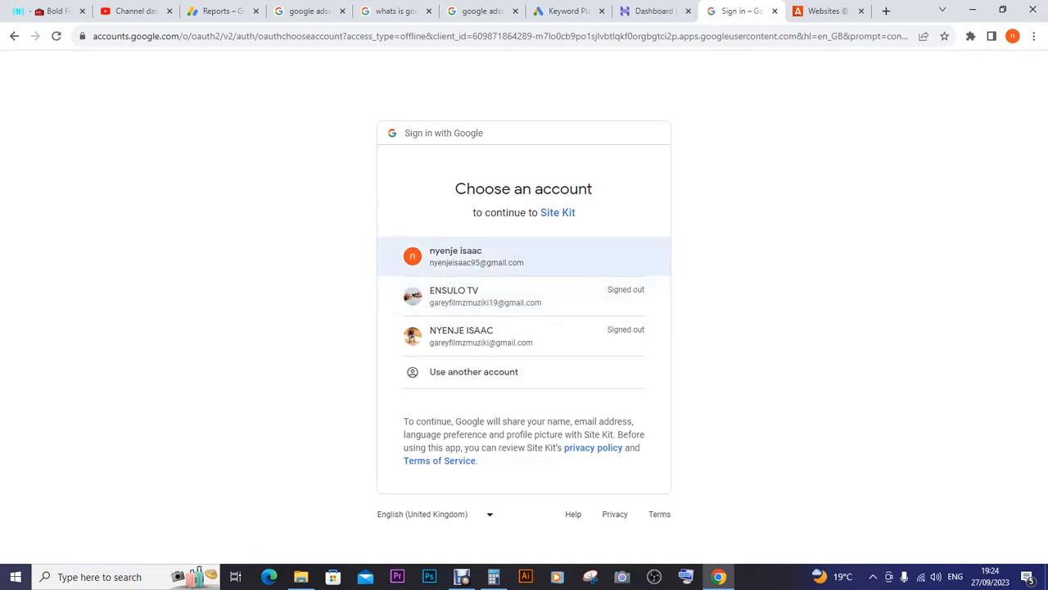
{"action": "left_click", "coordinate": [524, 256]}
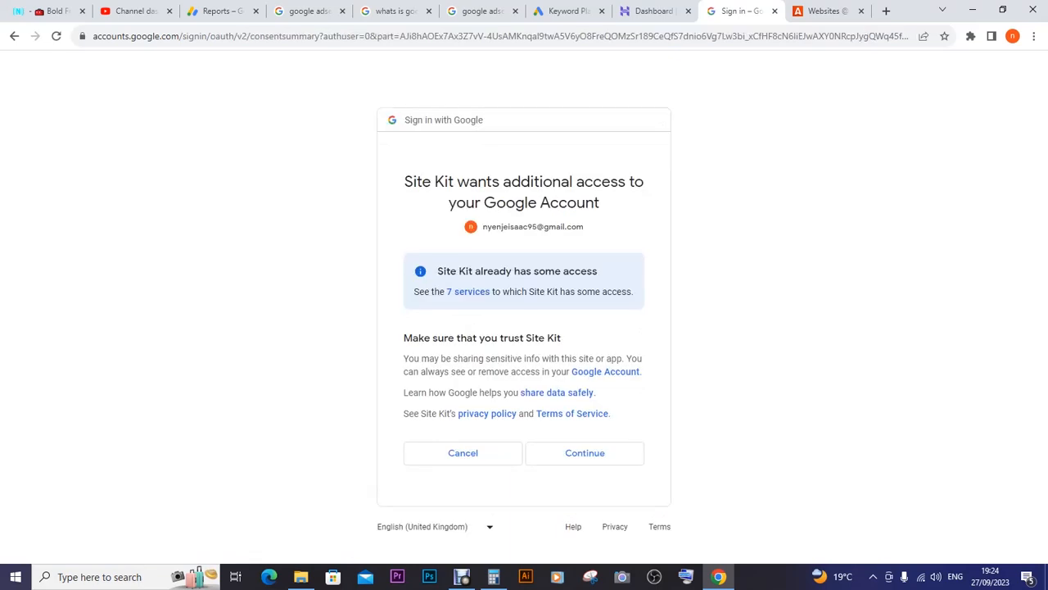
{"action": "left_click", "coordinate": [584, 453]}
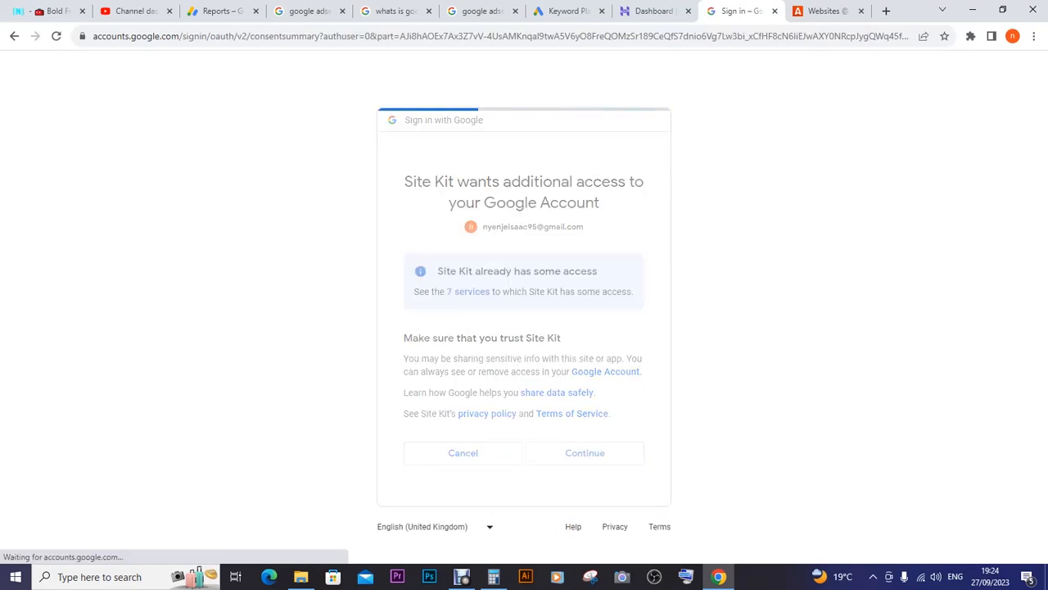
{"action": "left_click", "coordinate": [584, 452]}
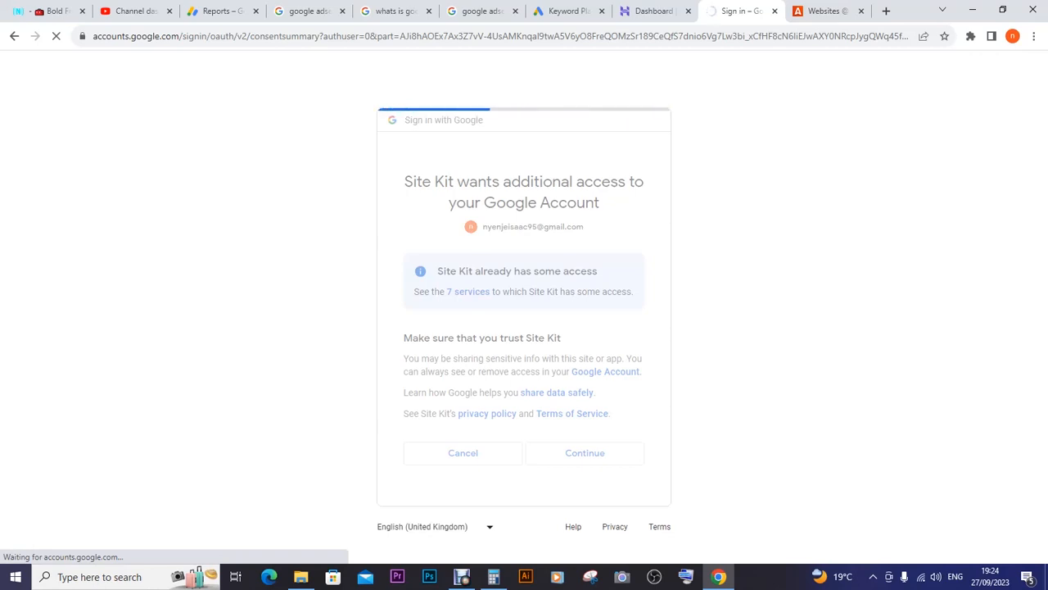
{"action": "left_click", "coordinate": [584, 453]}
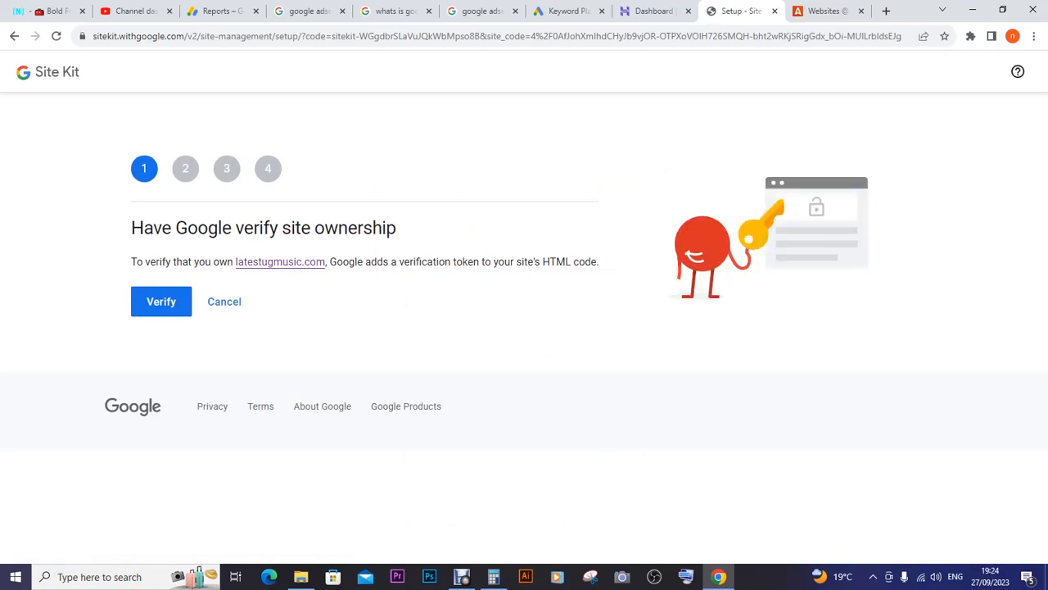
- Verify ownership of latestugmusic.com with Google
{"action": "left_click", "coordinate": [161, 302]}
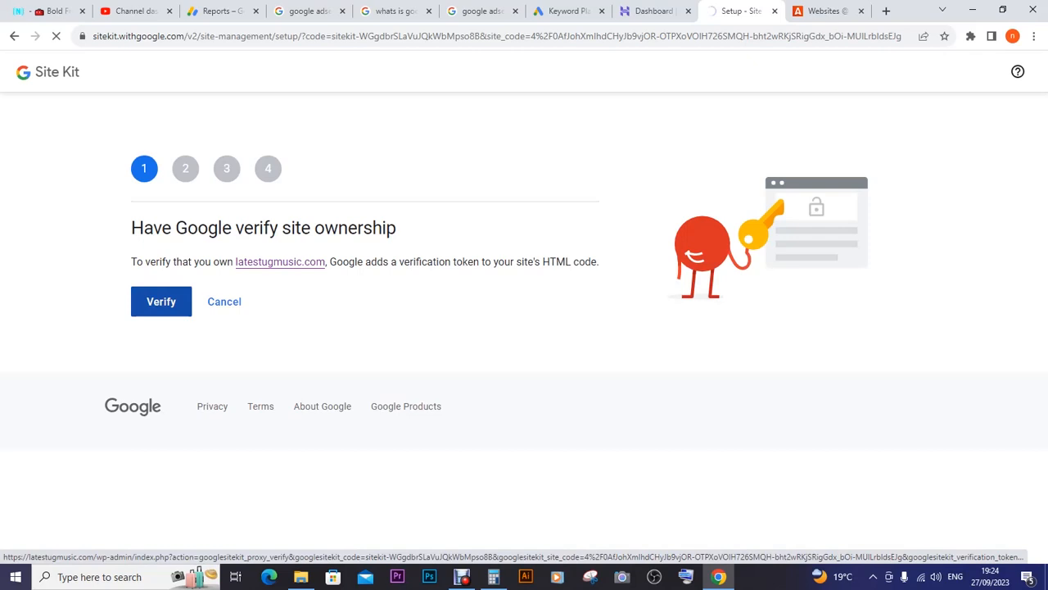
{"action": "left_click", "coordinate": [160, 301]}
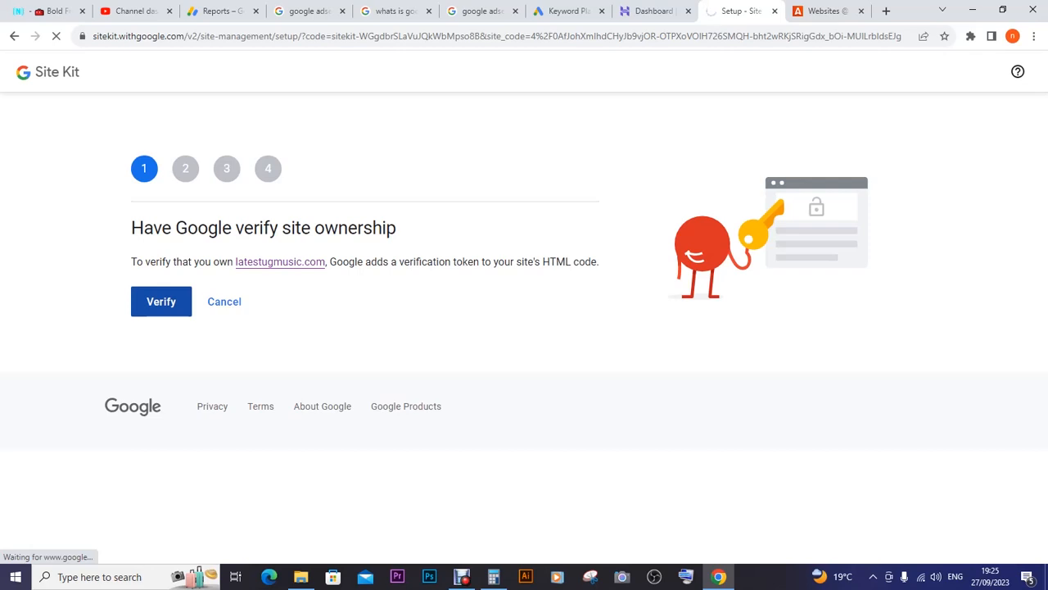
{"action": "left_click", "coordinate": [161, 302]}
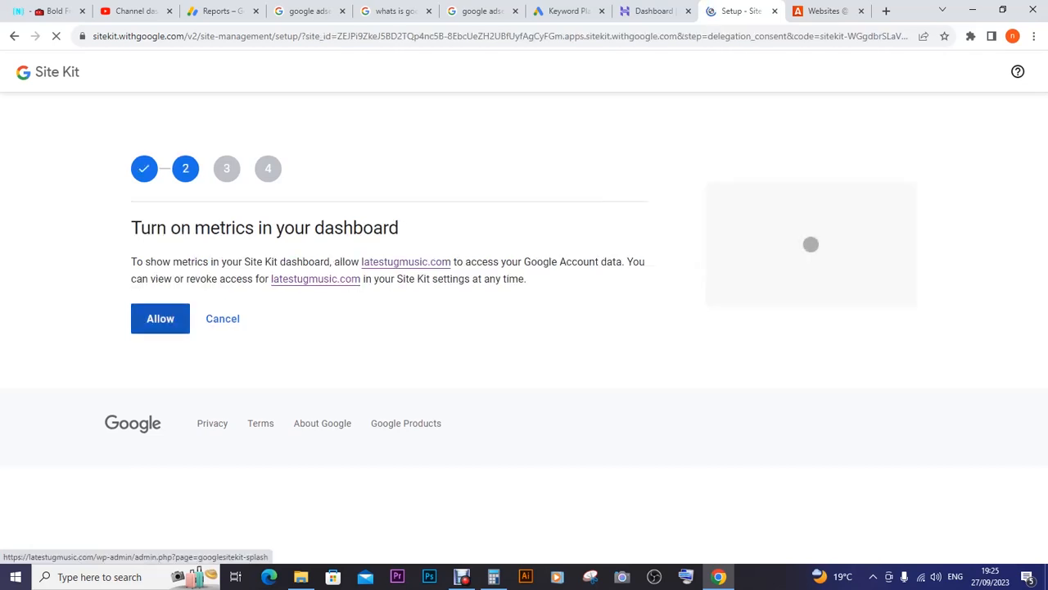
- Allow metrics in the dashboard and move past the Google Analytics setup step
{"action": "left_click", "coordinate": [160, 318]}
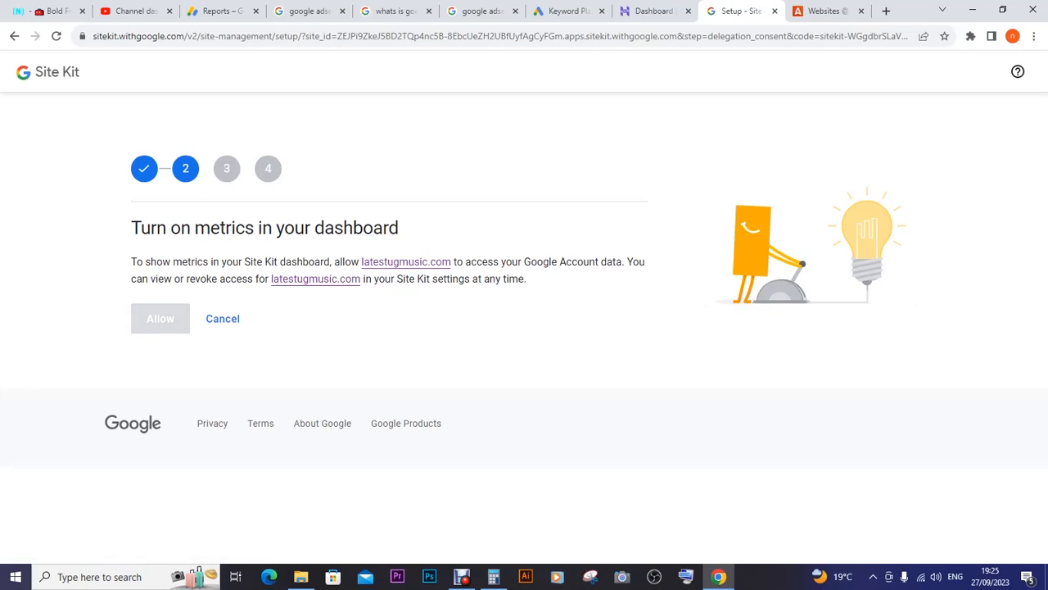
{"action": "left_click", "coordinate": [160, 318]}
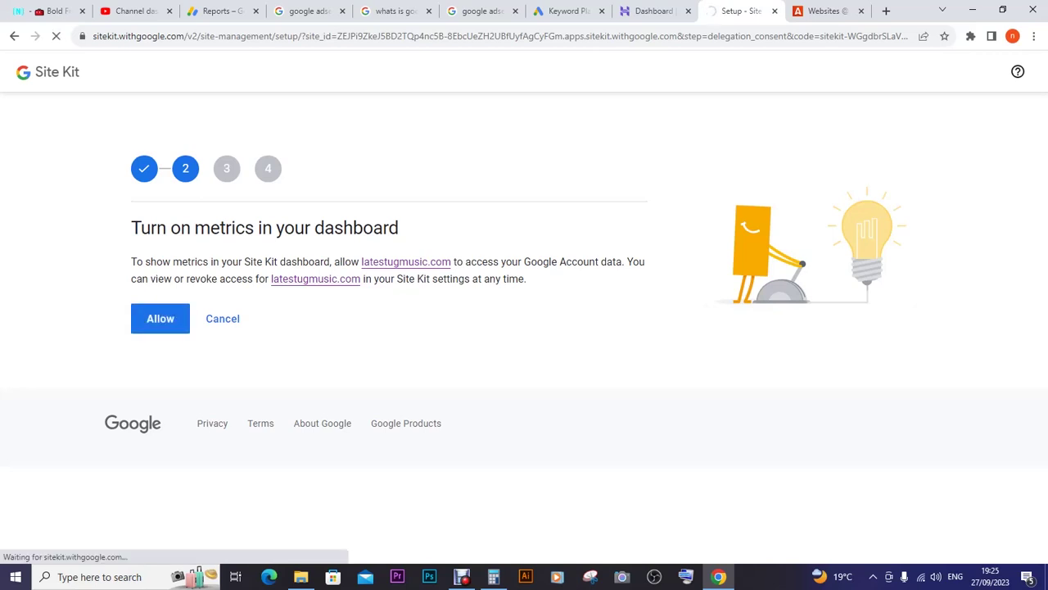
{"action": "left_click", "coordinate": [159, 318]}
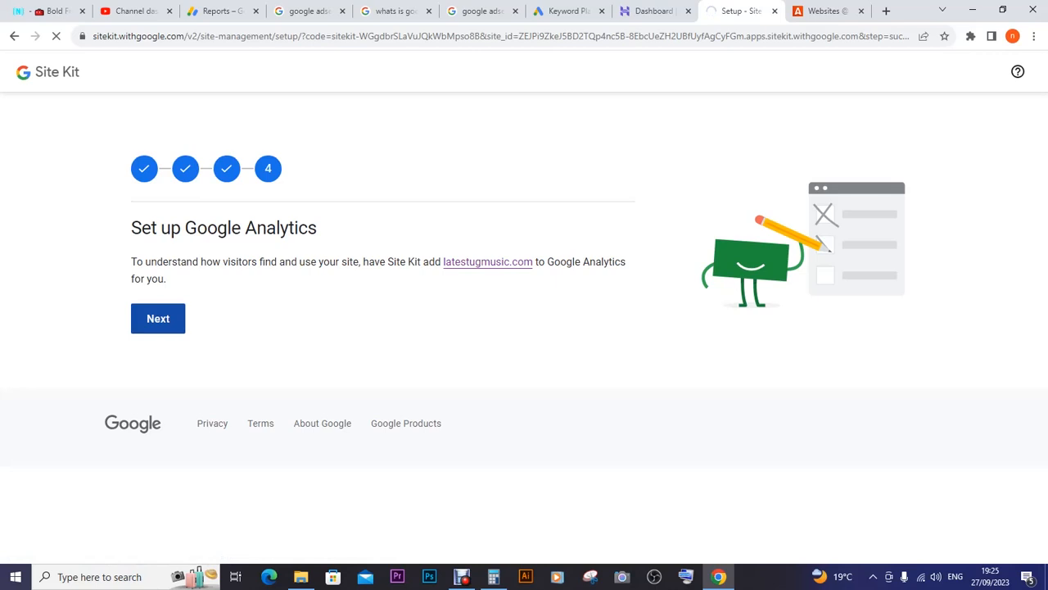
{"action": "left_click", "coordinate": [157, 318]}
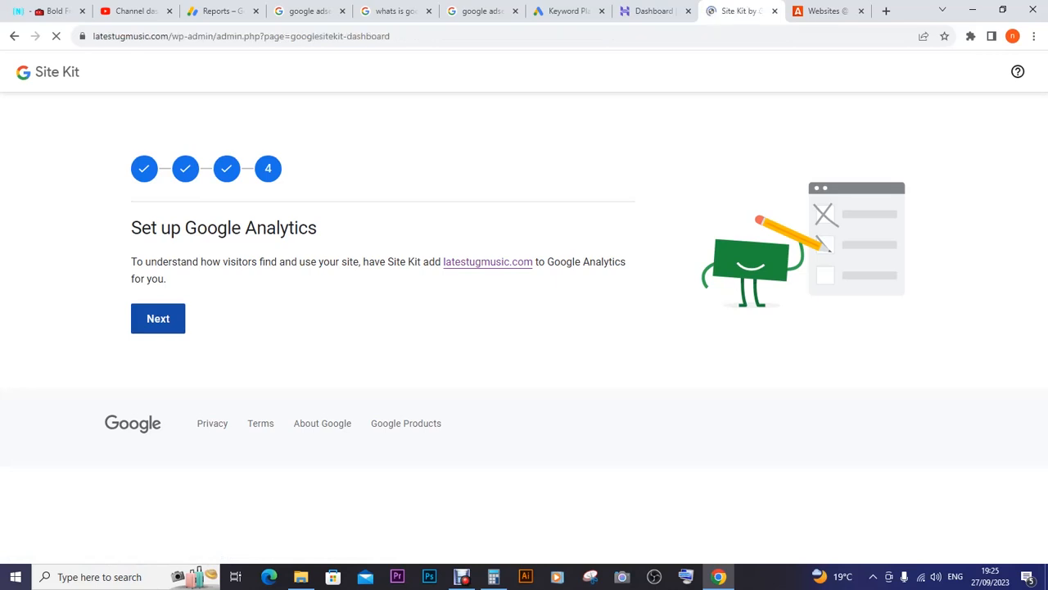
- Let the Site Kit dashboard load with 11 impressions and 1 click, then start a new browser tab
{"action": "left_click", "coordinate": [157, 318]}
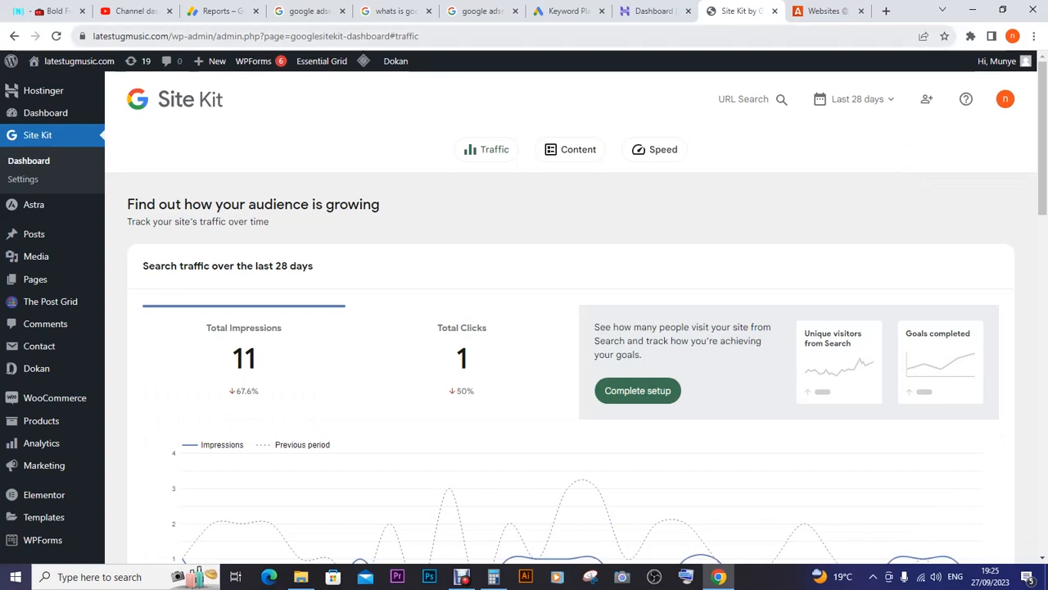
{"action": "left_click", "coordinate": [882, 11]}
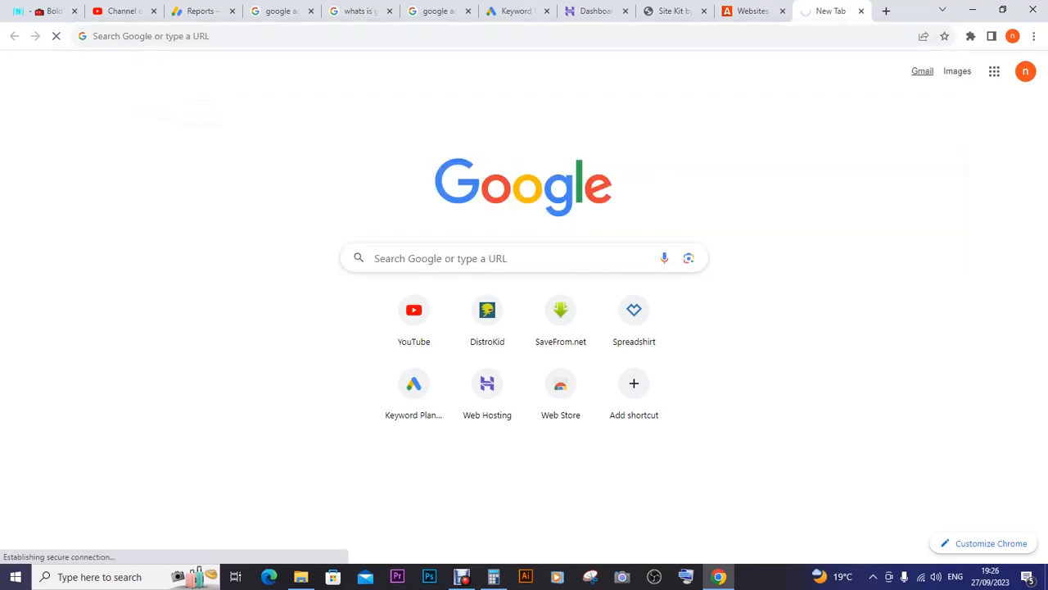
- Read Gmail's 'Site Kit was granted access' security alert, then return to the Adsterra Websites tab
{"action": "left_click", "coordinate": [921, 70]}
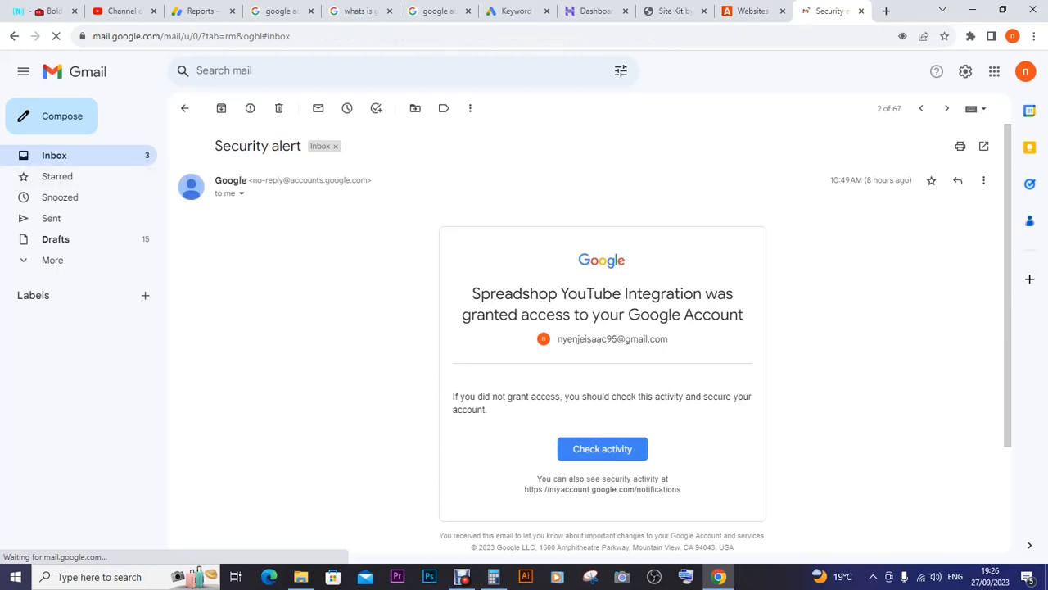
{"action": "left_click", "coordinate": [950, 108]}
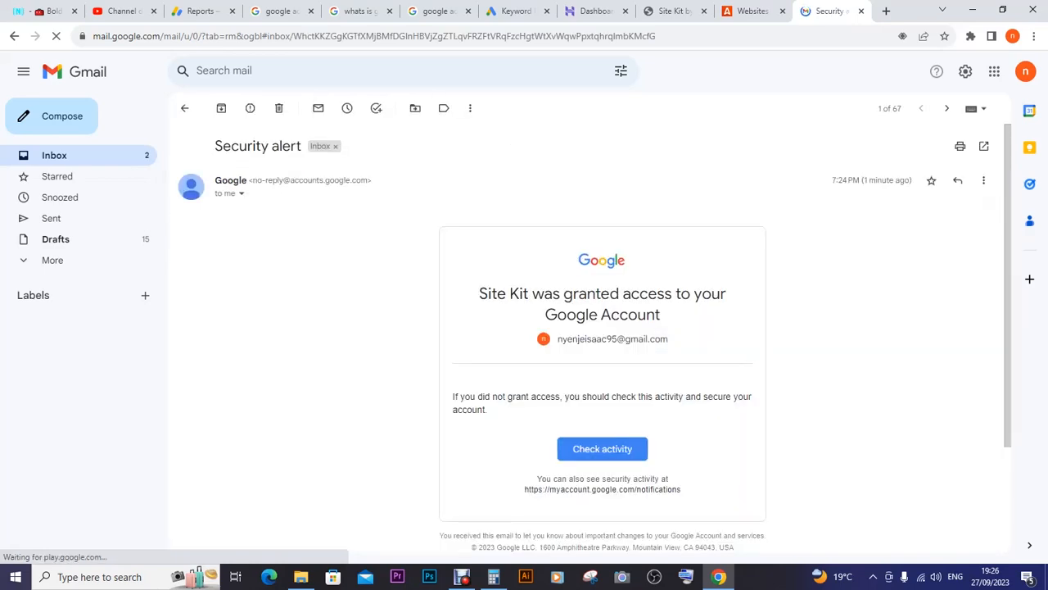
{"action": "left_click", "coordinate": [184, 107]}
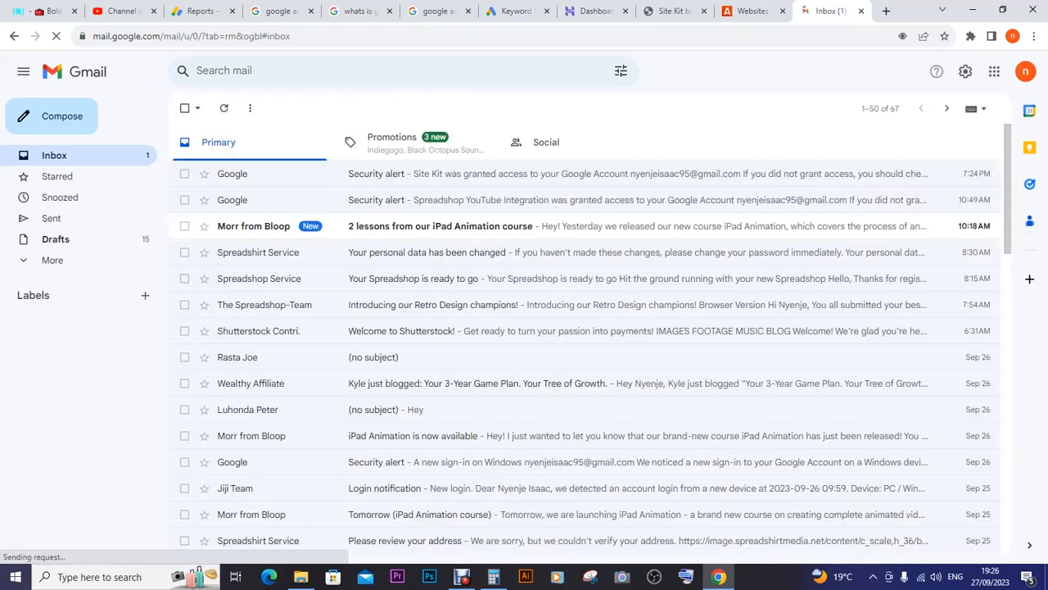
{"action": "left_click", "coordinate": [441, 226]}
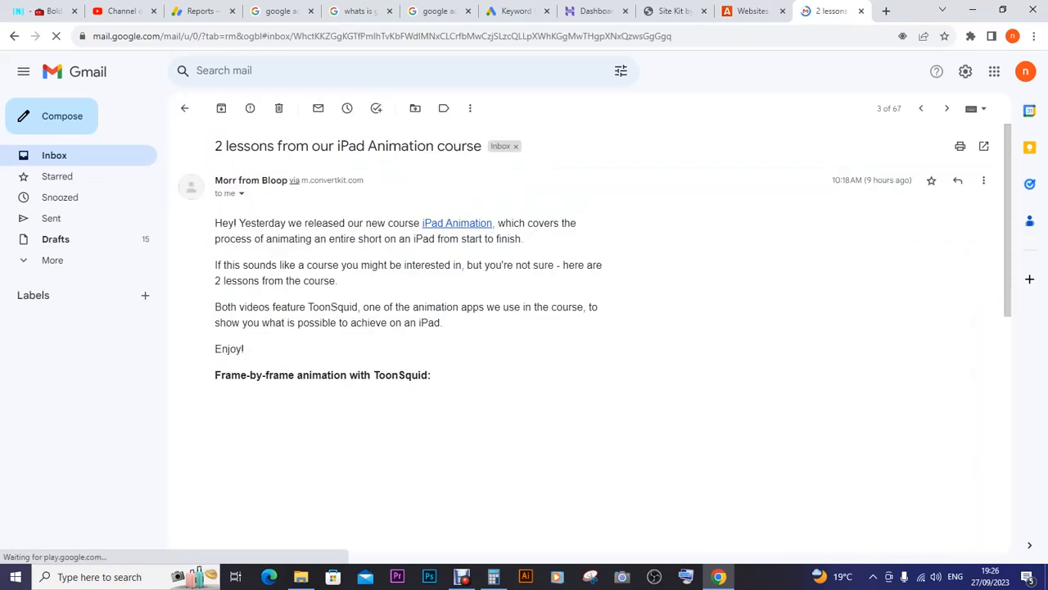
{"action": "left_click", "coordinate": [186, 107]}
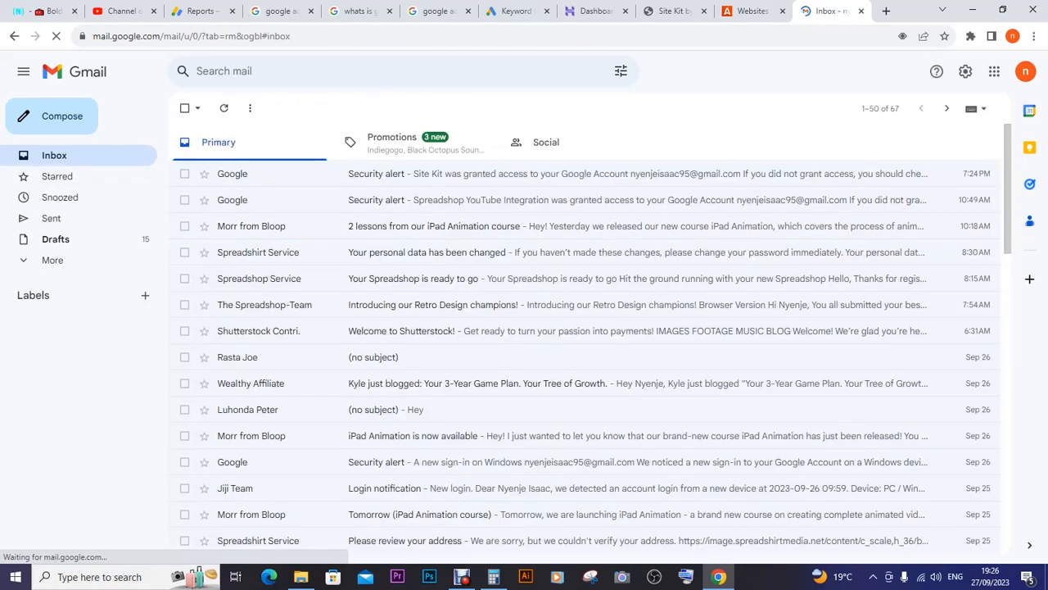
{"action": "left_click", "coordinate": [751, 10]}
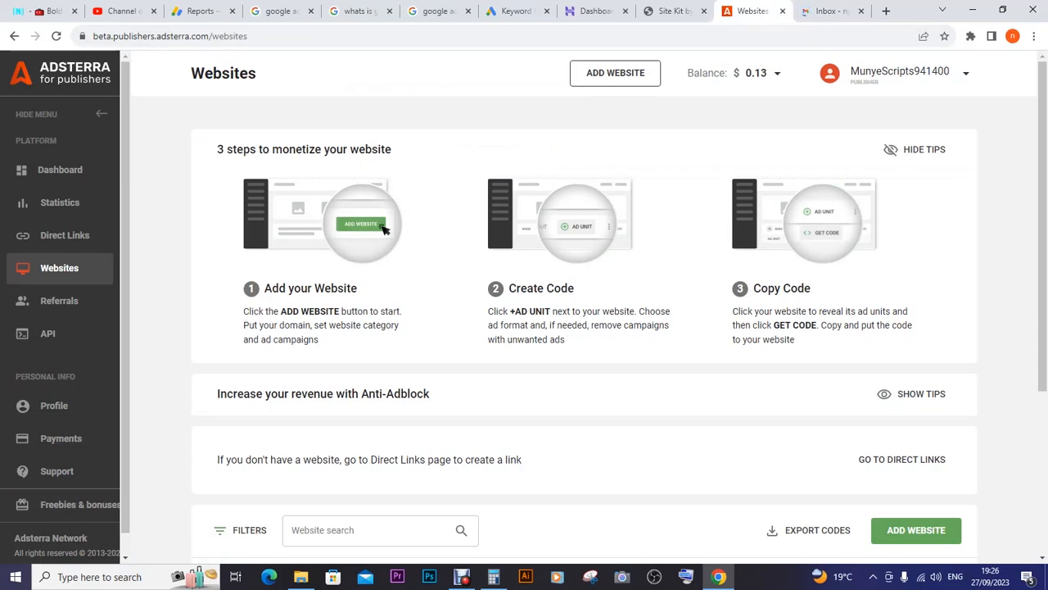
- Scroll the Adsterra Websites page, then return to the Site Kit dashboard tab
{"action": "scroll", "scroll_direction": "down", "scroll_amount": 3}
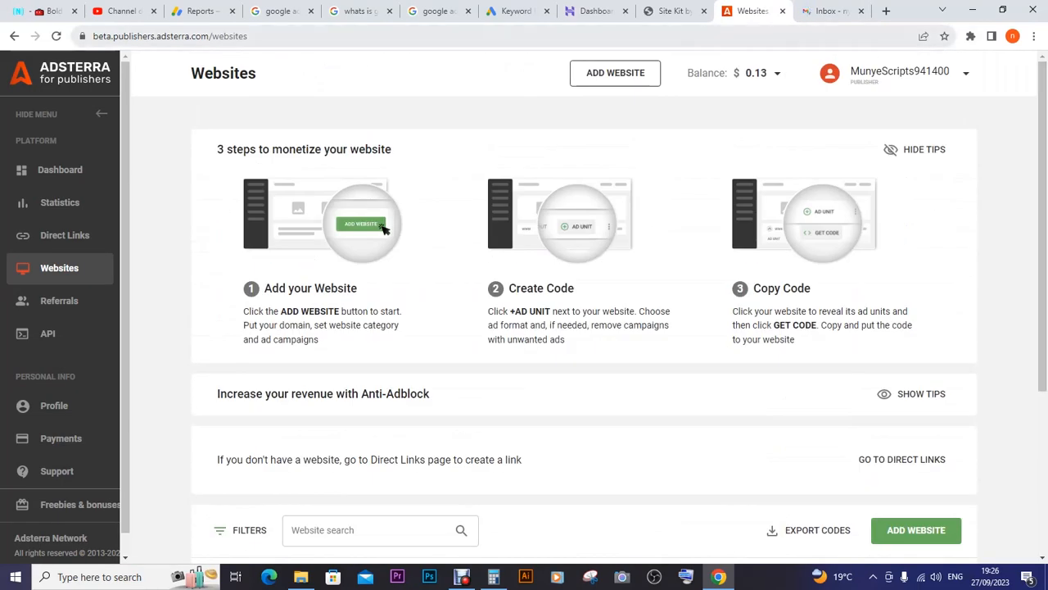
{"action": "left_click", "coordinate": [672, 10]}
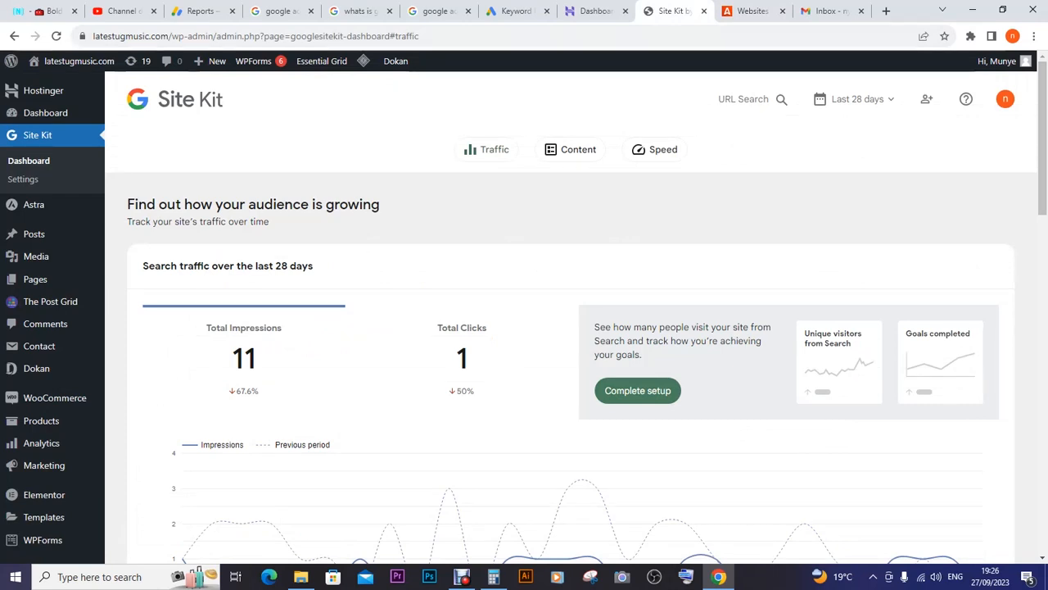
- Connect Analytics using the Latest Ug Music account, property and latestugmusic.com web data stream
{"action": "left_click", "coordinate": [637, 391]}
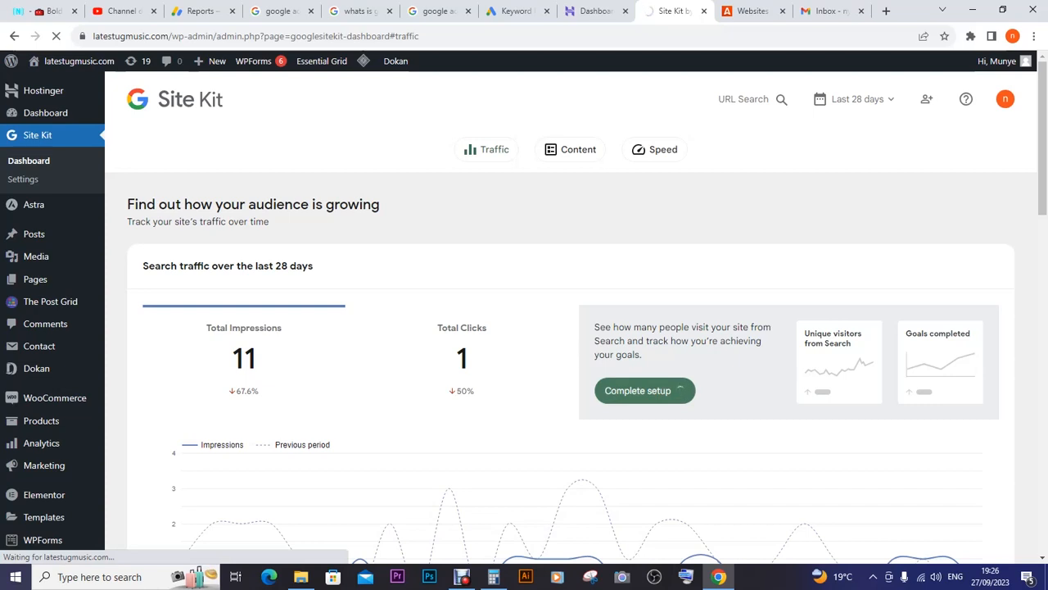
{"action": "left_click", "coordinate": [643, 390]}
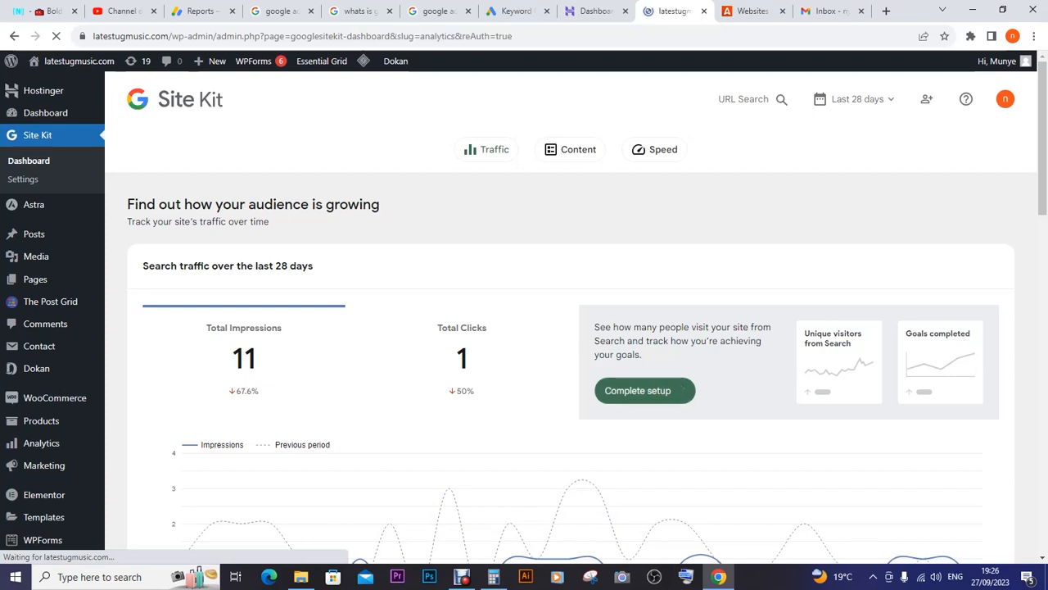
{"action": "left_click", "coordinate": [645, 390]}
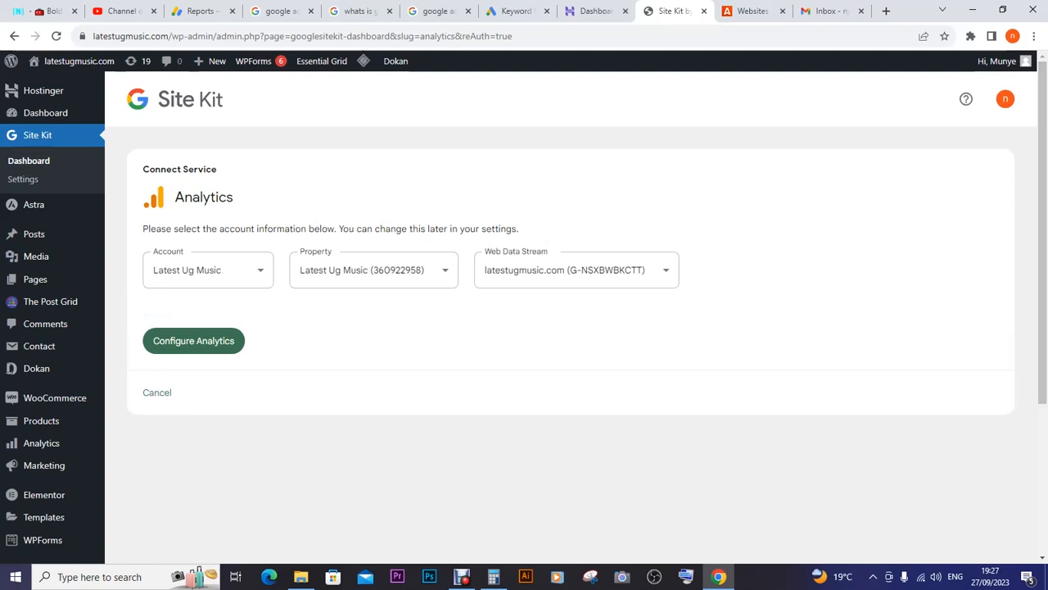
{"action": "left_click", "coordinate": [193, 341]}
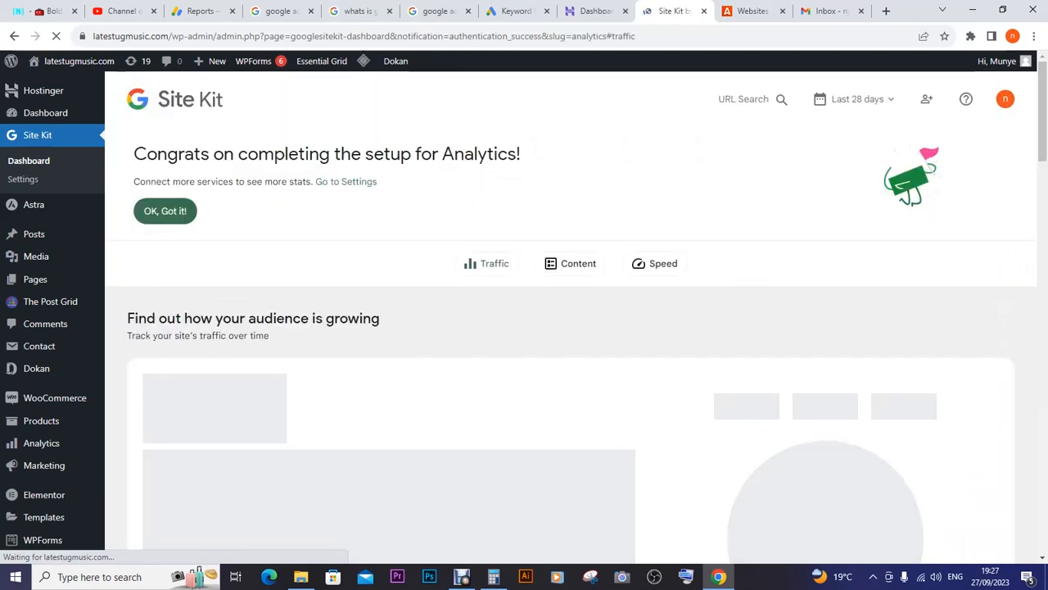
- Dismiss the Analytics congratulations notice and look over the speed and content reports
{"action": "left_click", "coordinate": [165, 210]}
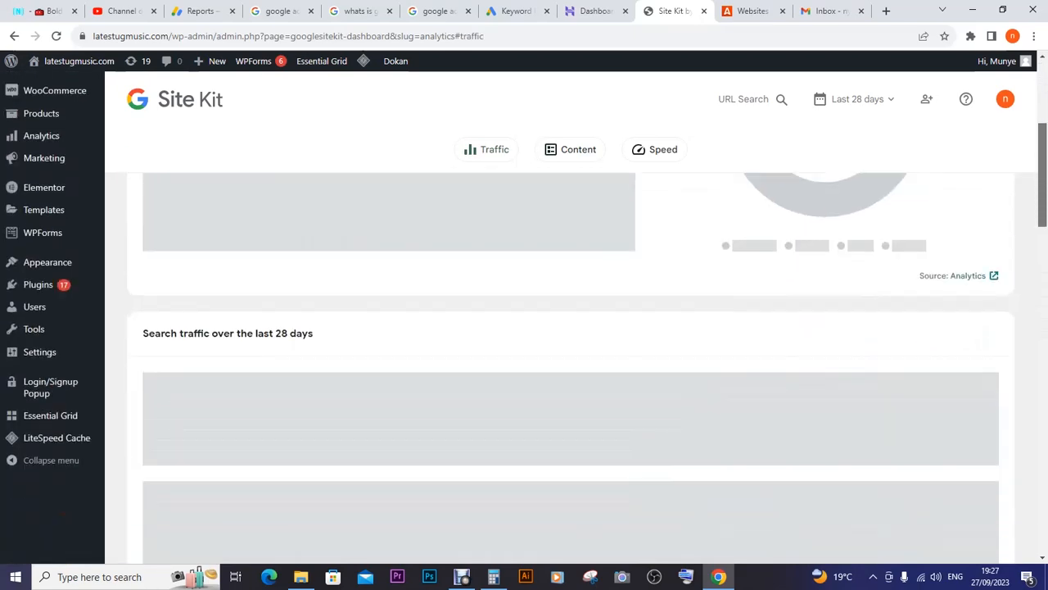
{"action": "left_click", "coordinate": [654, 149]}
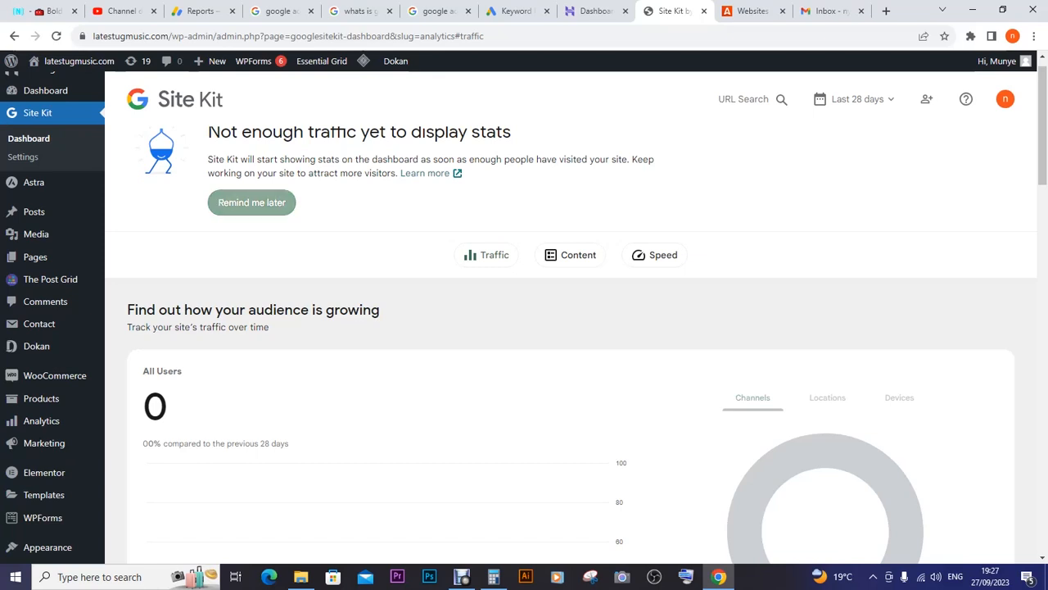
{"action": "scroll", "scroll_direction": "down", "scroll_amount": 3}
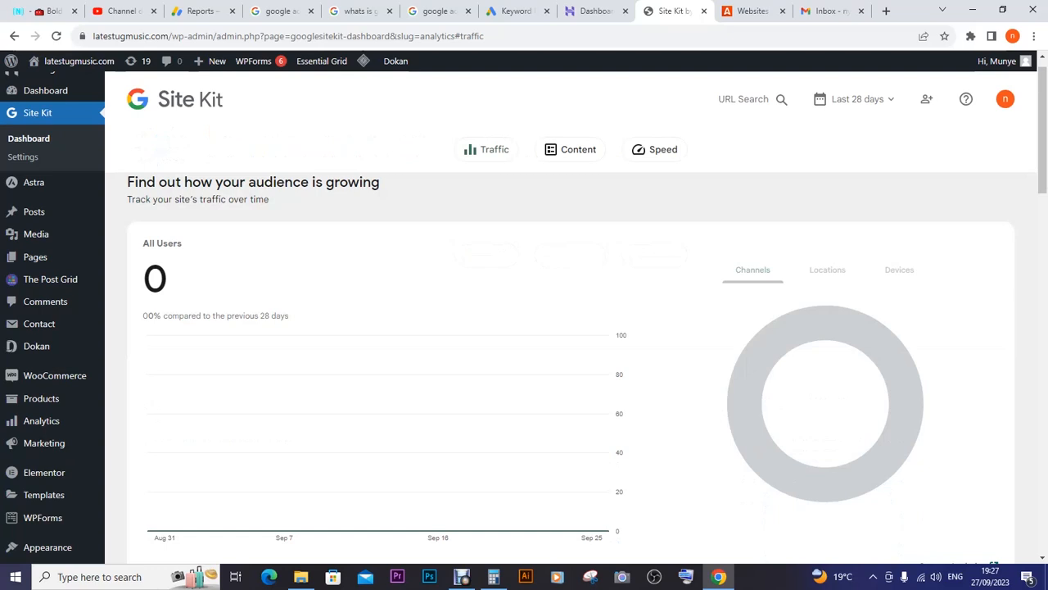
{"action": "left_click", "coordinate": [570, 149]}
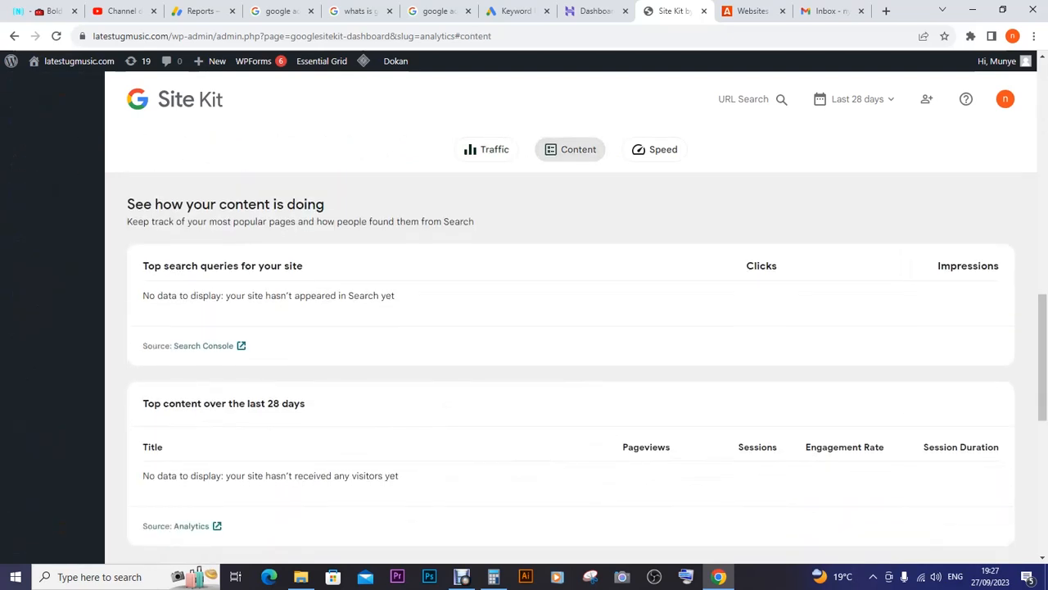
{"action": "left_click", "coordinate": [654, 149]}
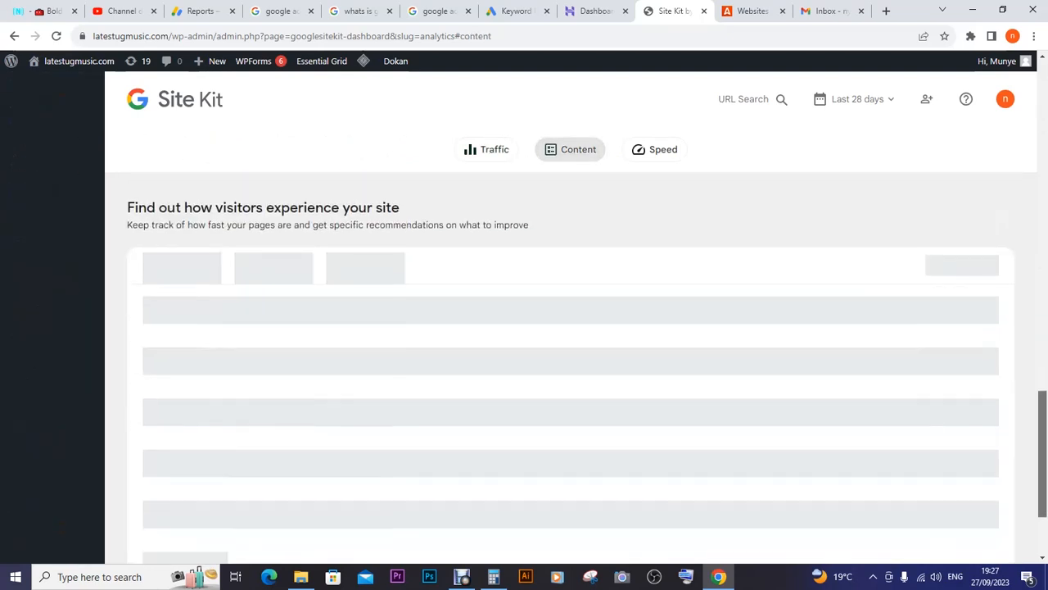
{"action": "left_click", "coordinate": [655, 149]}
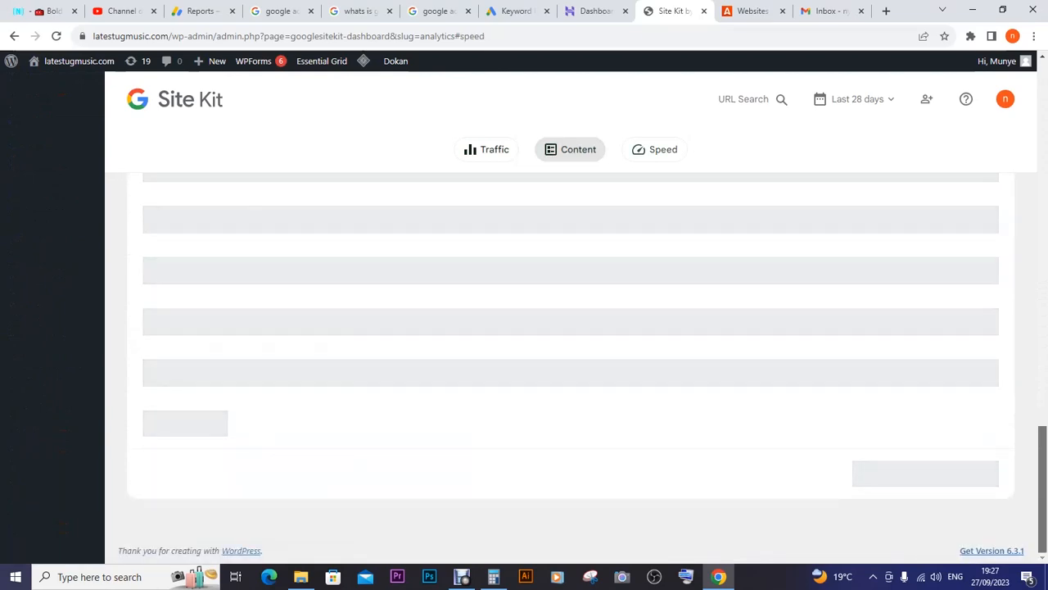
- Cycle through the Traffic, Content and Speed reports, scrolling the page speed lab results
{"action": "left_click", "coordinate": [486, 149]}
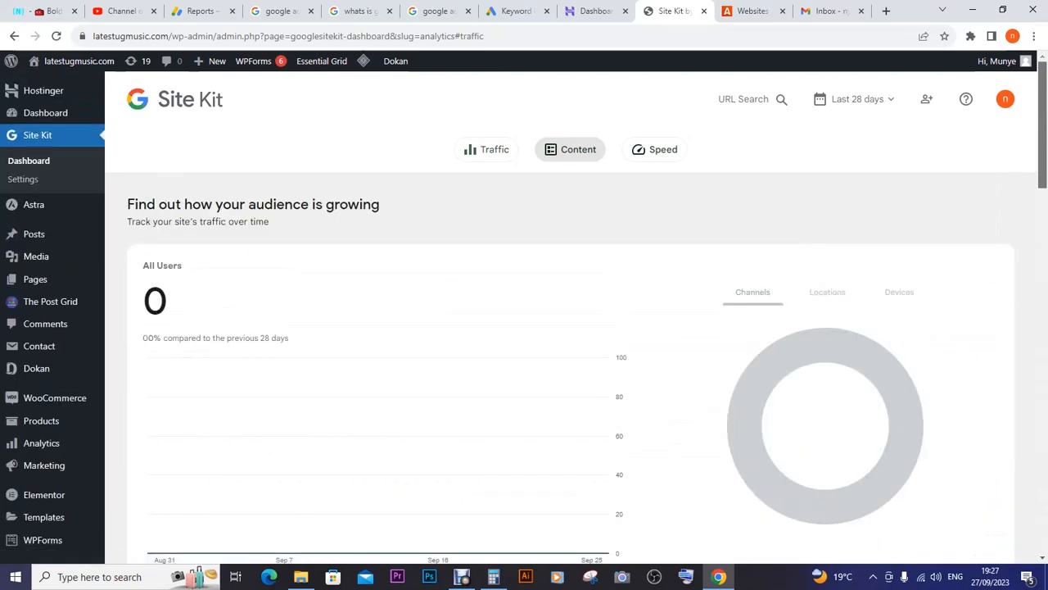
{"action": "left_click", "coordinate": [570, 149]}
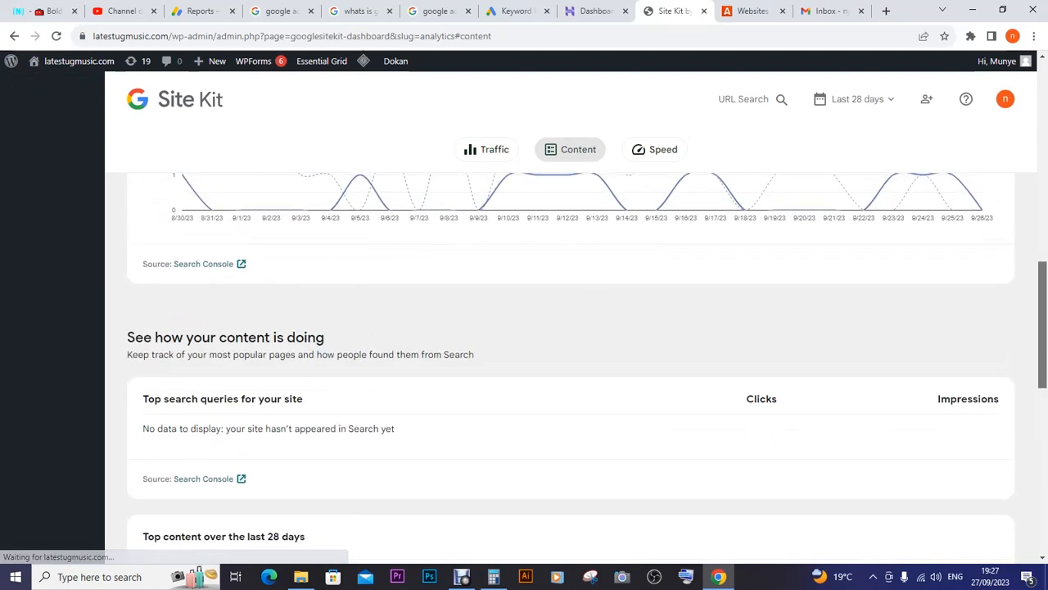
{"action": "left_click", "coordinate": [486, 149]}
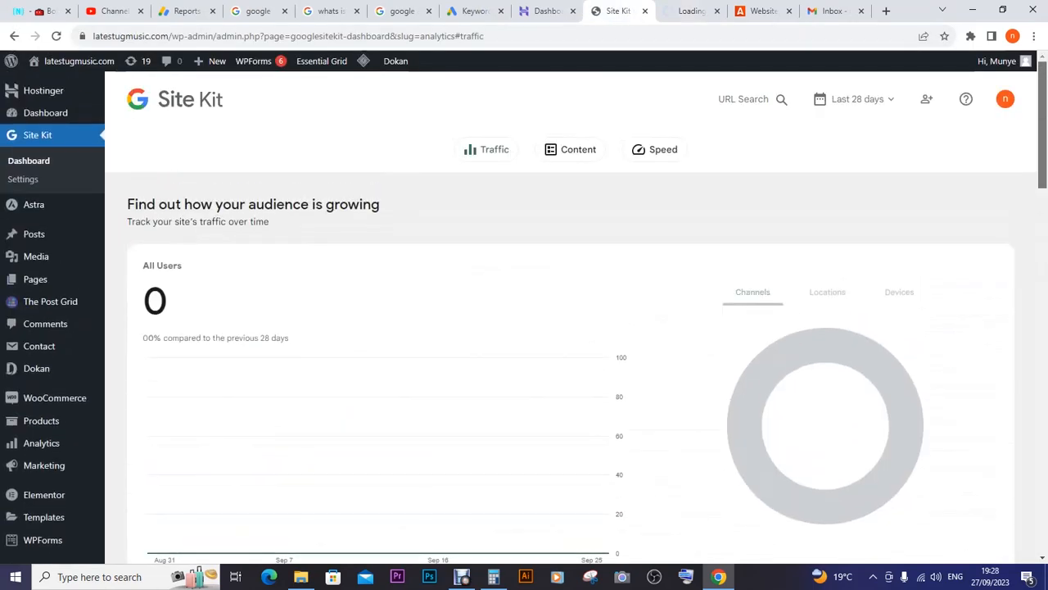
{"action": "left_click", "coordinate": [662, 149]}
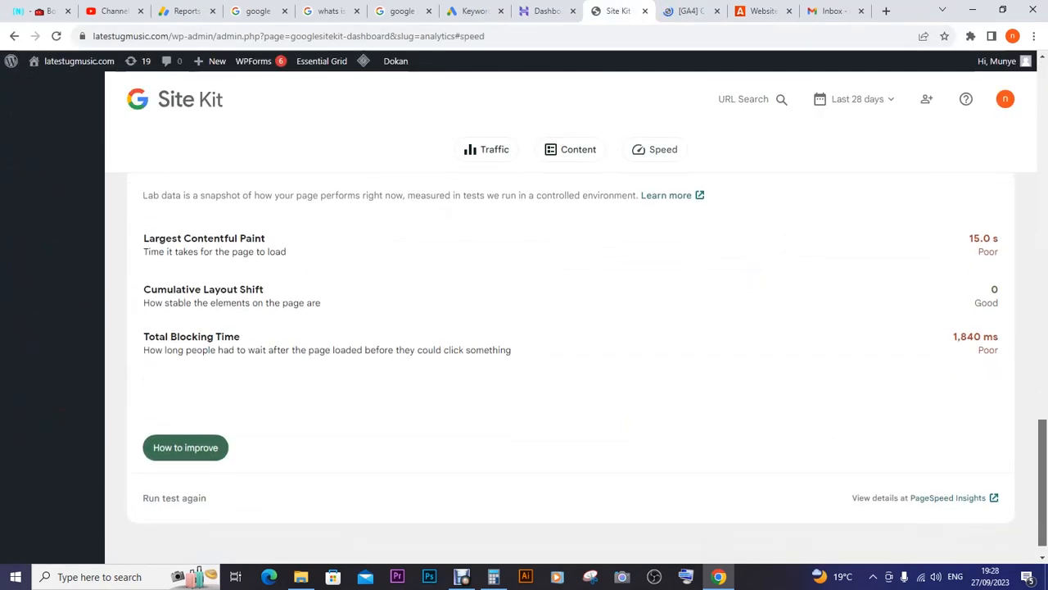
{"action": "scroll", "scroll_direction": "down", "scroll_amount": 3}
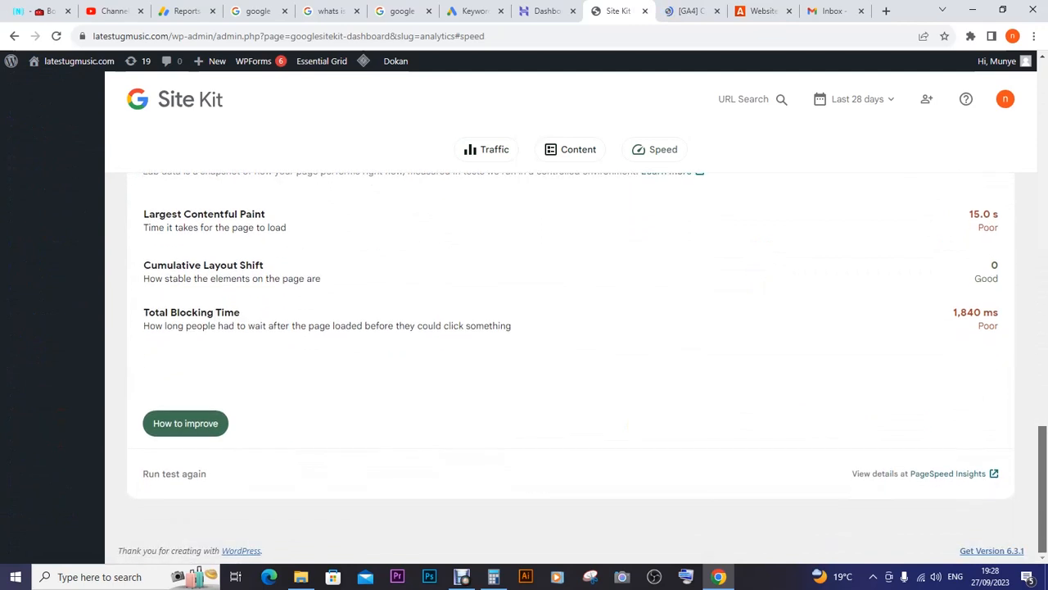
{"action": "left_click", "coordinate": [578, 150]}
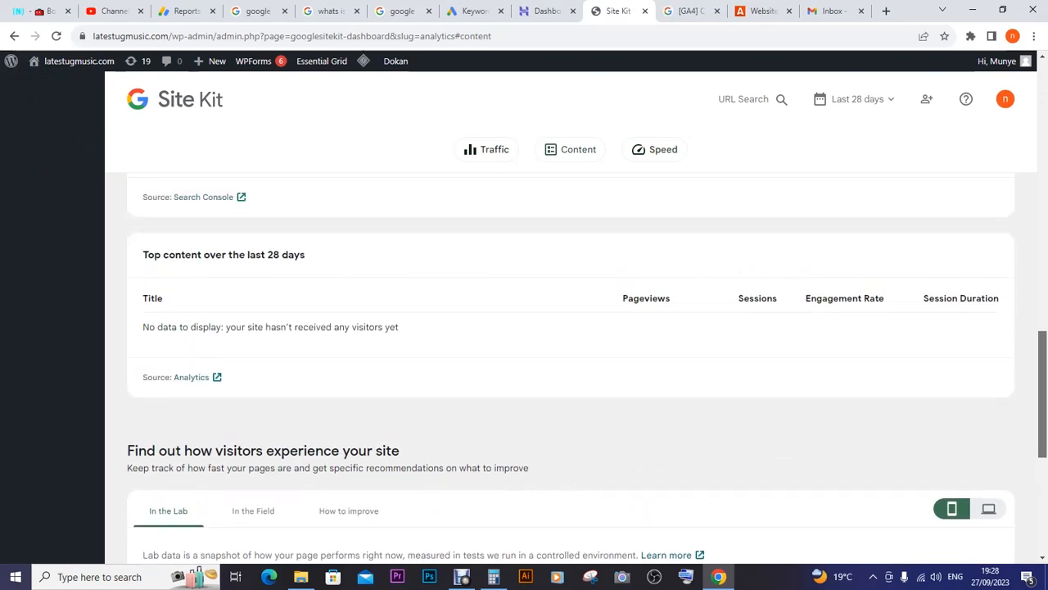
{"action": "left_click", "coordinate": [485, 149]}
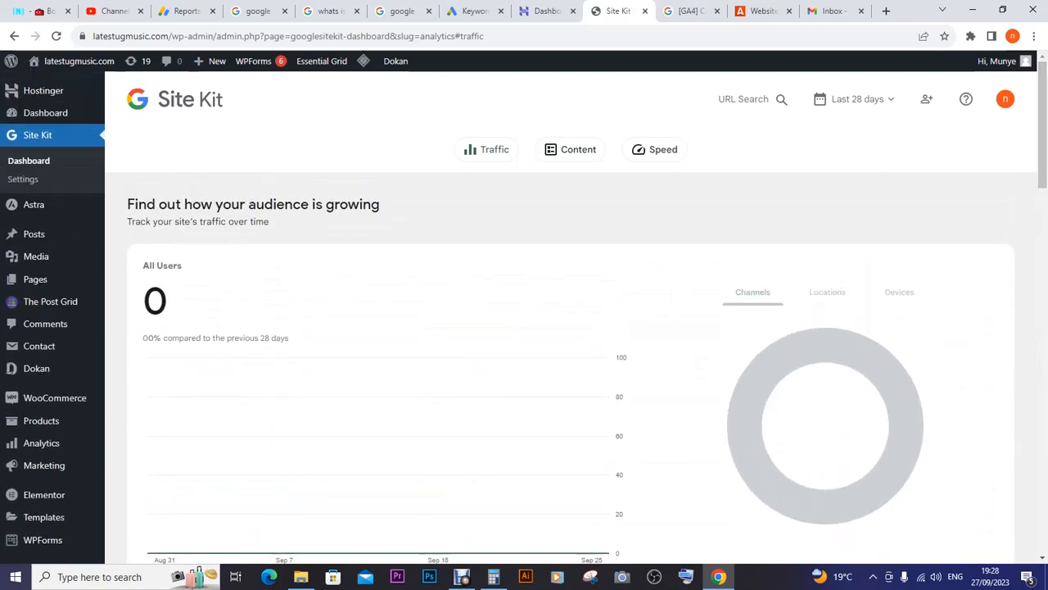
- Close the GA4 notice on the conversion events help article, then return to Site Kit
{"action": "left_click", "coordinate": [695, 11]}
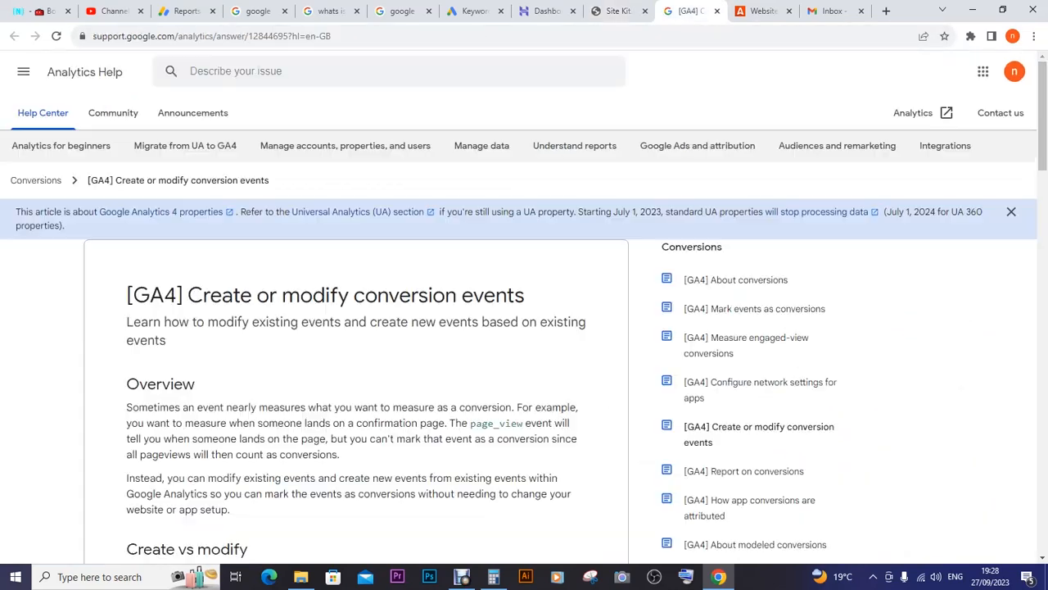
{"action": "left_click", "coordinate": [1011, 212]}
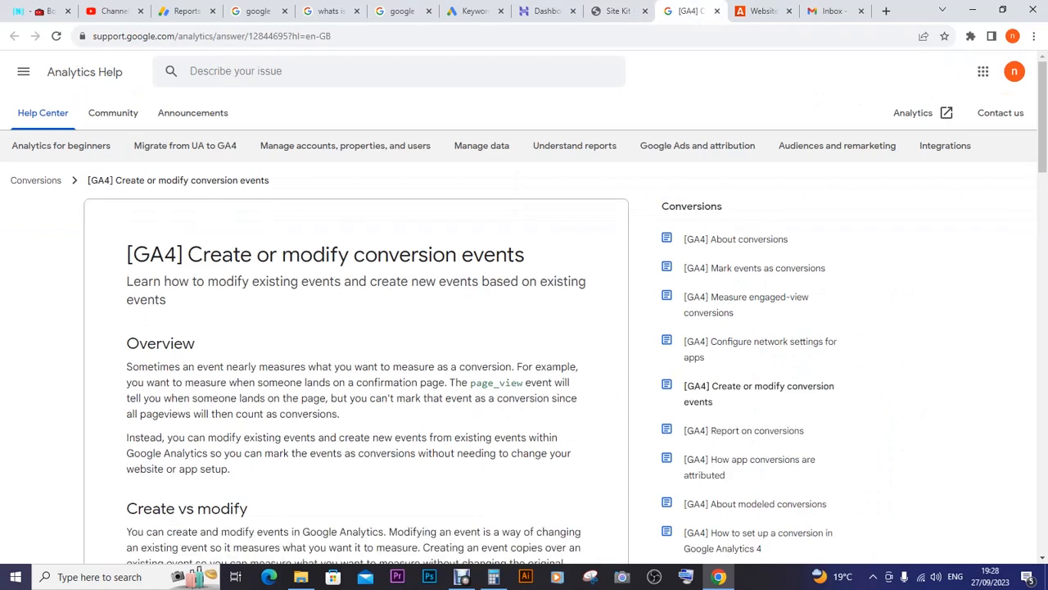
{"action": "left_click", "coordinate": [618, 10]}
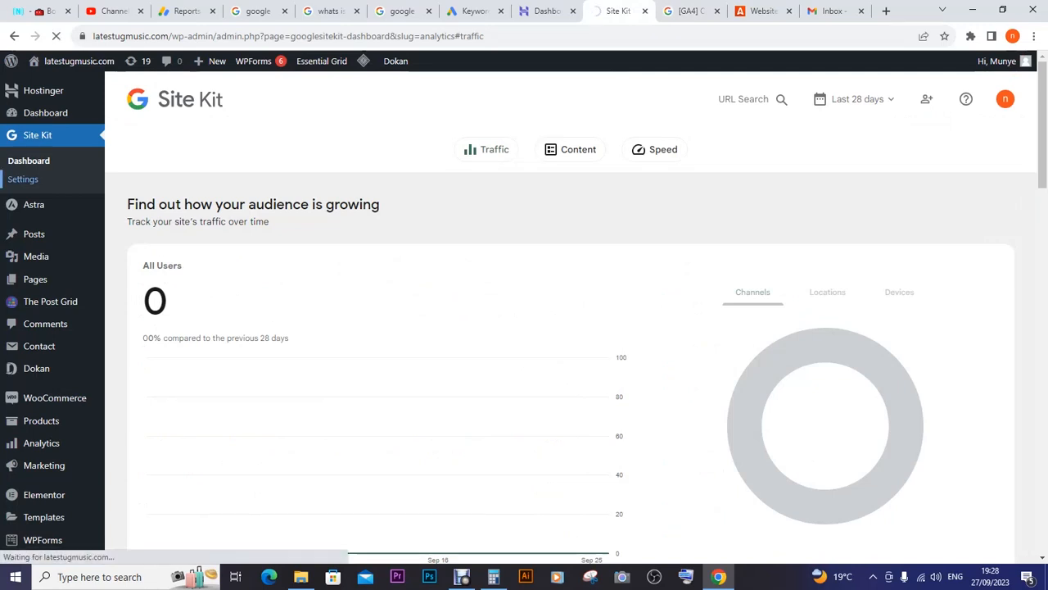
- Start AdSense setup from Site Kit Settings under Connect More Services
{"action": "left_click", "coordinate": [23, 179]}
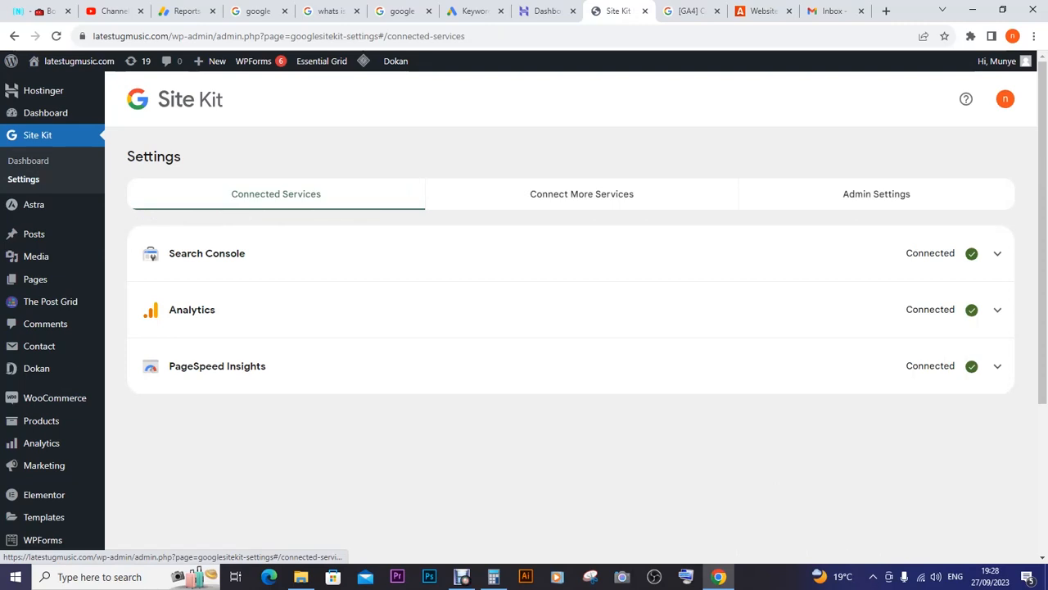
{"action": "left_click", "coordinate": [581, 194]}
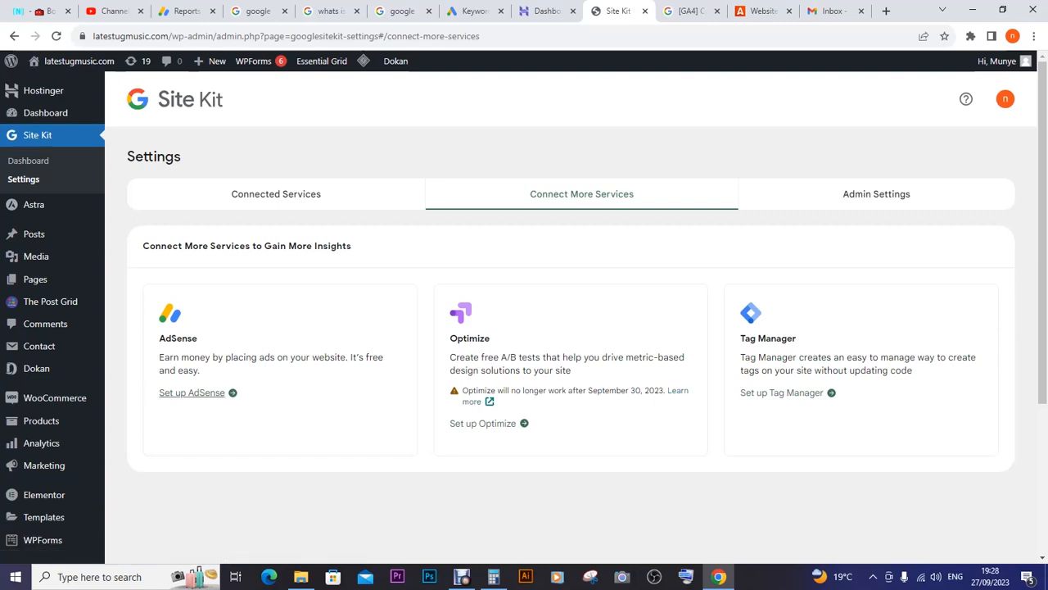
{"action": "left_click", "coordinate": [191, 392]}
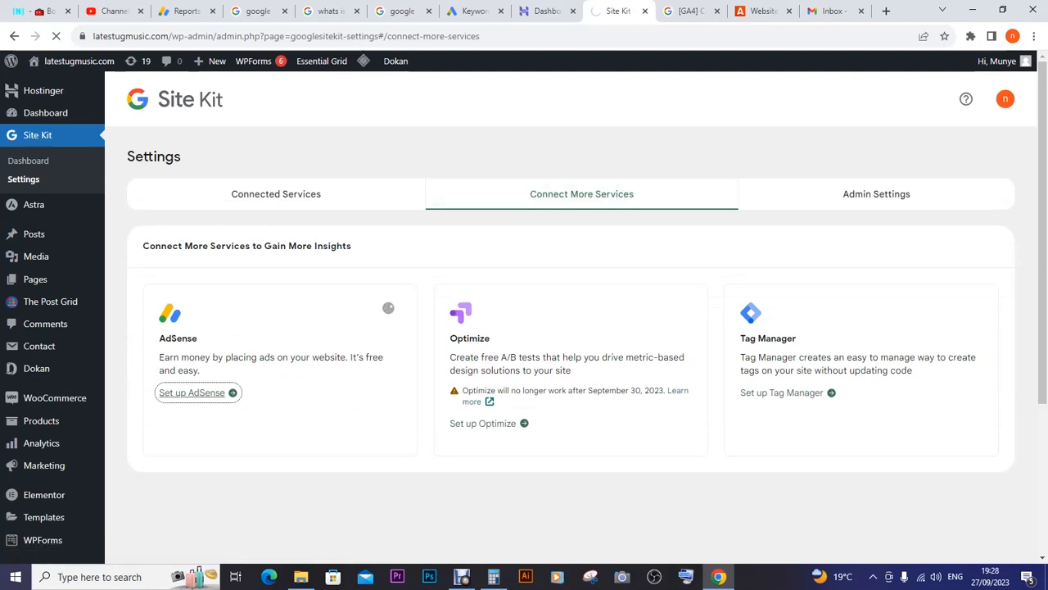
{"action": "left_click", "coordinate": [197, 392]}
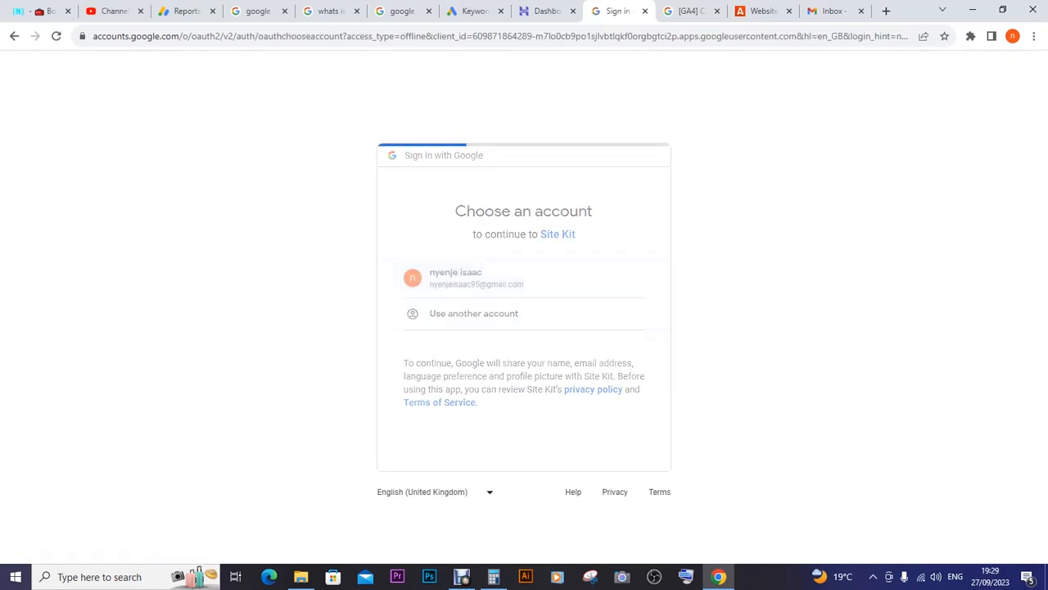
- Sign in with the listed Google account and grant Site Kit the additional access for AdSense
{"action": "left_click", "coordinate": [475, 278]}
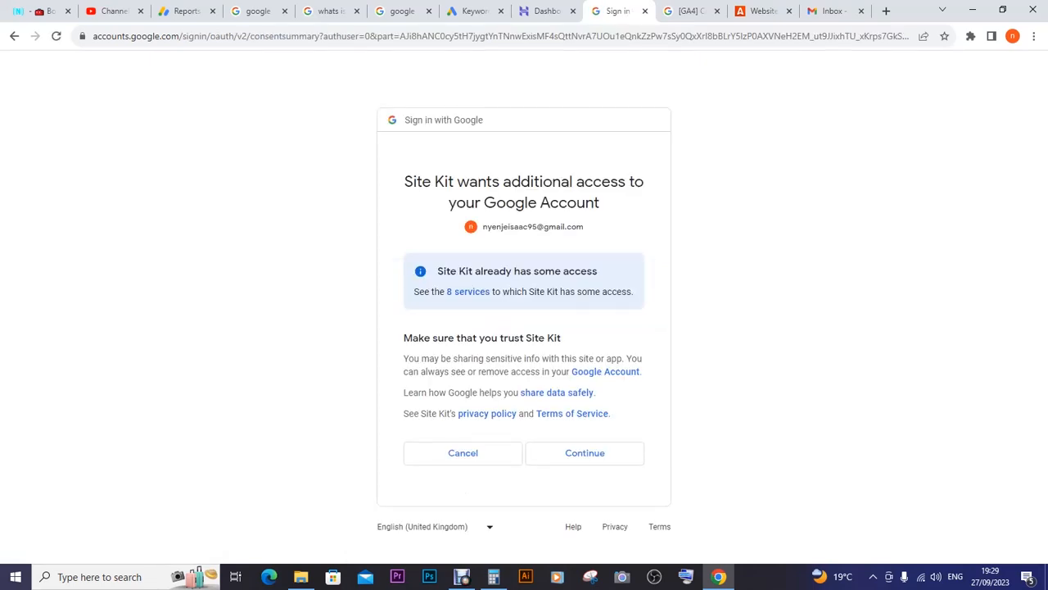
{"action": "left_click", "coordinate": [584, 453]}
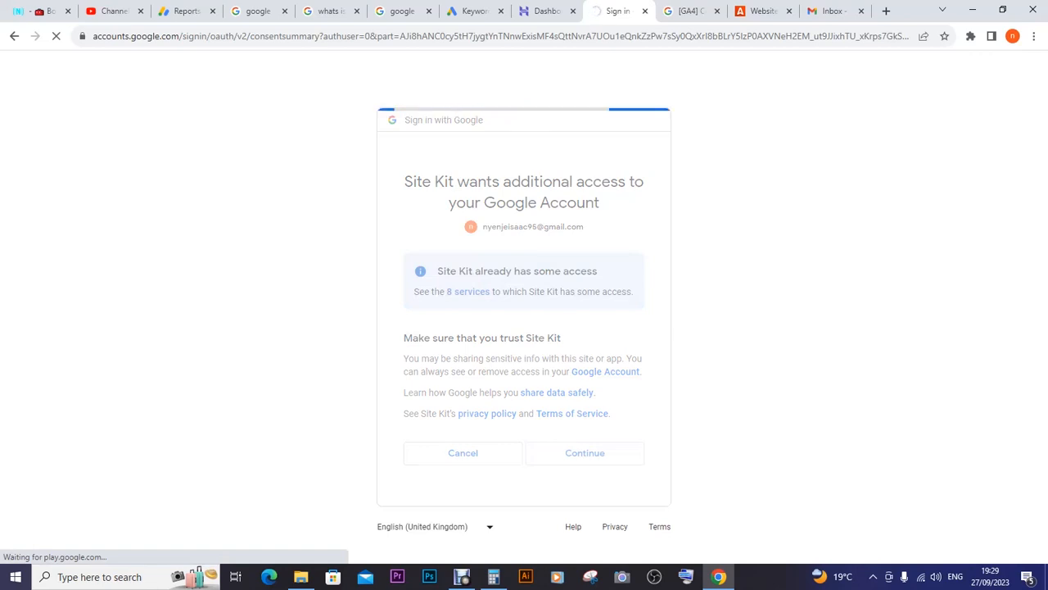
{"action": "left_click", "coordinate": [584, 453]}
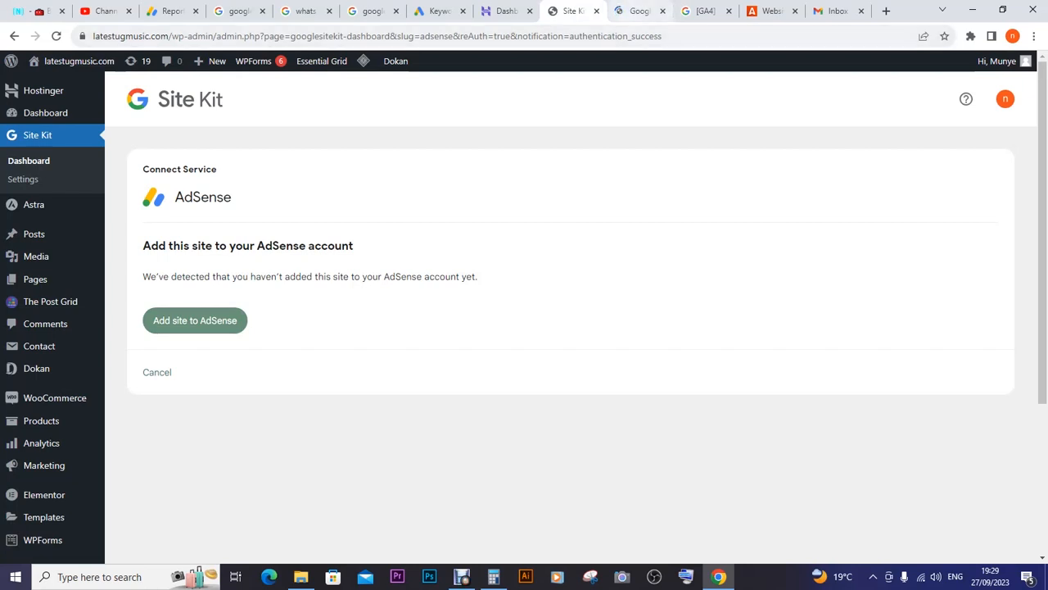
- Open the Sites list in AdSense's left navigation, which shows no sites yet
{"action": "left_click", "coordinate": [194, 320]}
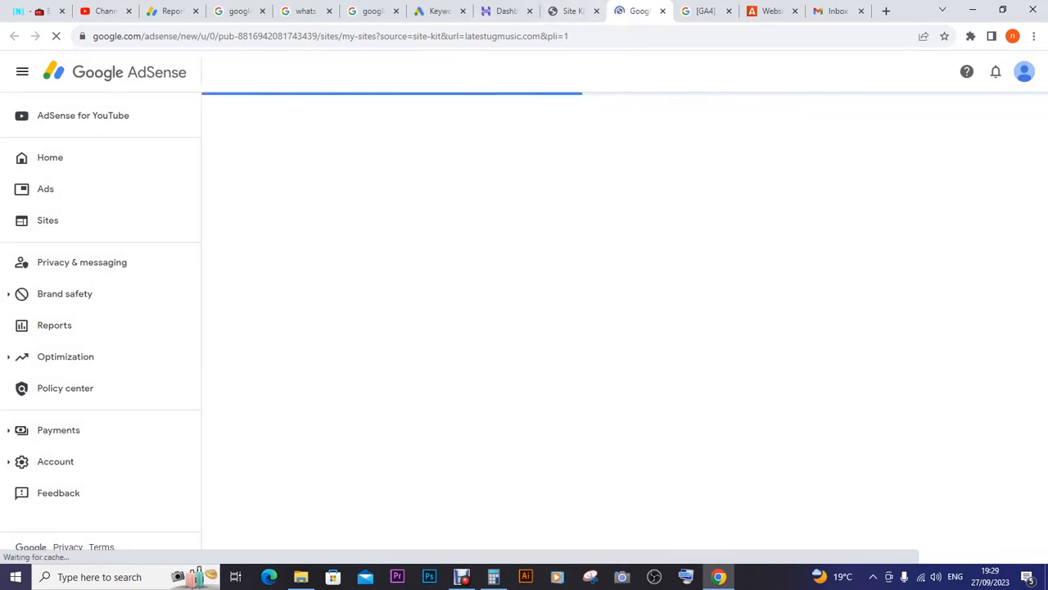
{"action": "mouse_move", "coordinate": [47, 219]}
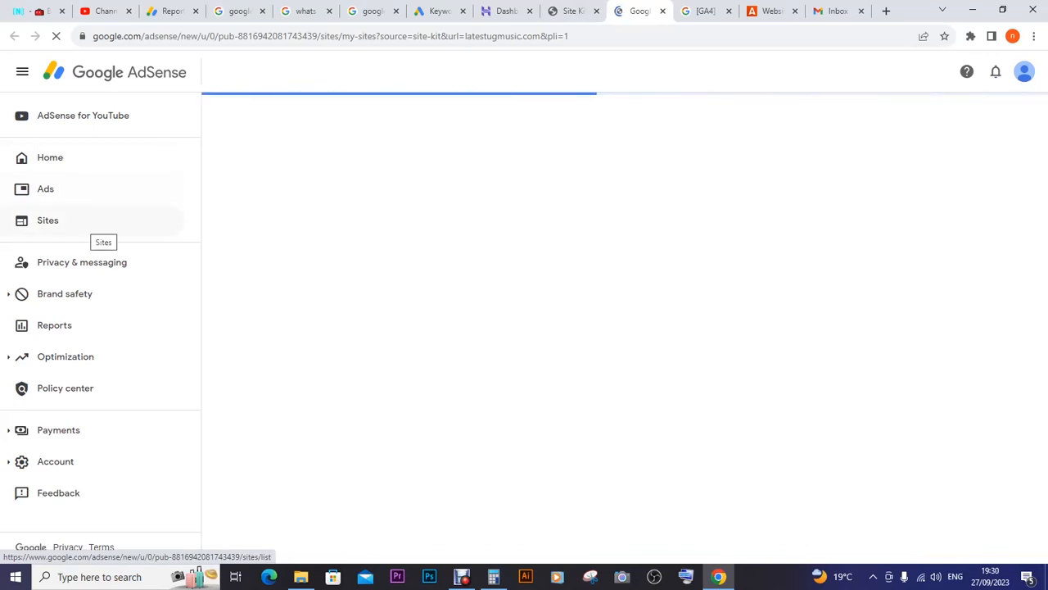
{"action": "left_click", "coordinate": [47, 219]}
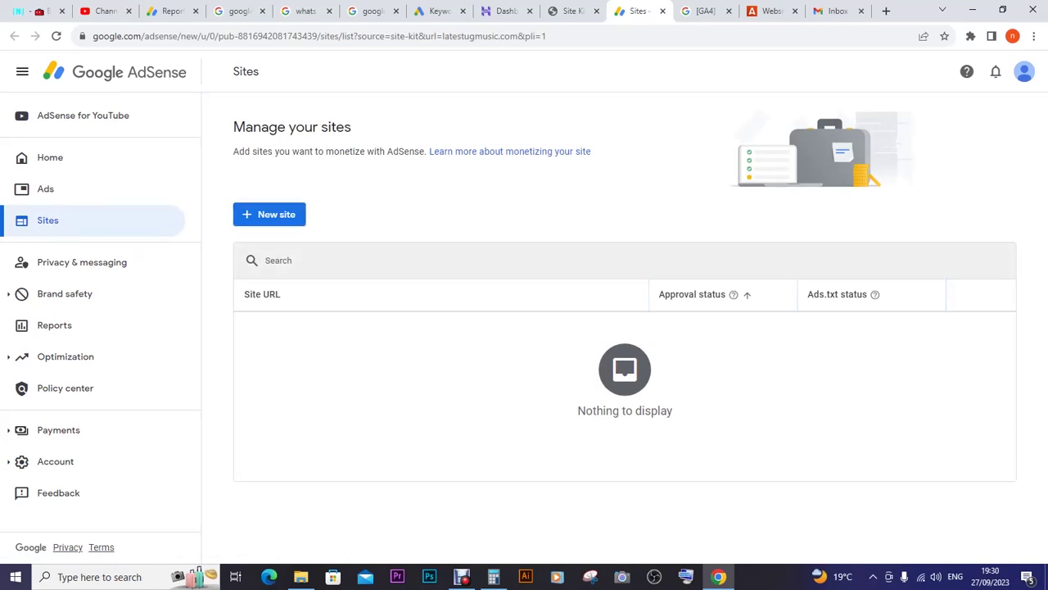
{"action": "left_click", "coordinate": [269, 213]}
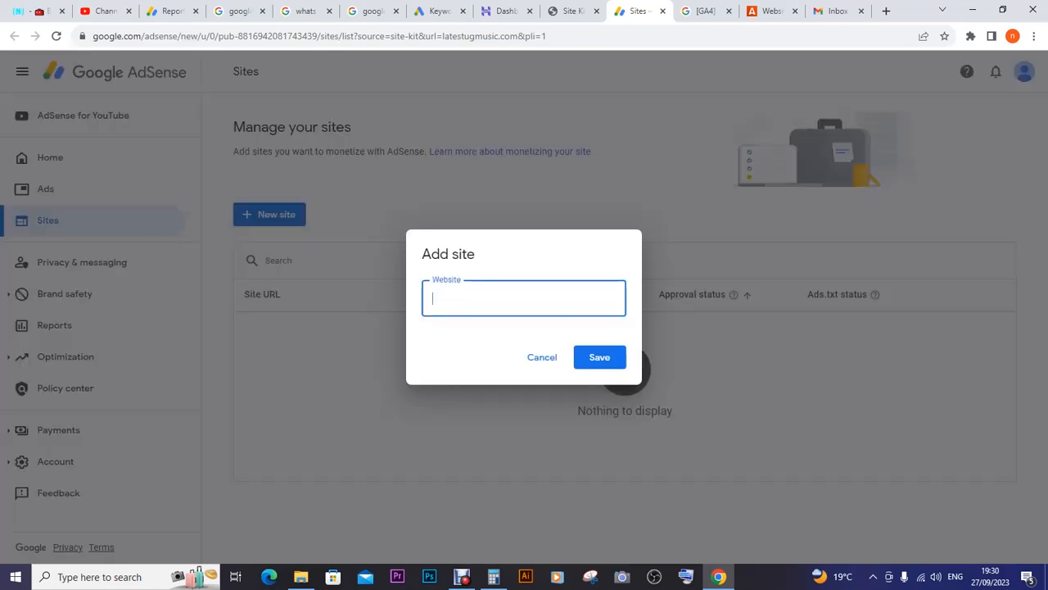
{"action": "left_click", "coordinate": [500, 11]}
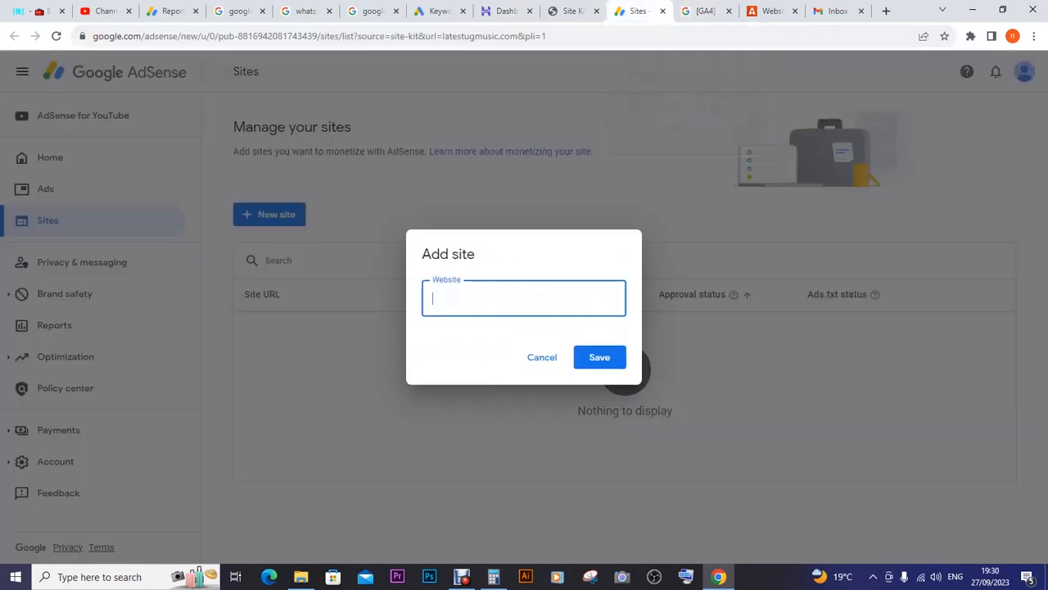
{"action": "mouse_move", "coordinate": [705, 11]}
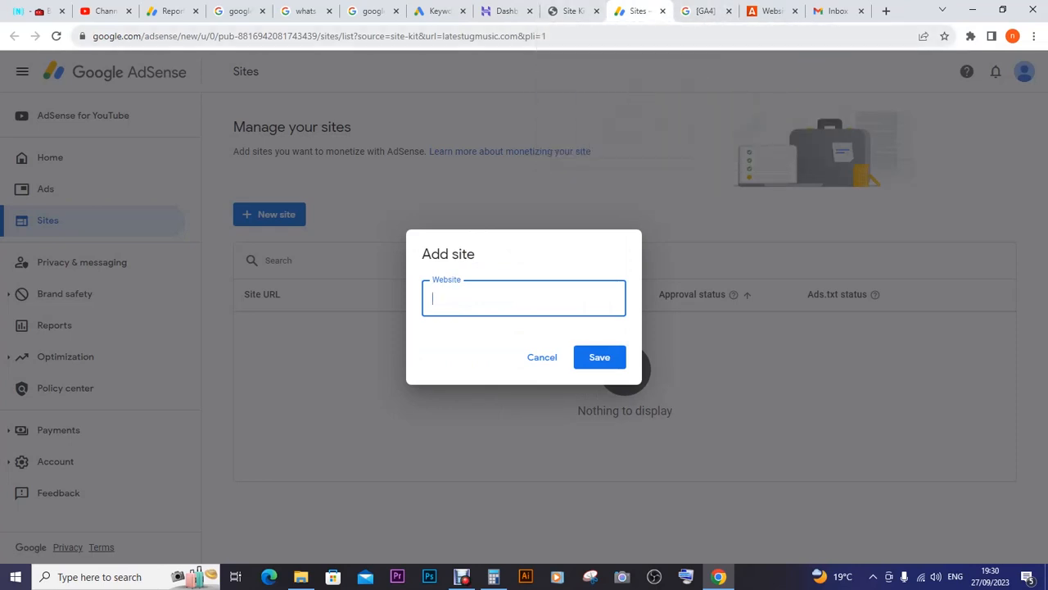
{"action": "left_click", "coordinate": [879, 11]}
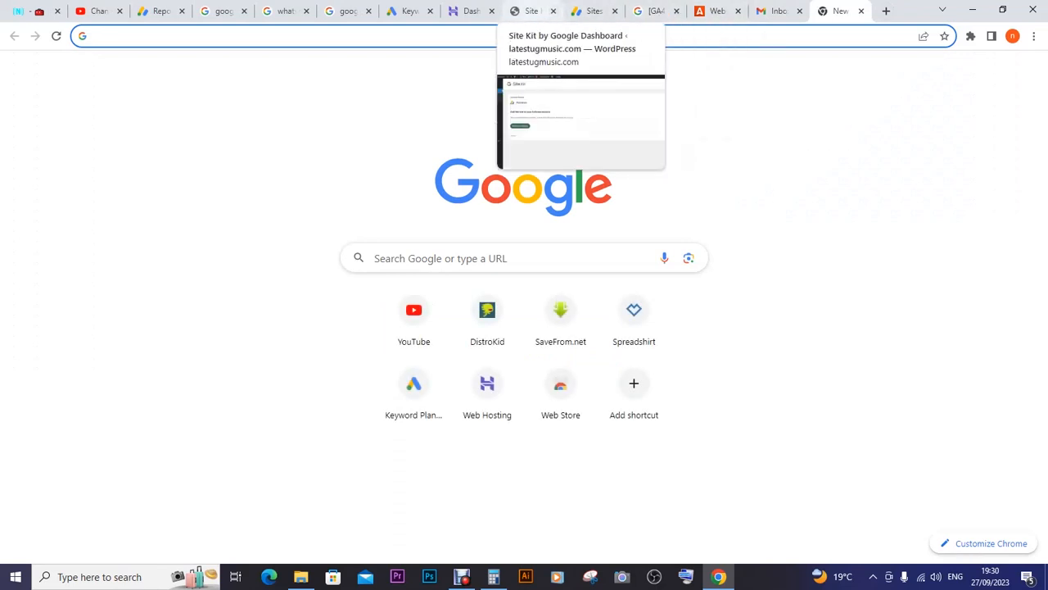
{"action": "left_click", "coordinate": [531, 11]}
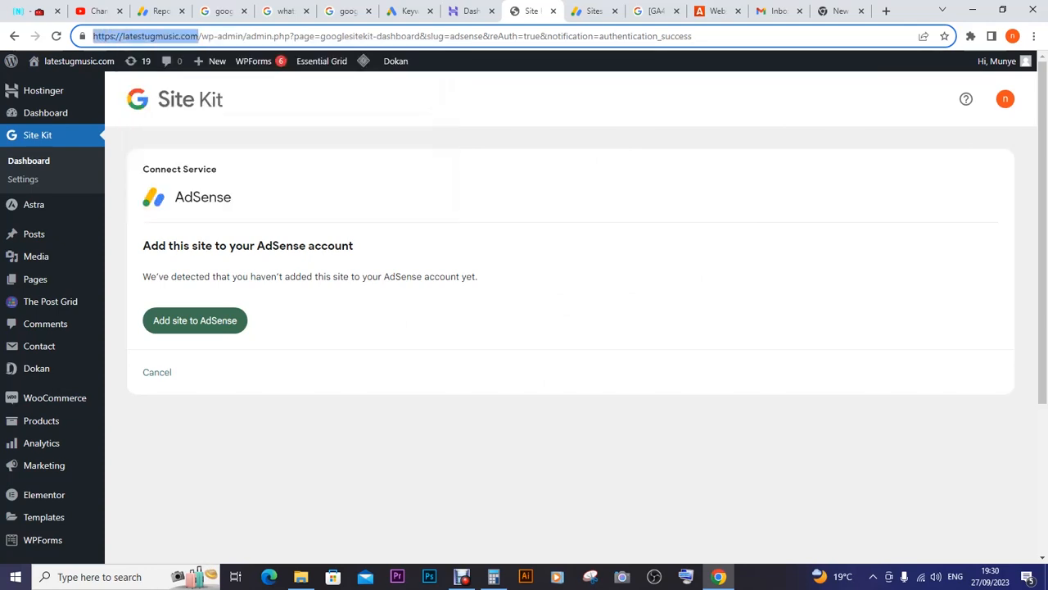
{"action": "left_click", "coordinate": [195, 320]}
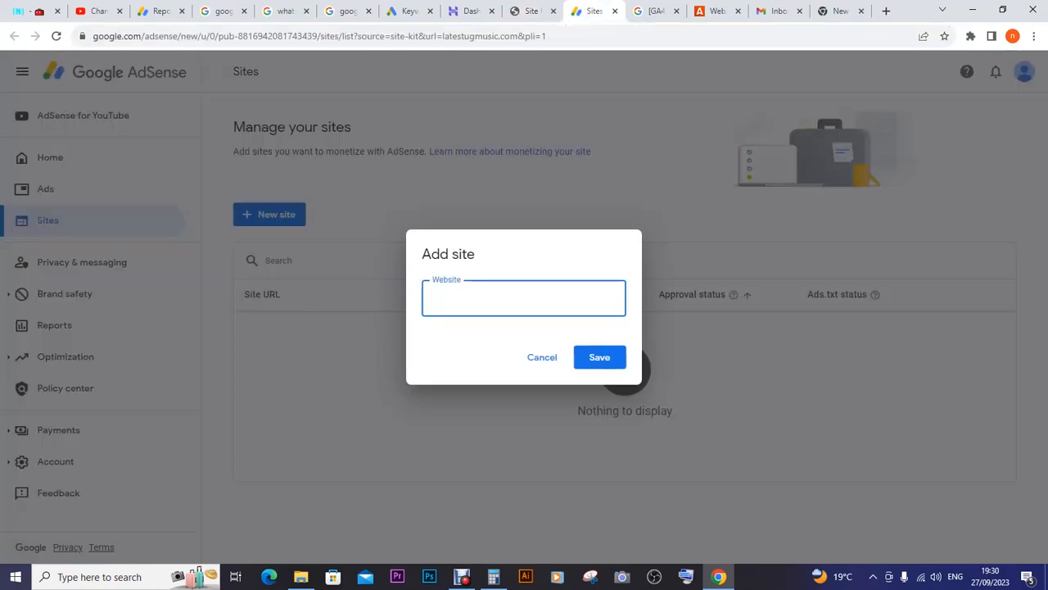
{"action": "type", "text": "https://latestugmusic.com/"}
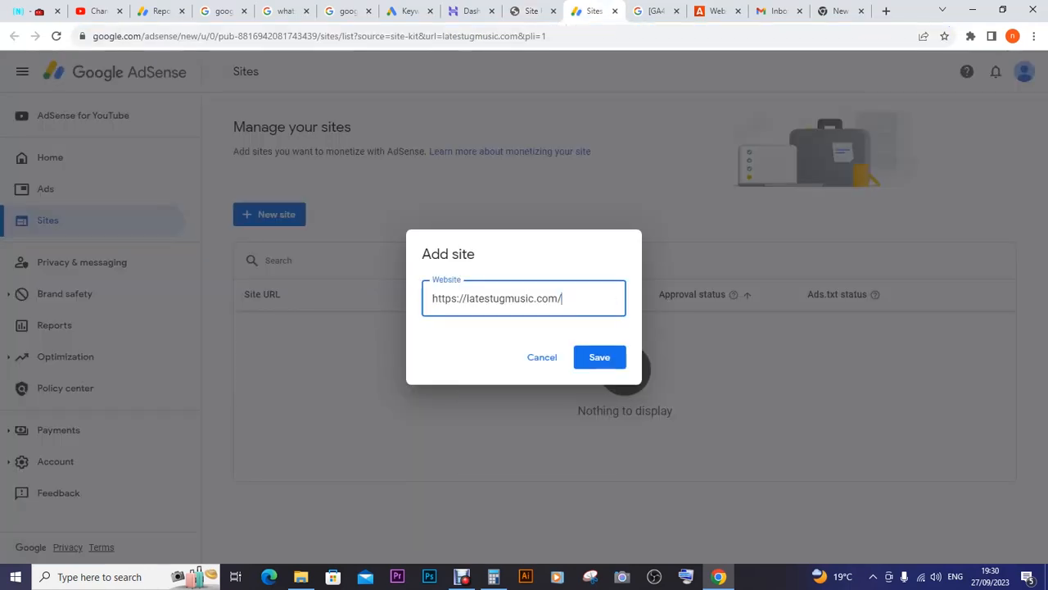
{"action": "left_click", "coordinate": [600, 357]}
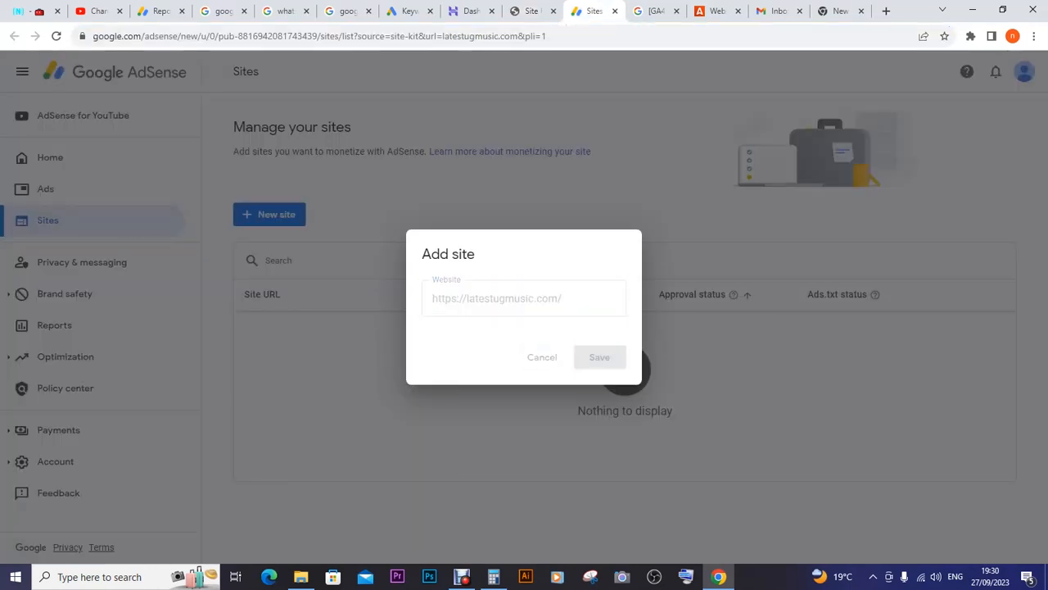
{"action": "left_click", "coordinate": [598, 357]}
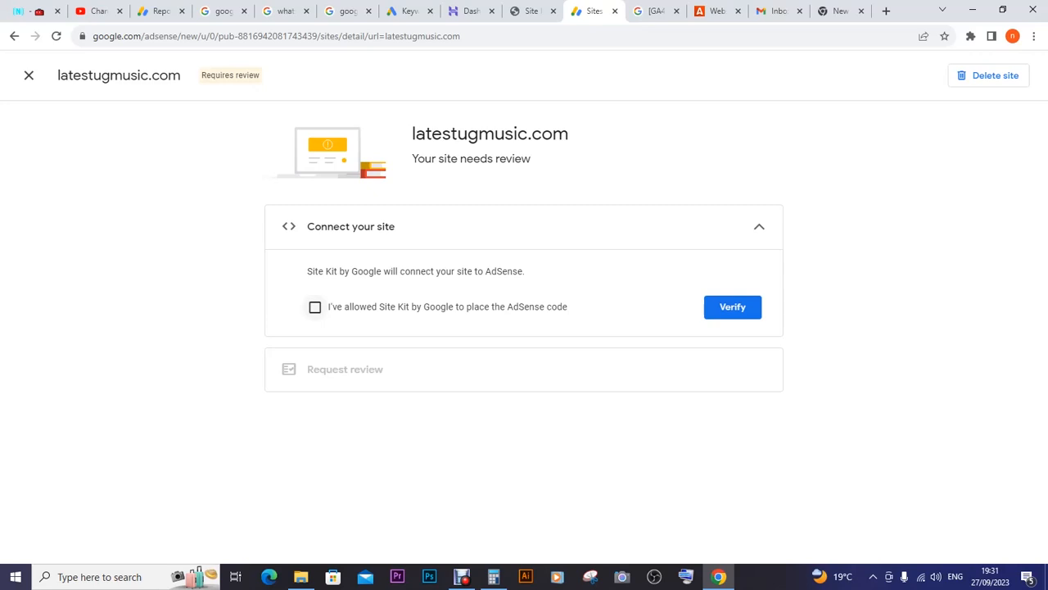
- Confirm Site Kit placed the AdSense code, verify, and request review for latestugmusic.com
{"action": "left_click", "coordinate": [732, 307]}
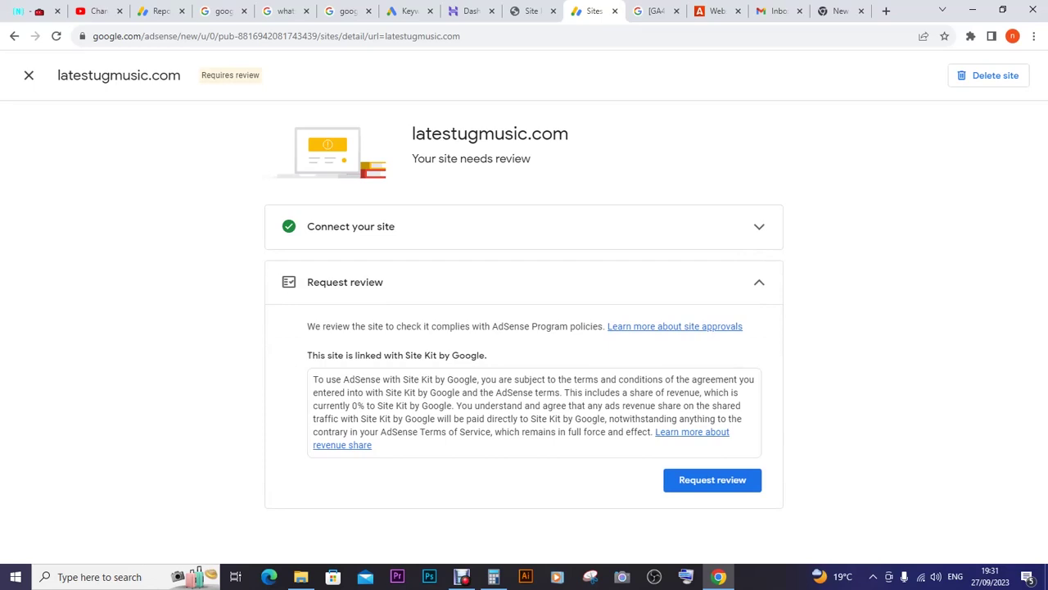
{"action": "left_click", "coordinate": [712, 480]}
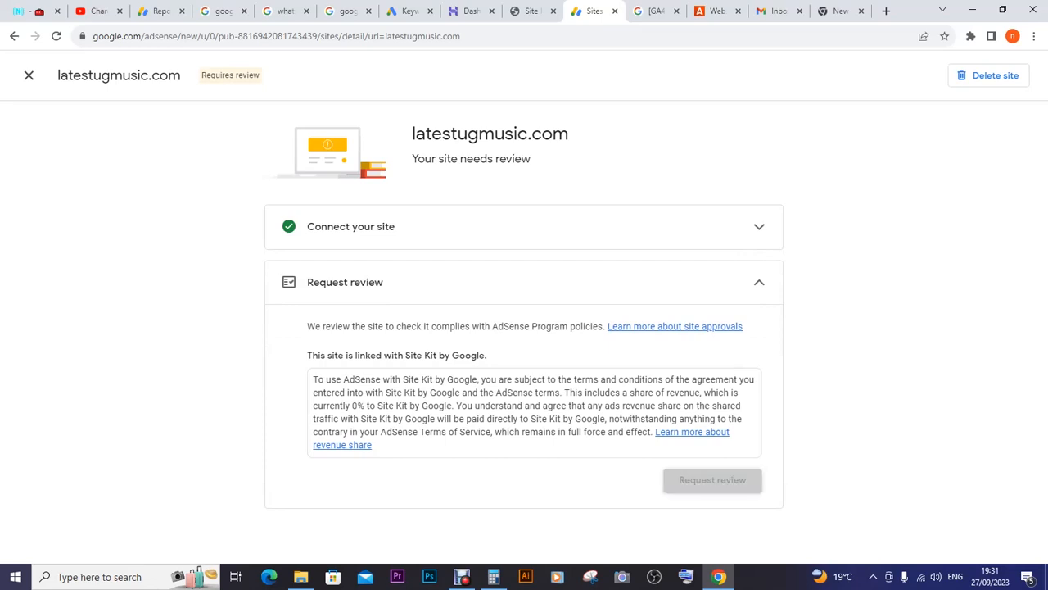
{"action": "left_click", "coordinate": [712, 480]}
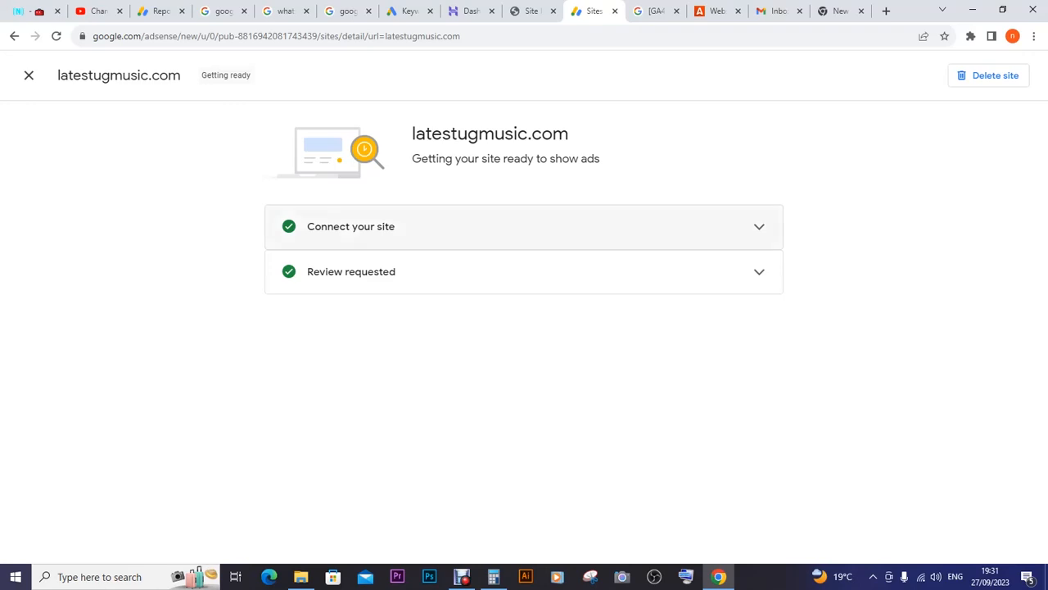
{"action": "left_click", "coordinate": [716, 10]}
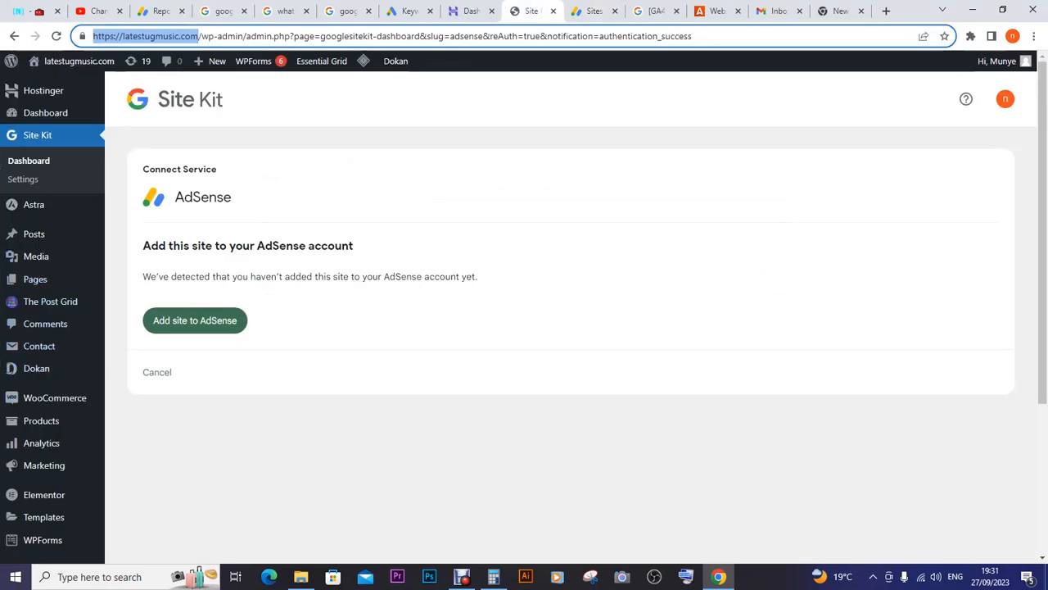
- Scroll down the Site Kit AdSense connection page
{"action": "scroll", "scroll_direction": "down", "scroll_amount": 3}
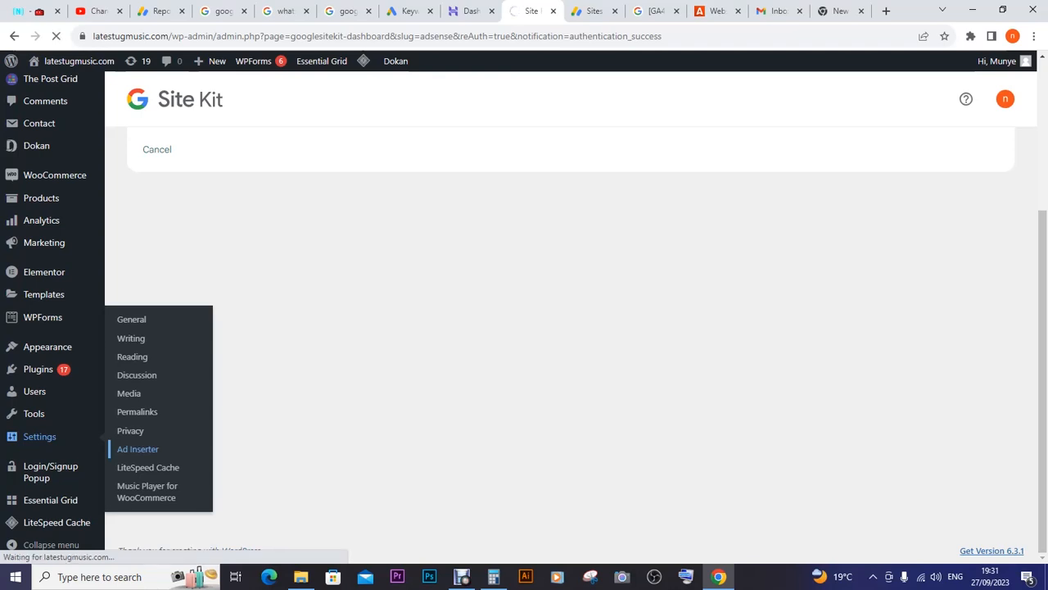
- Open Settings > Ad Inserter and disable Block 1 on the homepage and search pages
{"action": "left_click", "coordinate": [137, 449]}
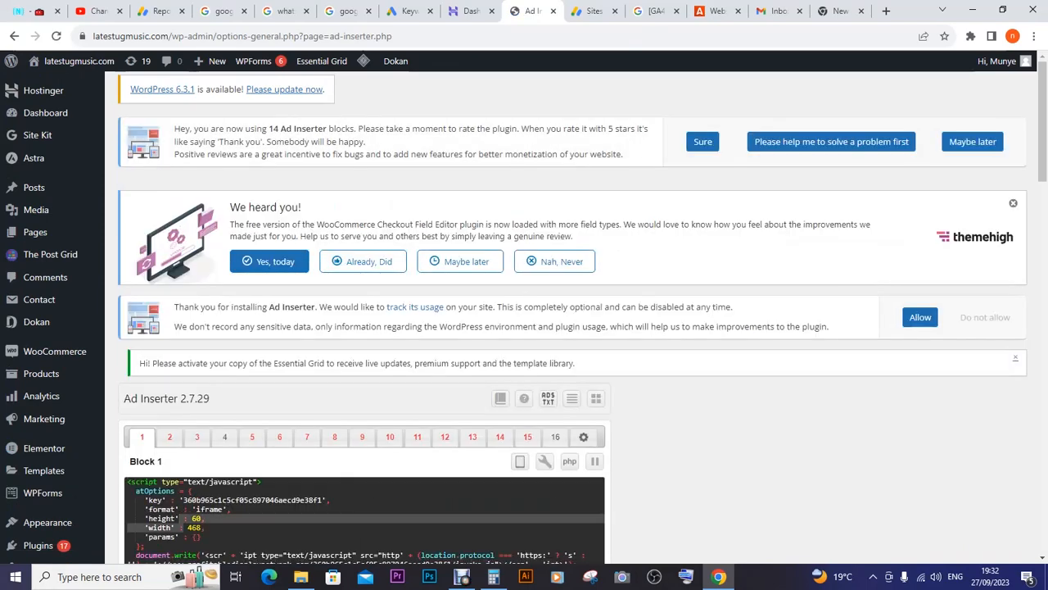
{"action": "scroll", "scroll_direction": "down", "scroll_amount": 3}
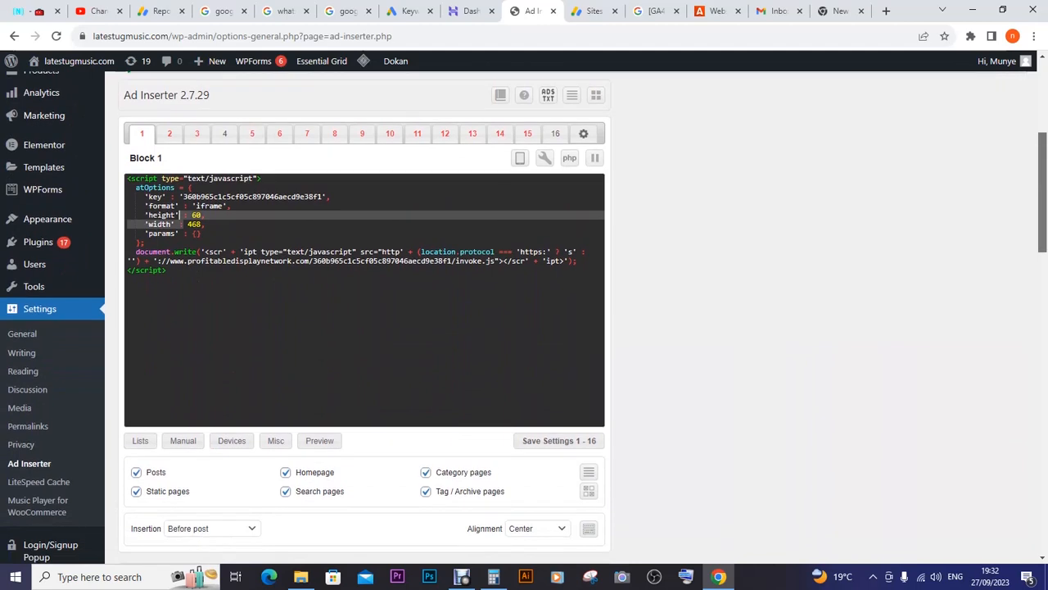
{"action": "scroll", "scroll_direction": "down", "scroll_amount": 3}
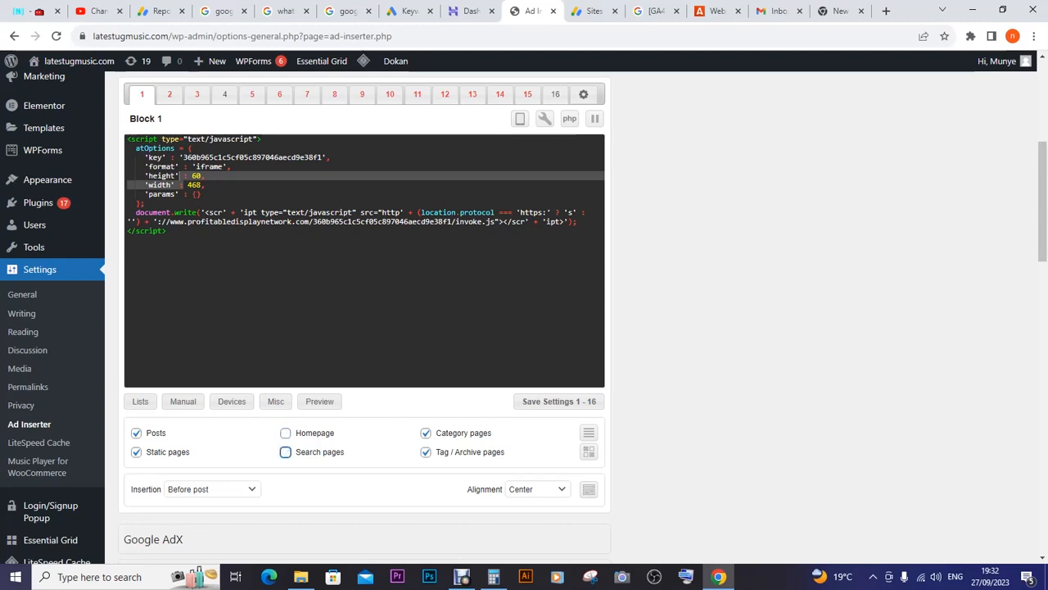
- Uncheck Posts, Static, Category and Tag/Archive pages for Block 1, then save settings 1-16
{"action": "left_click", "coordinate": [136, 432]}
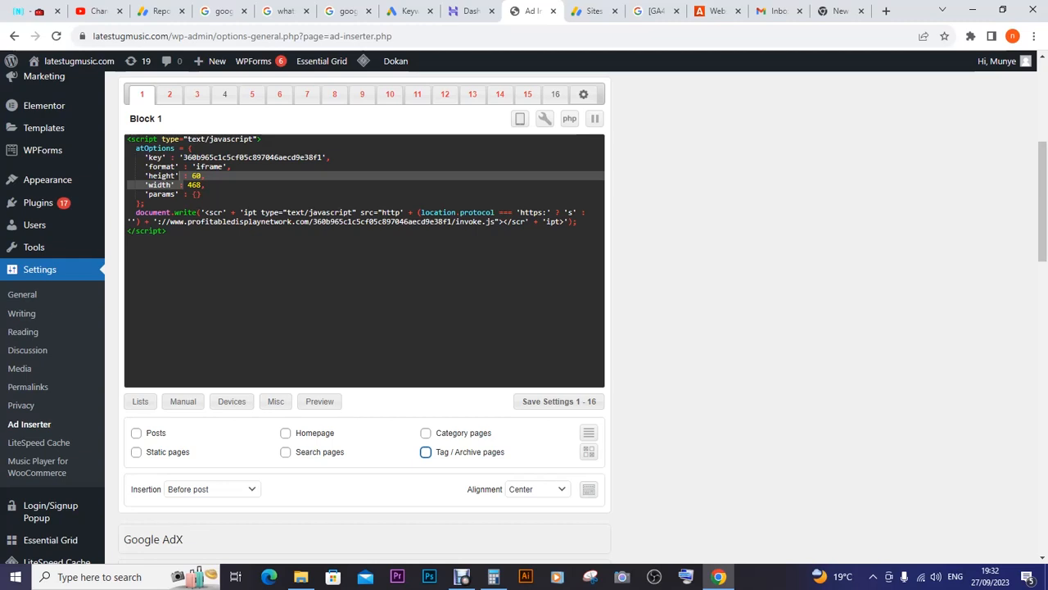
{"action": "left_click", "coordinate": [425, 452]}
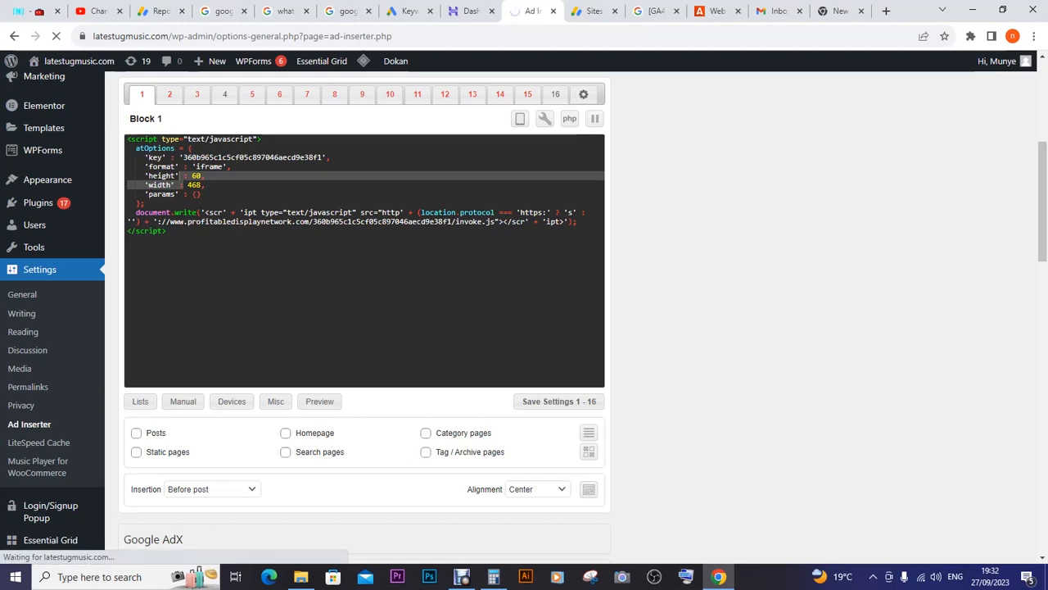
{"action": "left_click", "coordinate": [558, 402]}
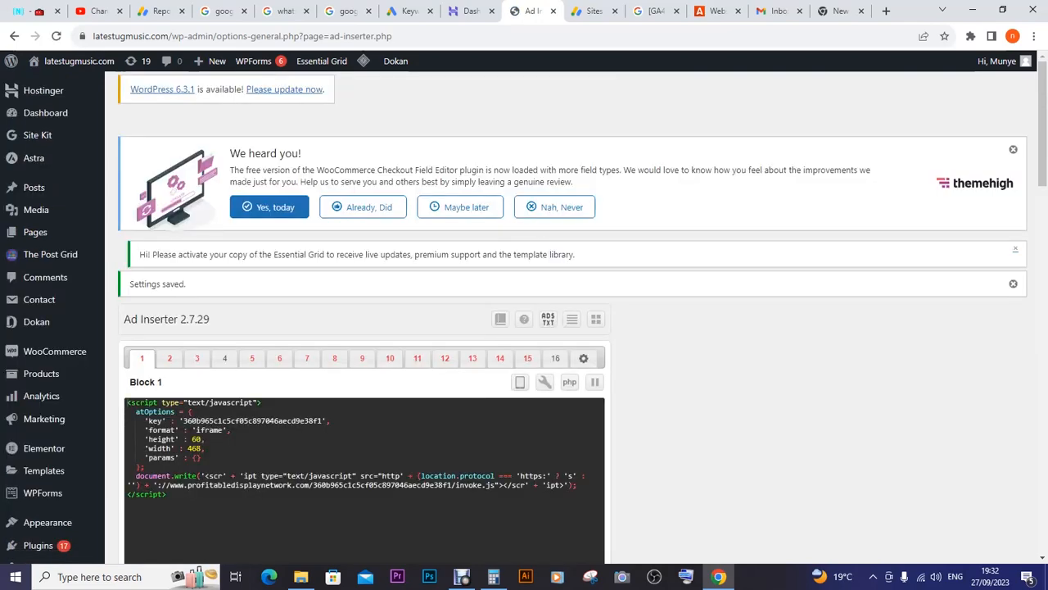
- Review the code in ad Blocks 1 through 7
{"action": "scroll", "scroll_direction": "down", "scroll_amount": 3}
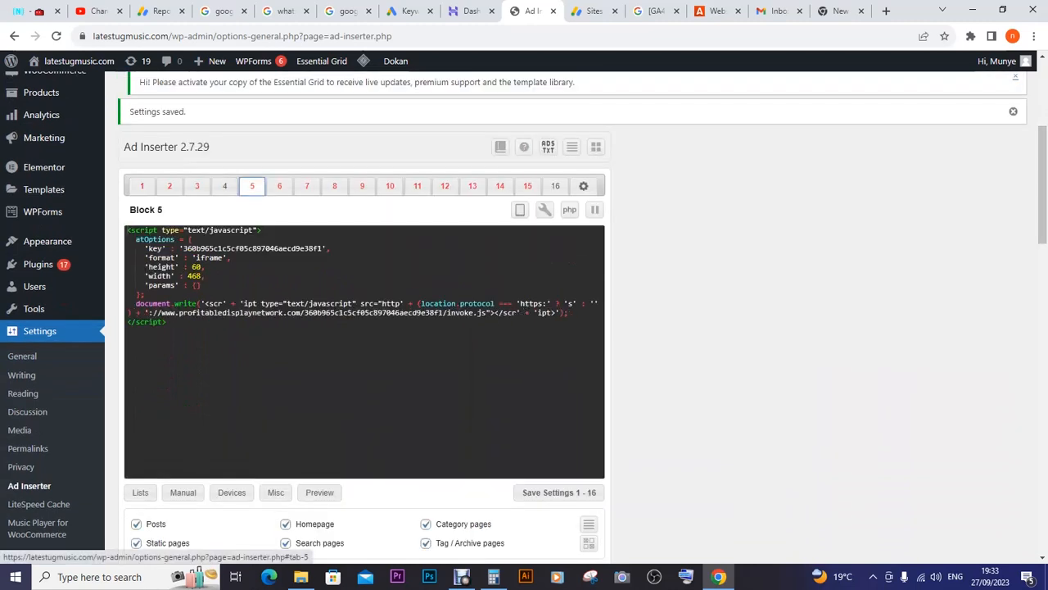
{"action": "left_click", "coordinate": [141, 185]}
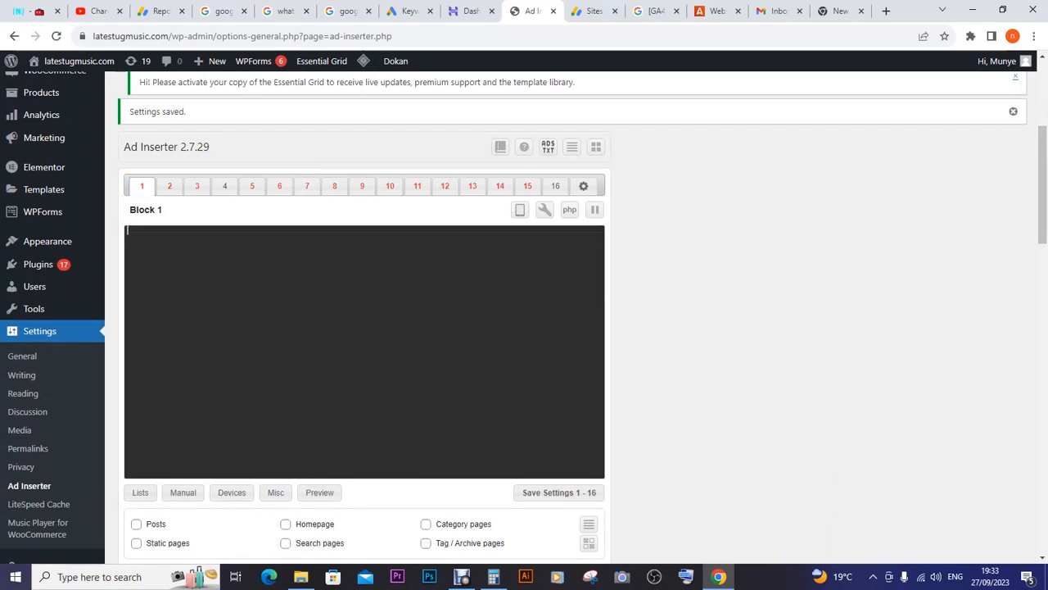
{"action": "left_click", "coordinate": [170, 186]}
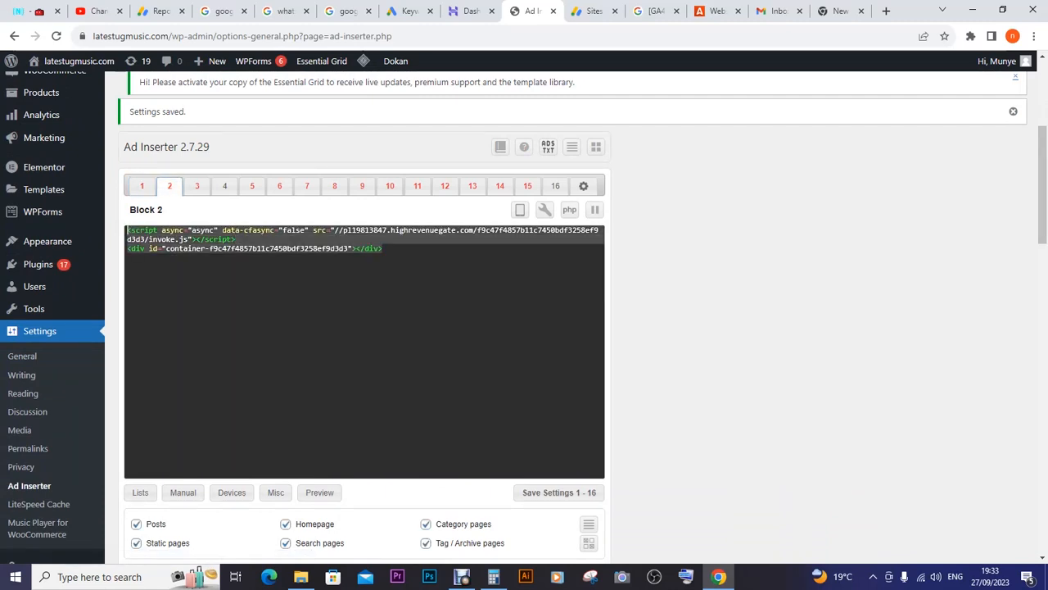
{"action": "left_click", "coordinate": [196, 186]}
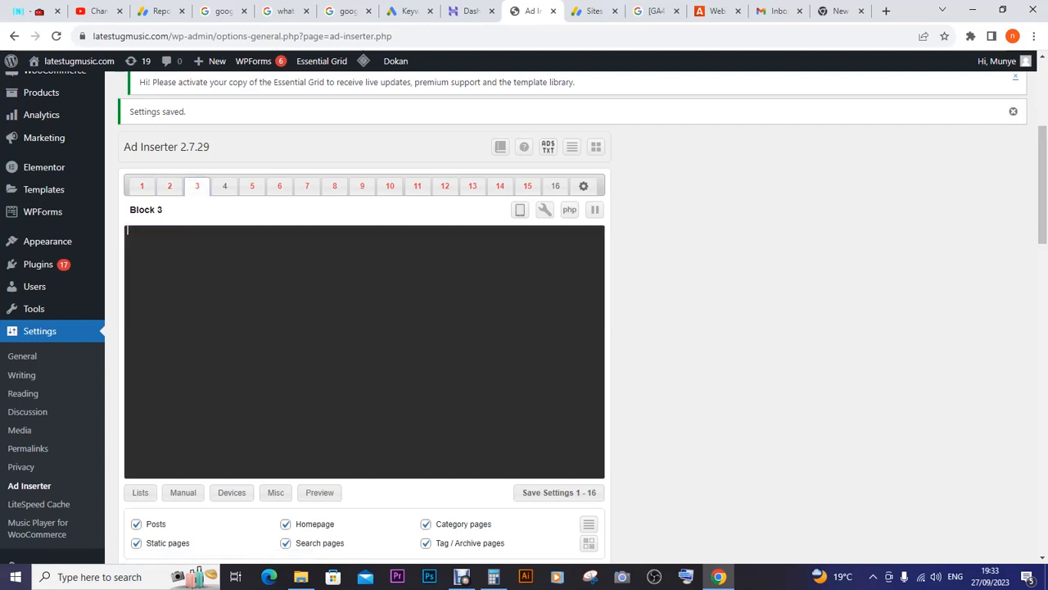
{"action": "left_click", "coordinate": [224, 186]}
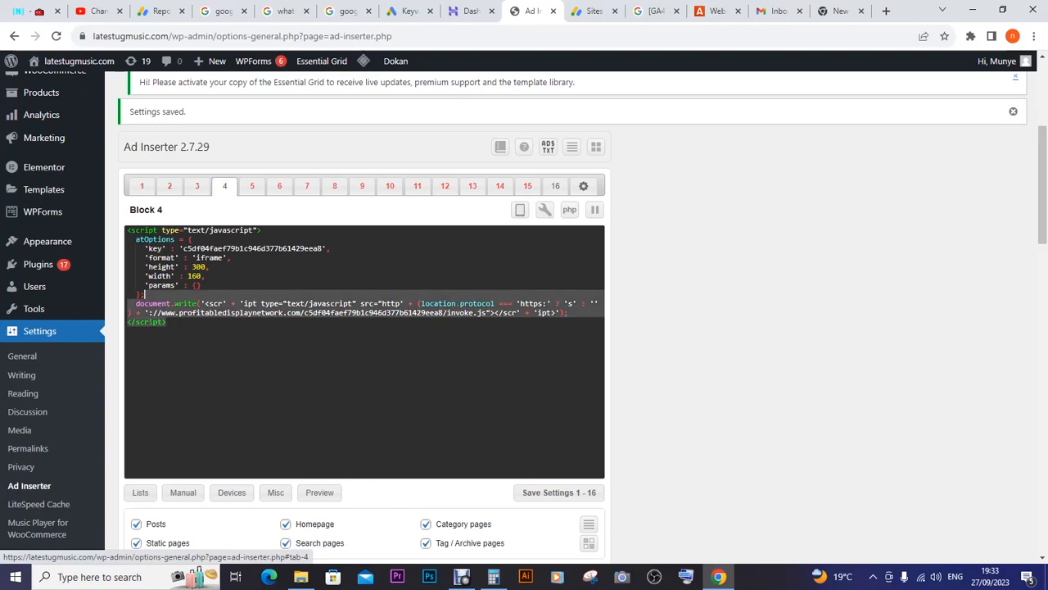
{"action": "left_click", "coordinate": [252, 185]}
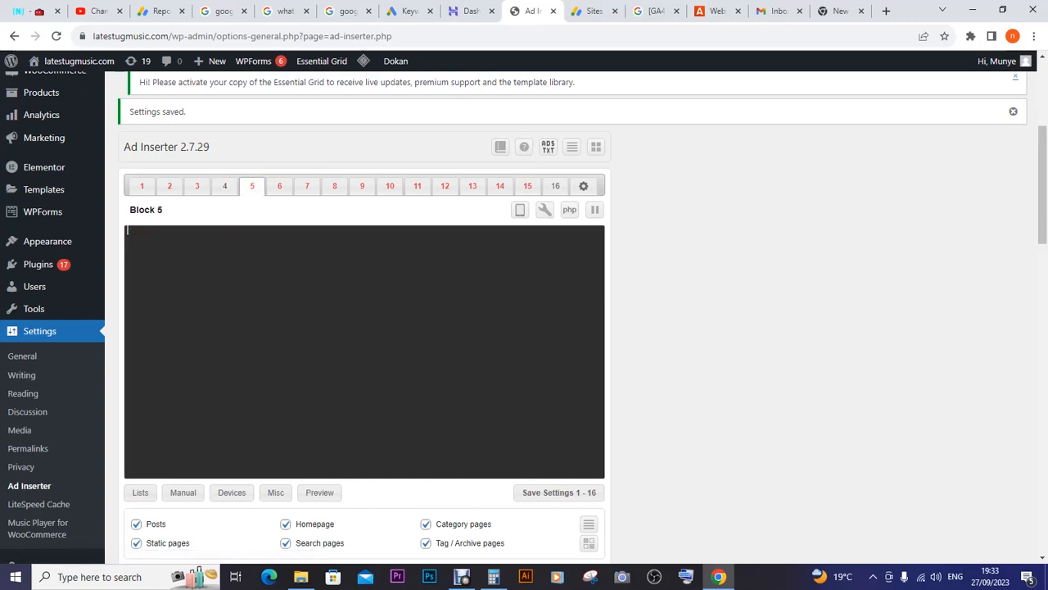
{"action": "left_click", "coordinate": [279, 185]}
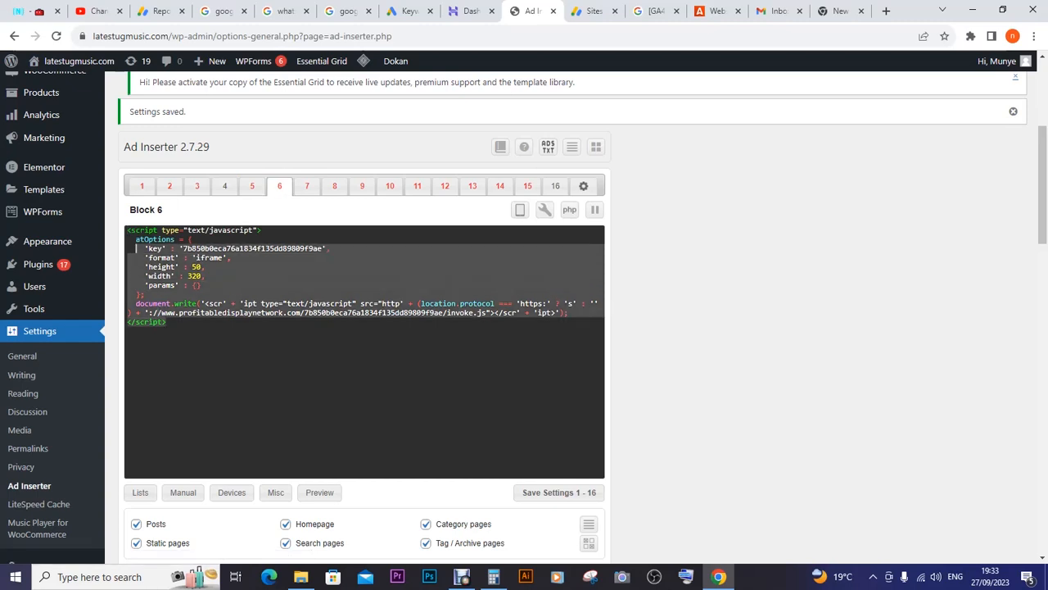
{"action": "left_click", "coordinate": [306, 186]}
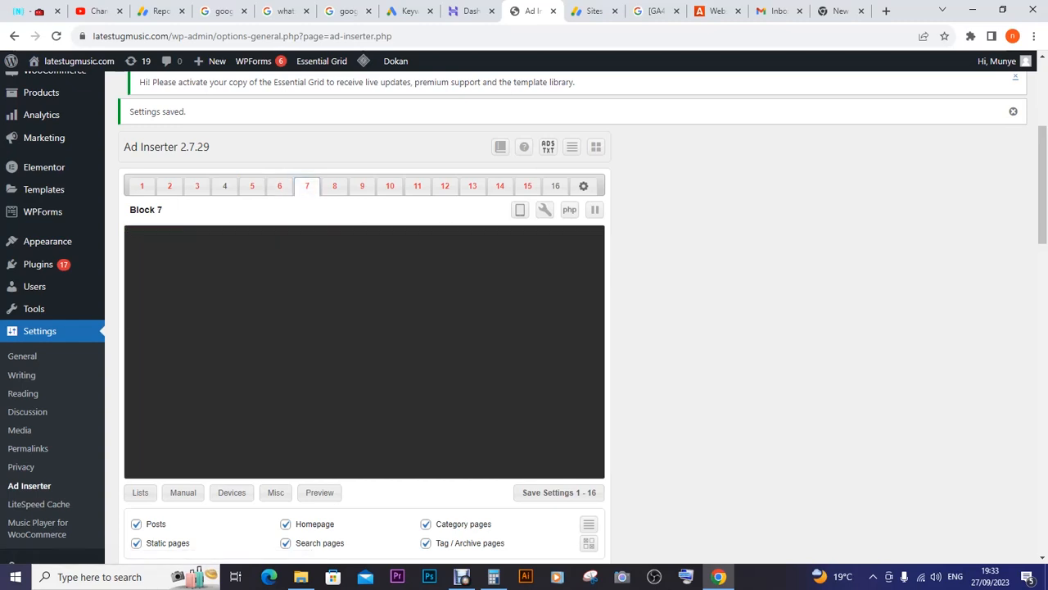
- Step through Blocks 8 to 16, finding ad scripts in Blocks 11 and 12
{"action": "left_click", "coordinate": [334, 185]}
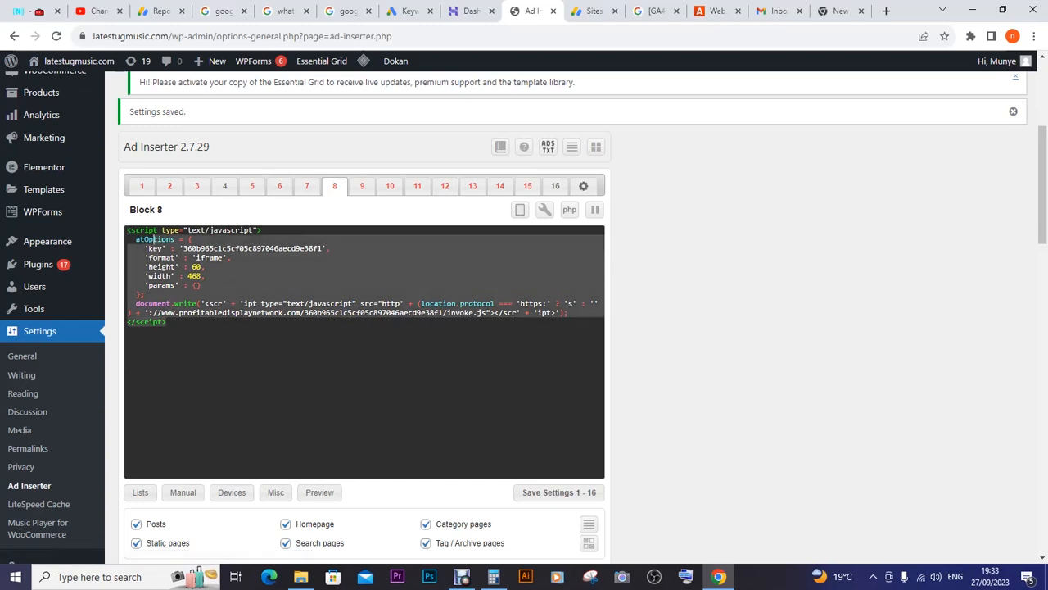
{"action": "left_click", "coordinate": [362, 185]}
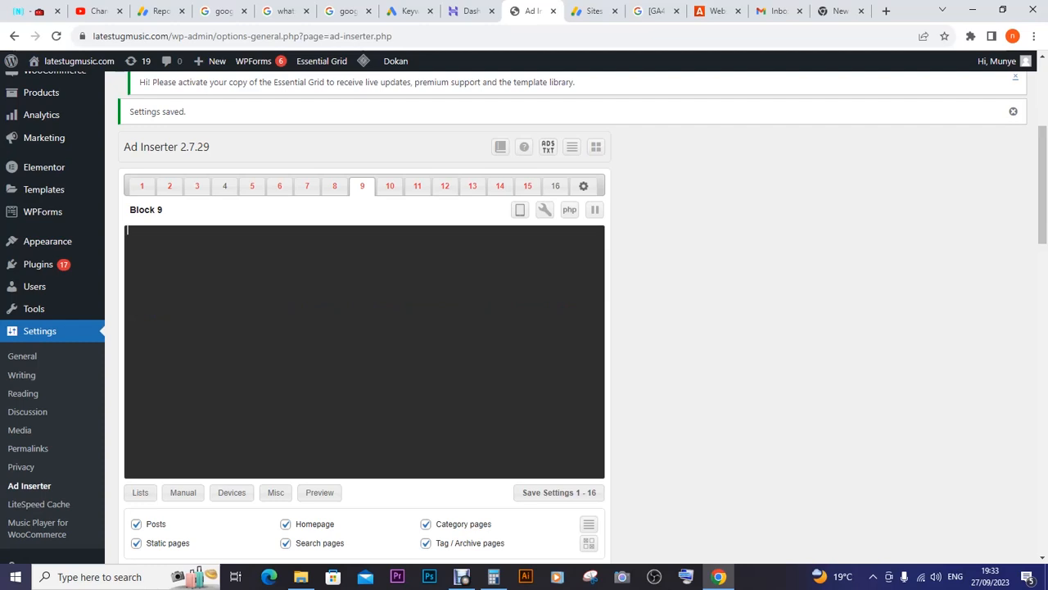
{"action": "left_click", "coordinate": [389, 186]}
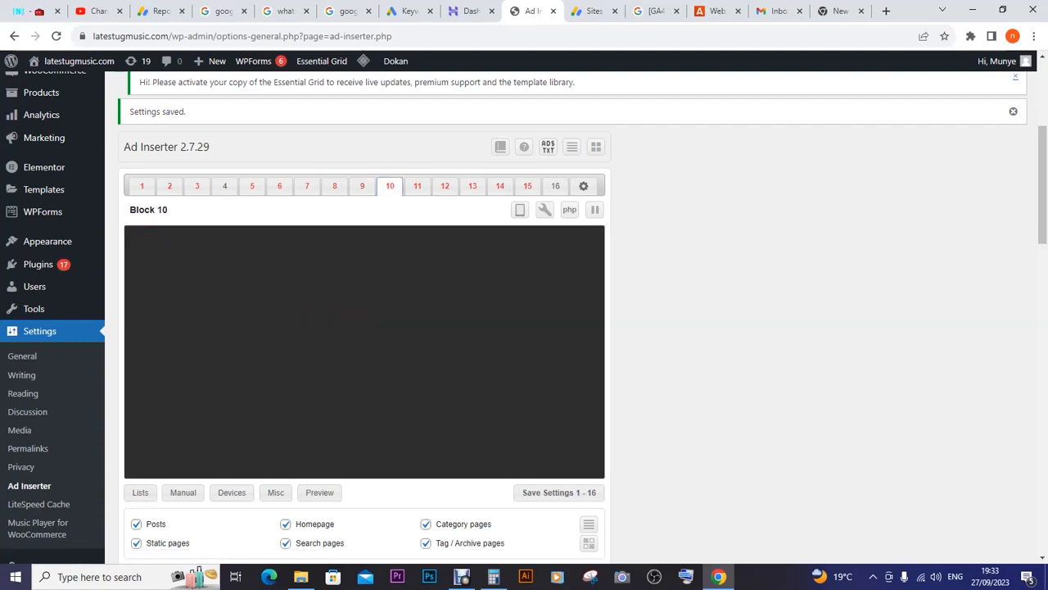
{"action": "left_click", "coordinate": [417, 186]}
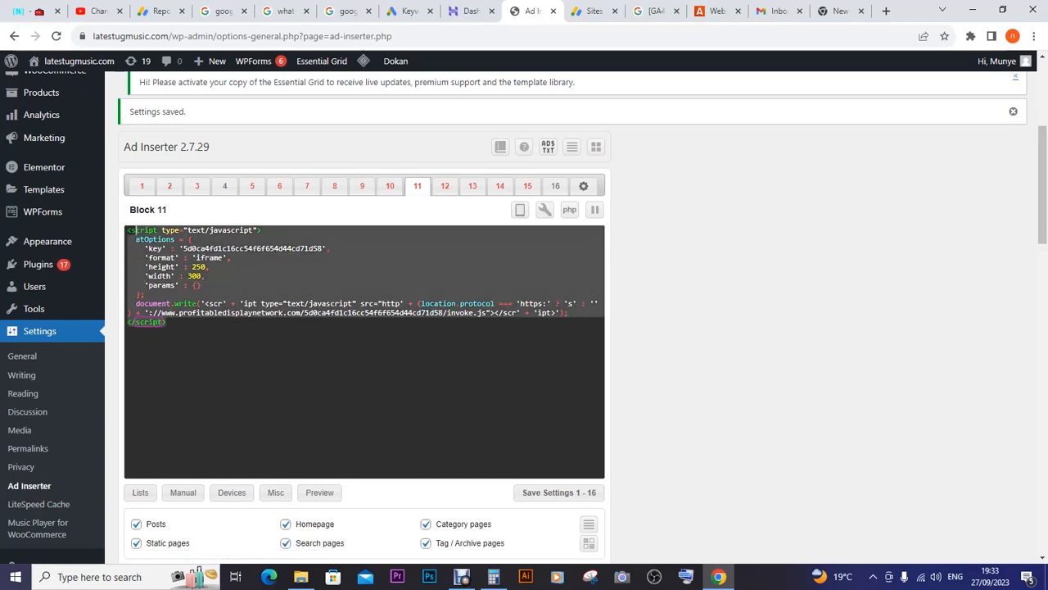
{"action": "left_click", "coordinate": [445, 186]}
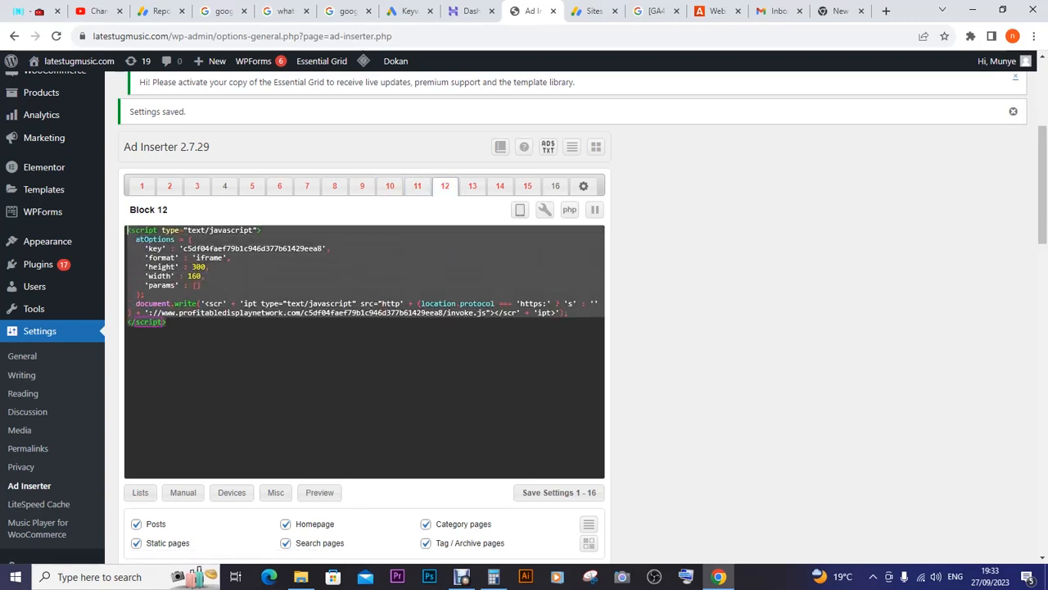
{"action": "left_click", "coordinate": [473, 186]}
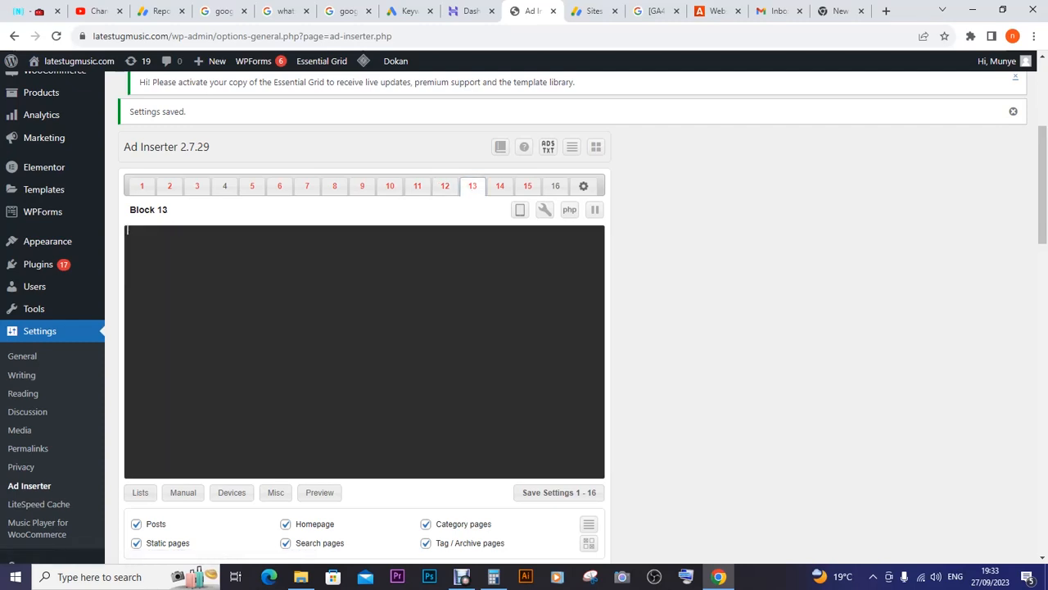
{"action": "left_click", "coordinate": [500, 186]}
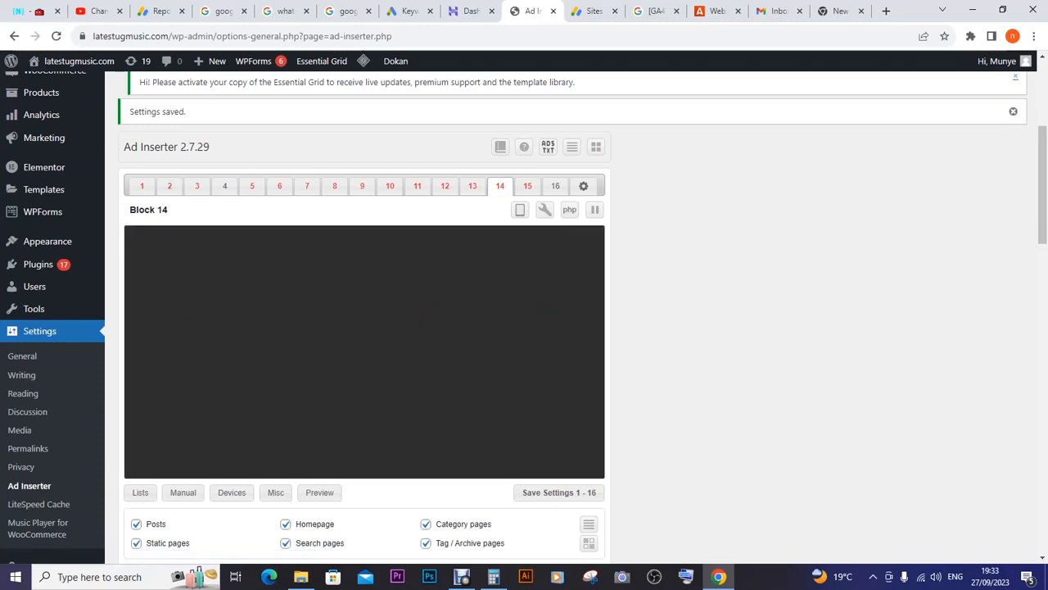
{"action": "left_click", "coordinate": [528, 186]}
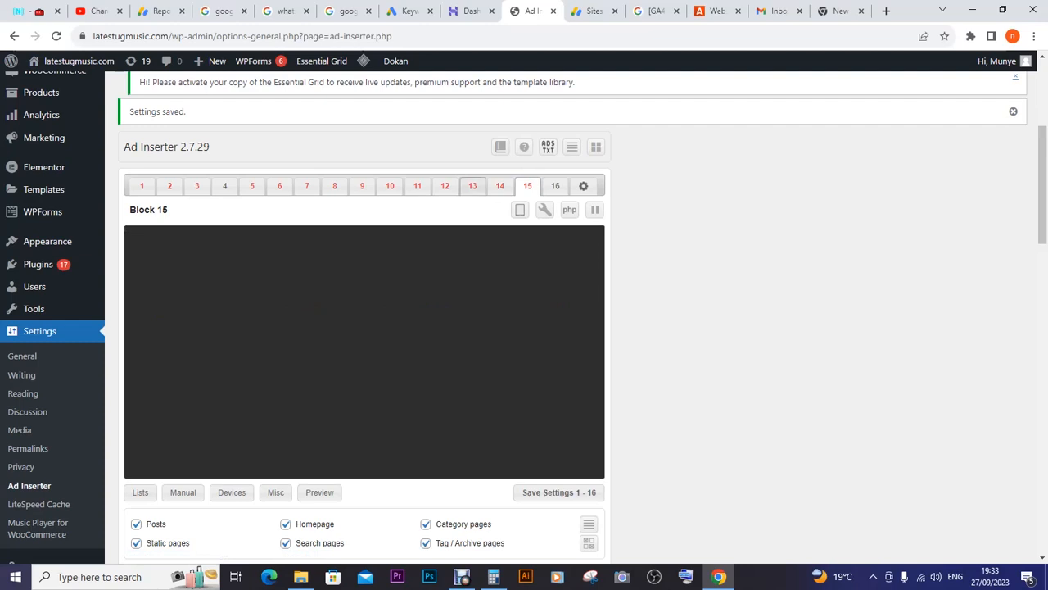
{"action": "left_click", "coordinate": [556, 185]}
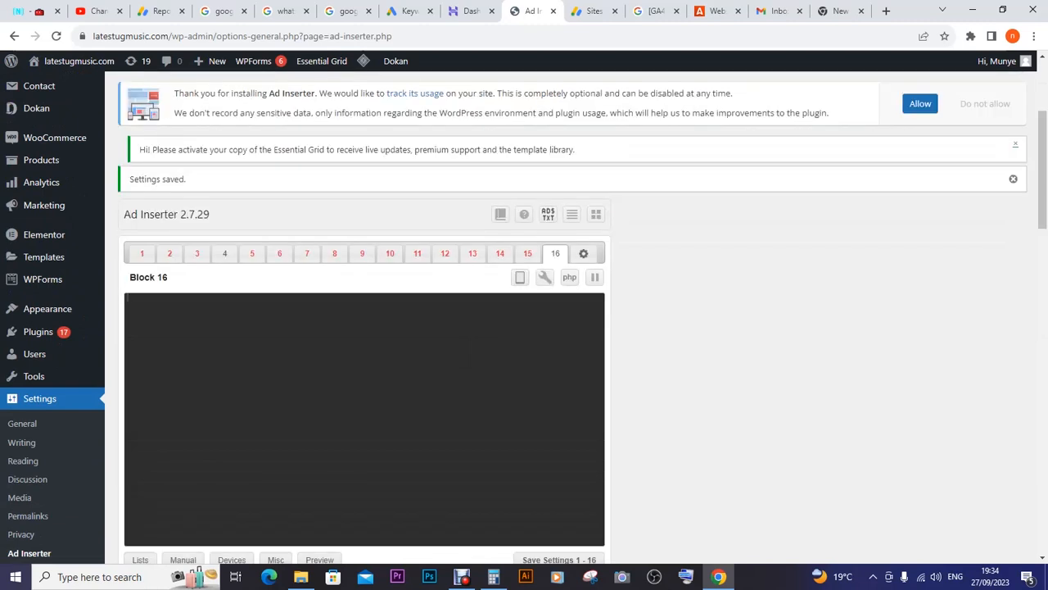
- Check Blocks 2, 9 and 14 are empty, then request Reset All Settings in general settings
{"action": "left_click", "coordinate": [169, 253]}
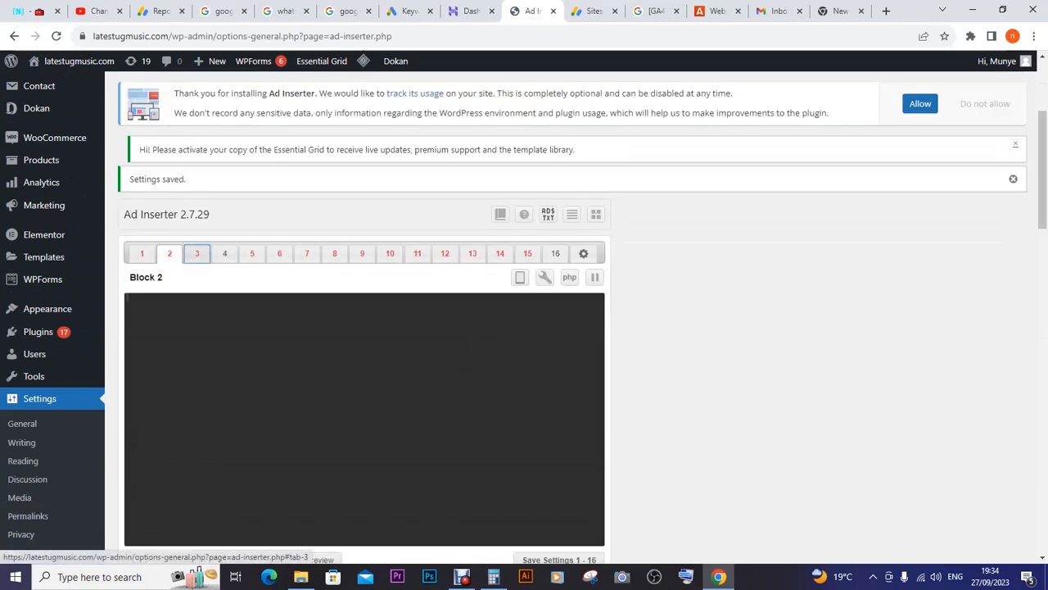
{"action": "left_click", "coordinate": [362, 253]}
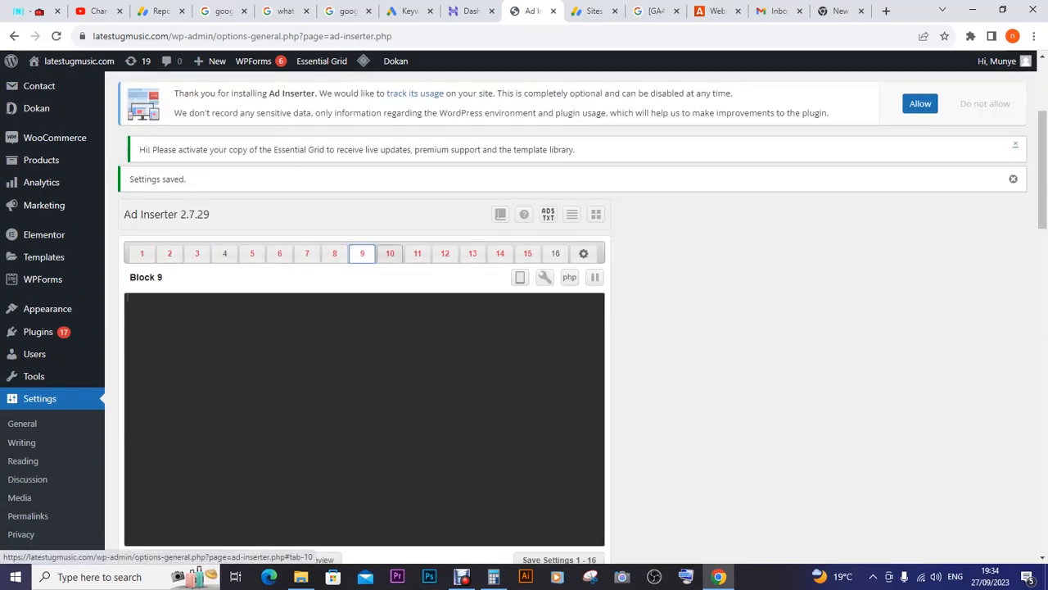
{"action": "left_click", "coordinate": [500, 252]}
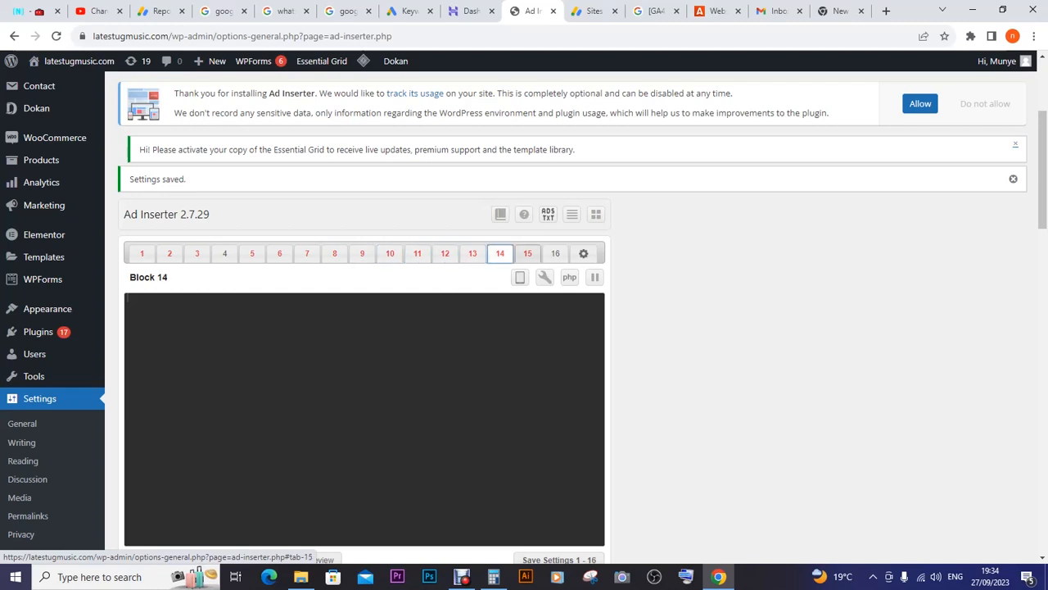
{"action": "left_click", "coordinate": [583, 254]}
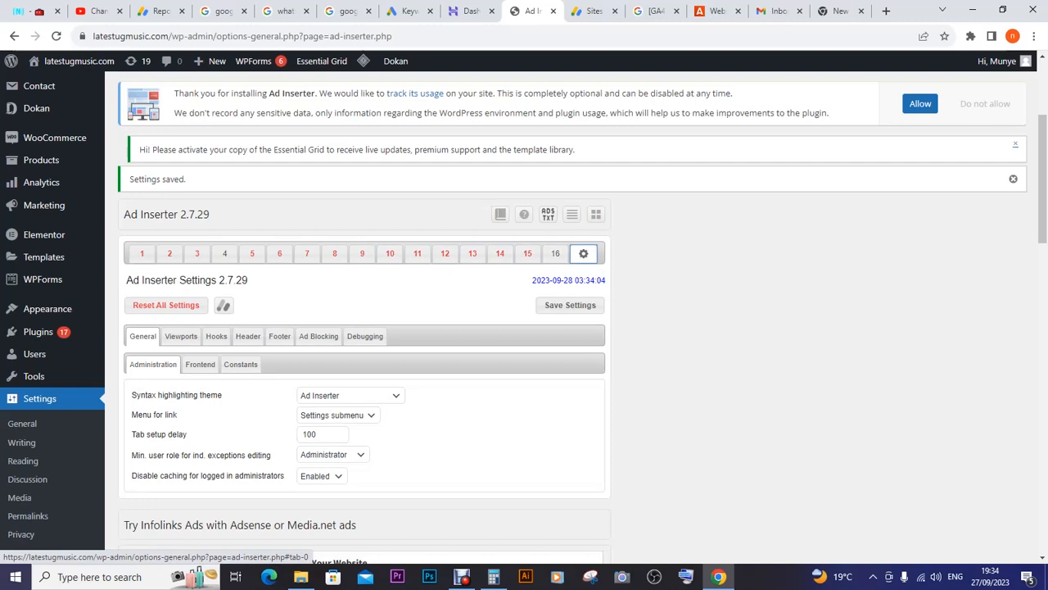
{"action": "left_click", "coordinate": [168, 252]}
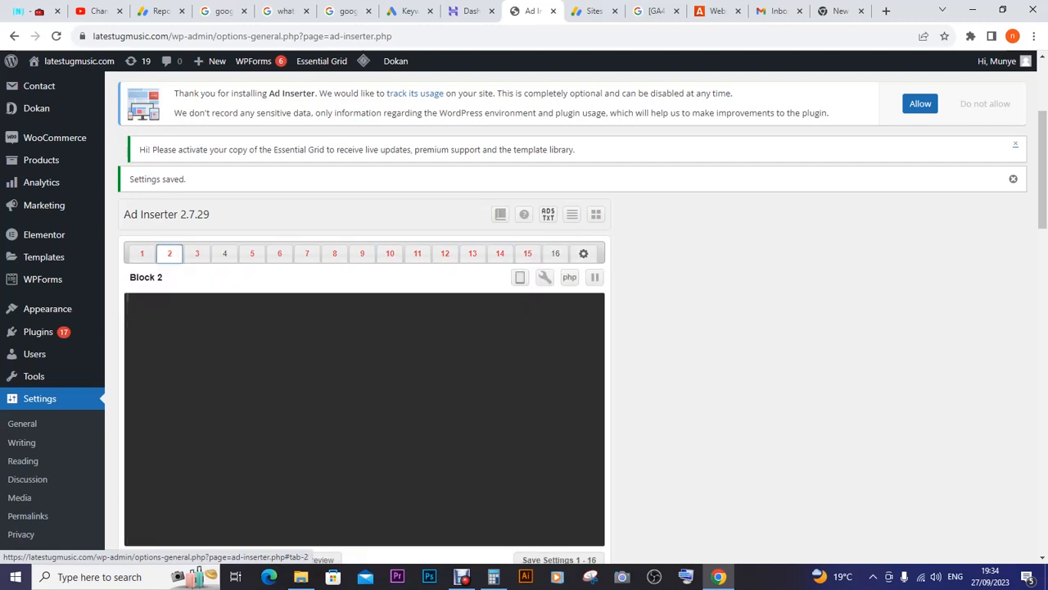
{"action": "left_click", "coordinate": [583, 252]}
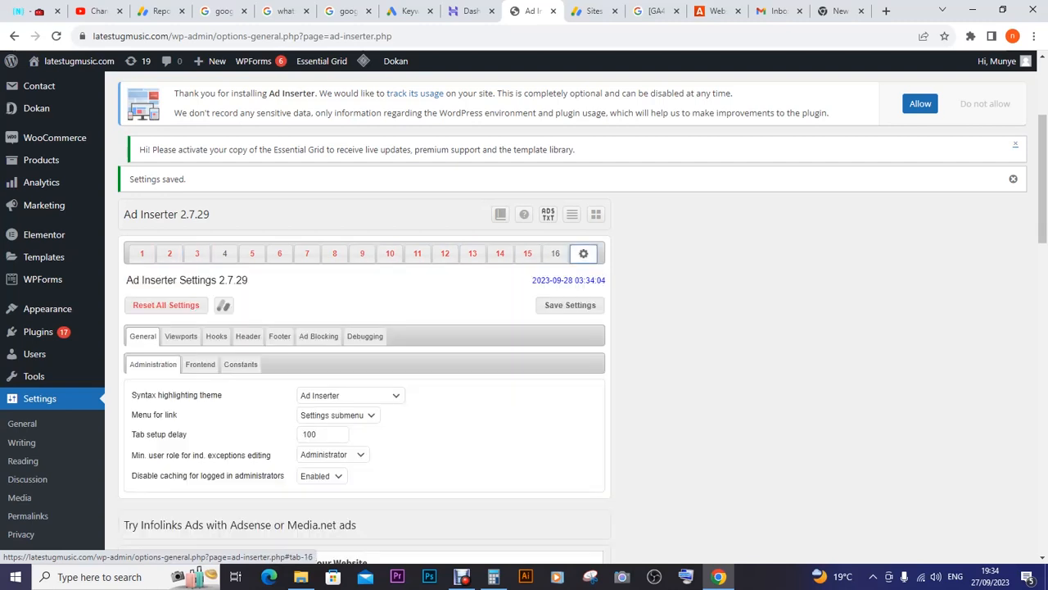
{"action": "left_click", "coordinate": [165, 305]}
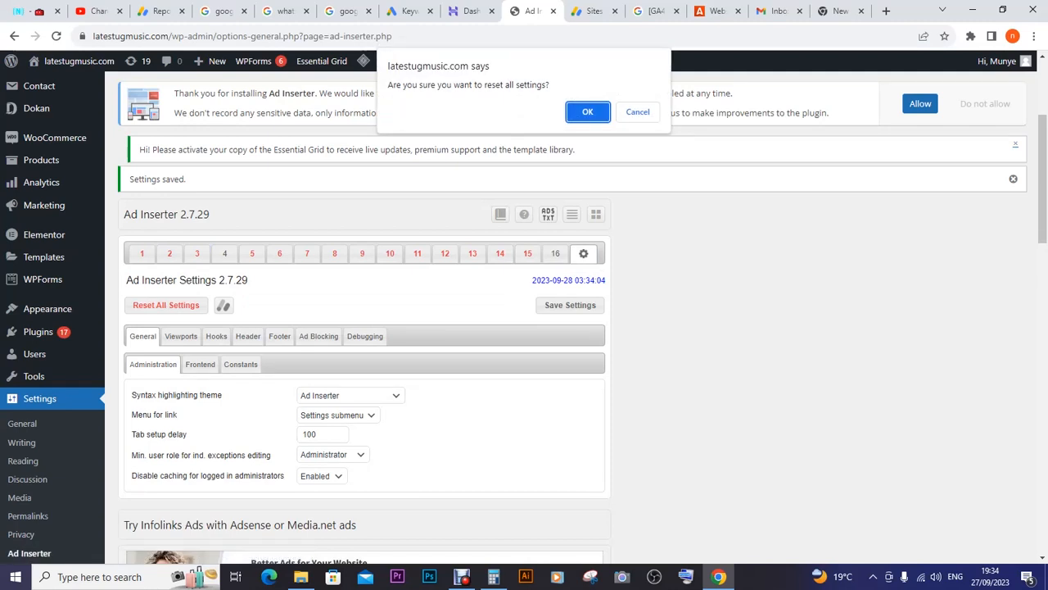
- Confirm the reset-all-settings prompt and scroll through the restored general settings
{"action": "left_click", "coordinate": [587, 112]}
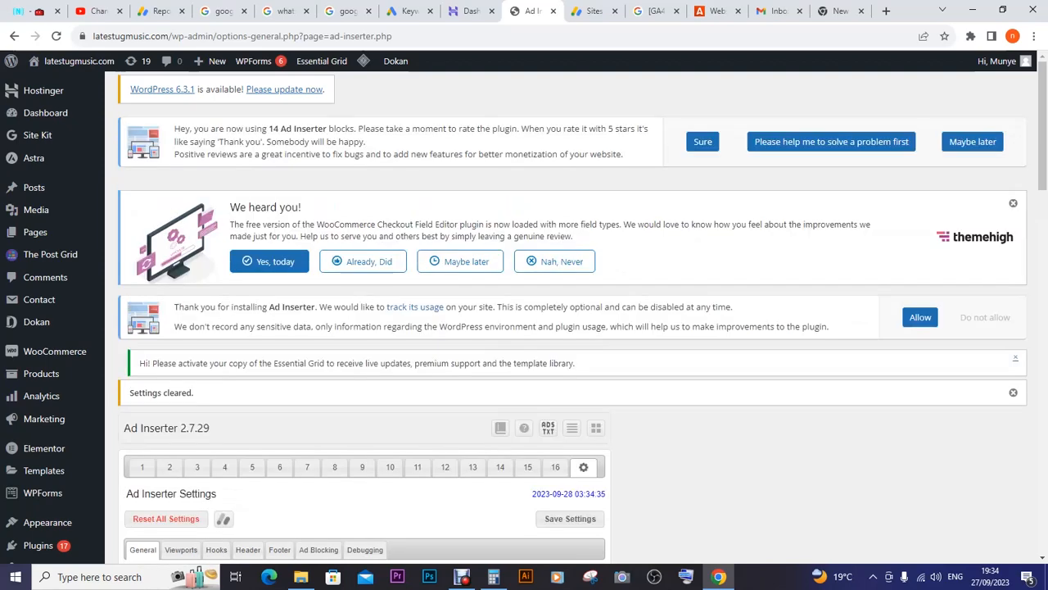
{"action": "scroll", "scroll_direction": "down", "scroll_amount": 3}
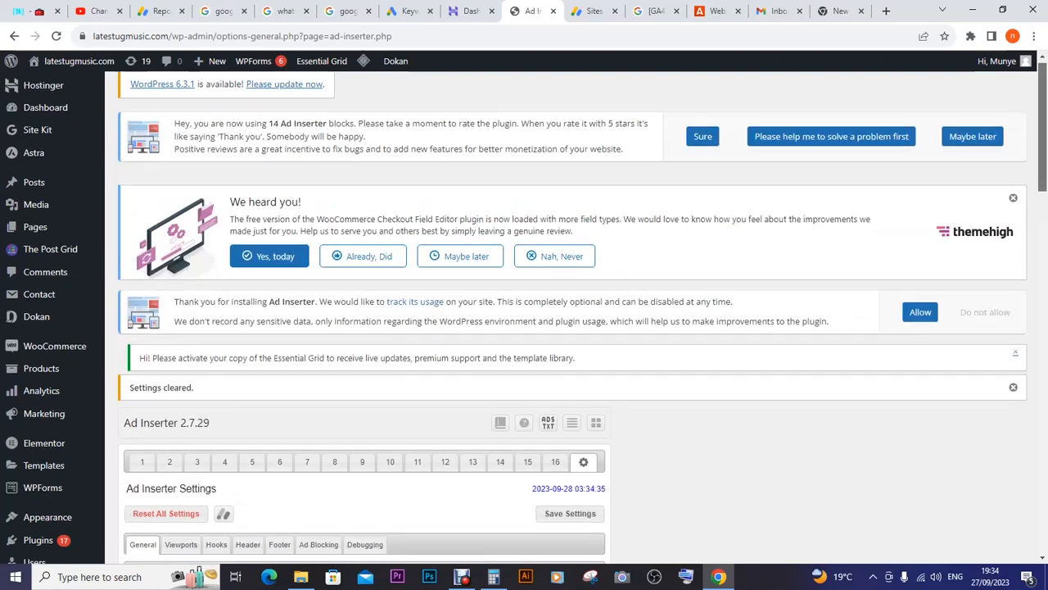
{"action": "scroll", "scroll_direction": "down", "scroll_amount": 3}
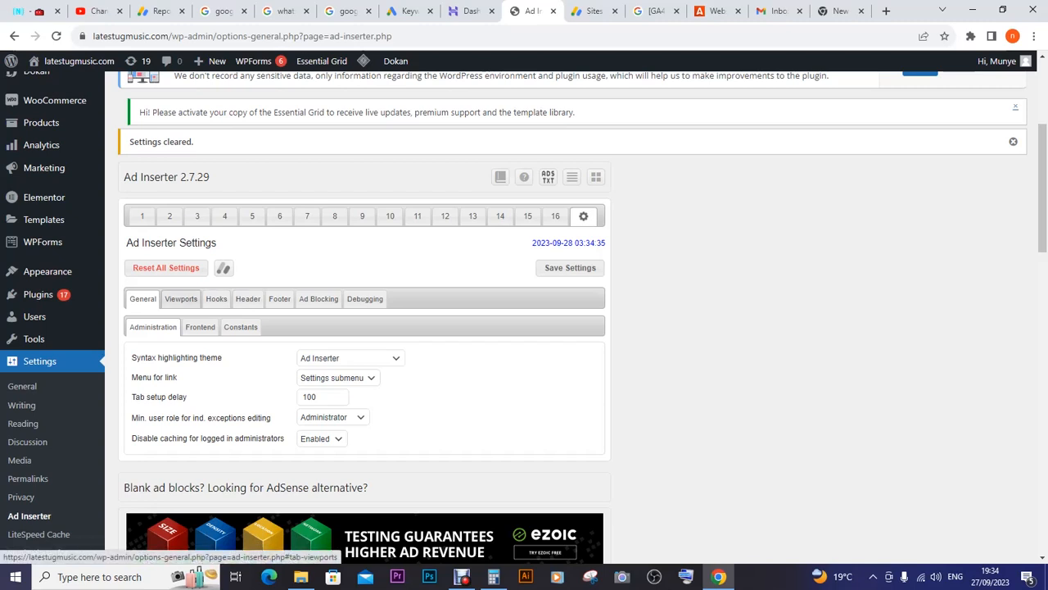
- Confirm Block 1 is empty with Insertion Disabled, then return to the AdSense site page
{"action": "left_click", "coordinate": [141, 216]}
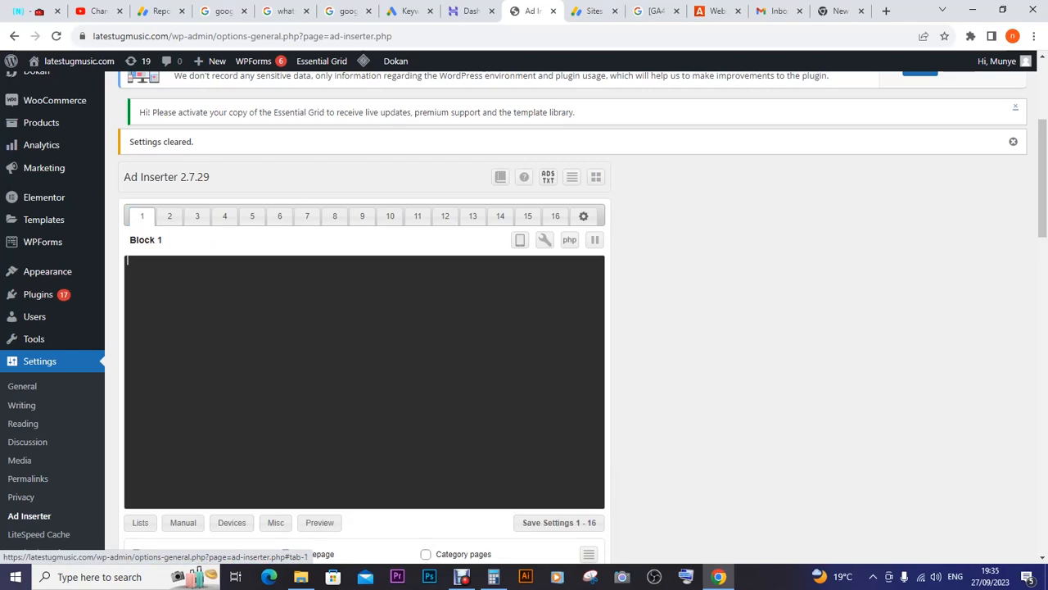
{"action": "scroll", "scroll_direction": "down", "scroll_amount": 3}
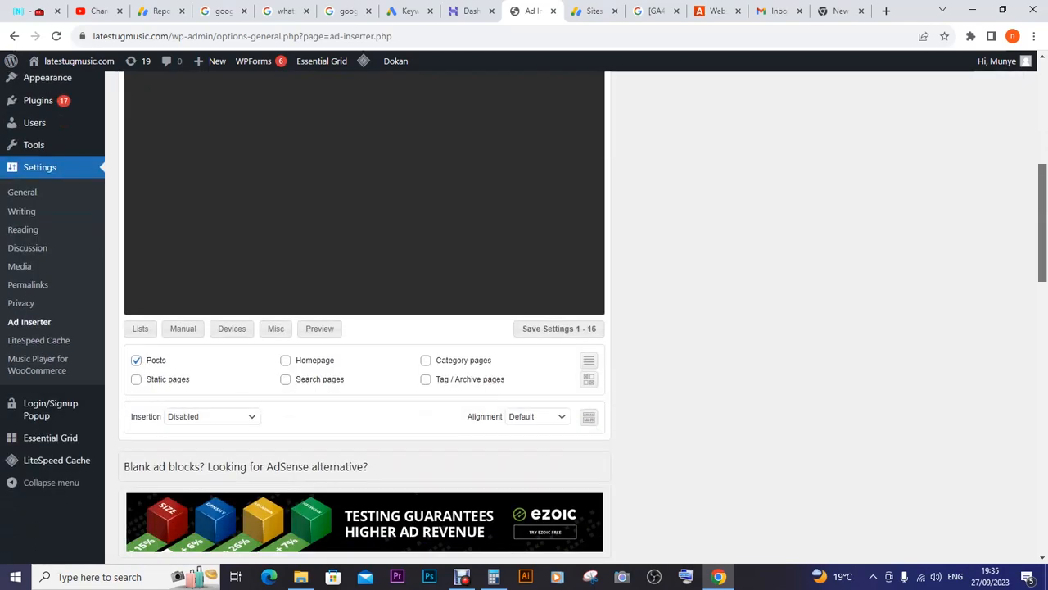
{"action": "scroll", "scroll_direction": "down", "scroll_amount": 3}
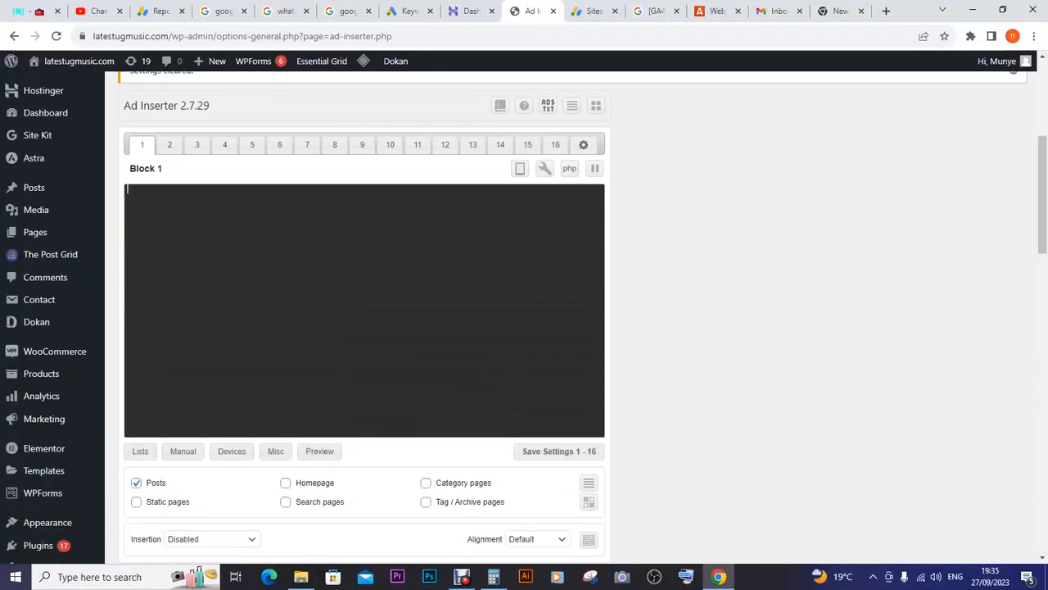
{"action": "left_click", "coordinate": [593, 11]}
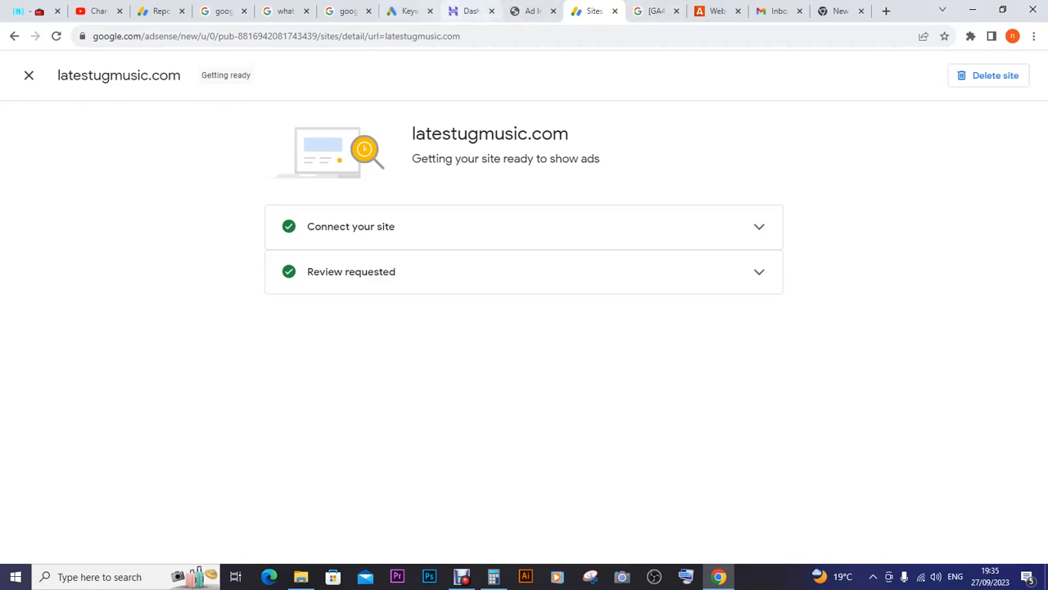
- From the AdSense home dashboard ($7.61 balance), open the Sites list
{"action": "left_click", "coordinate": [401, 11]}
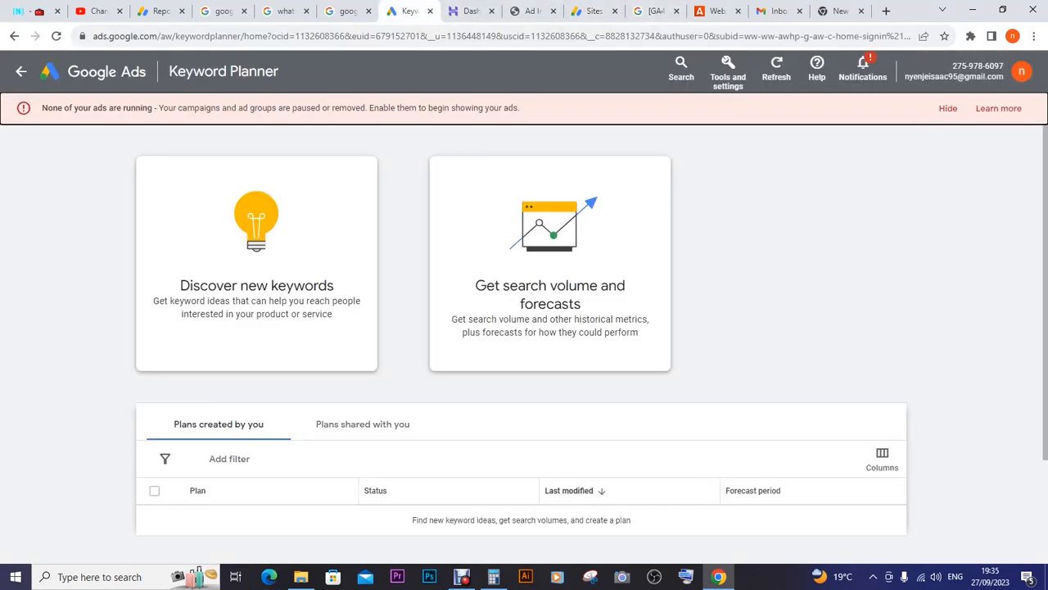
{"action": "left_click", "coordinate": [155, 11]}
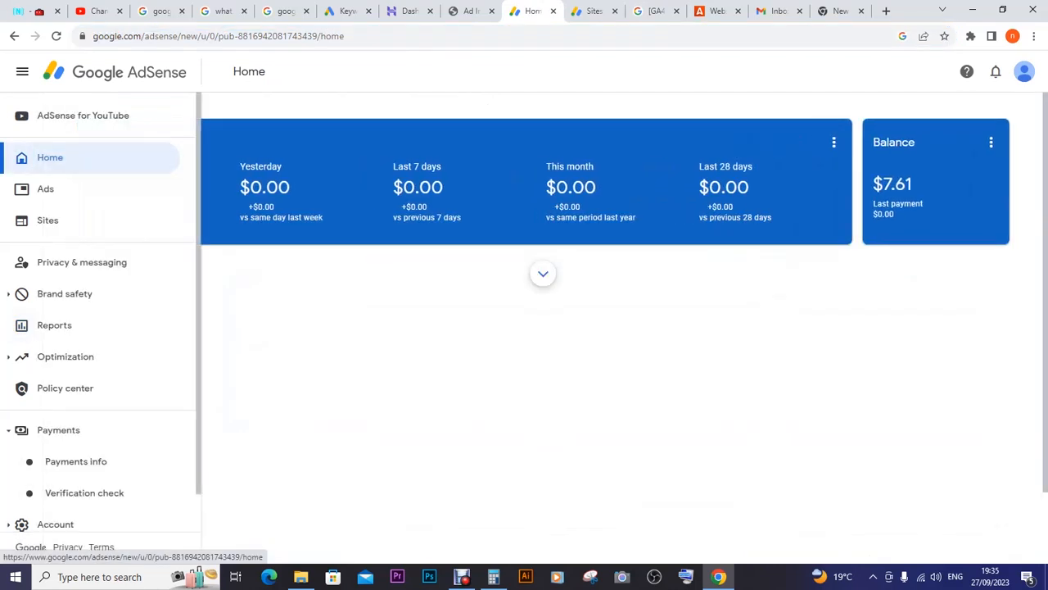
{"action": "left_click", "coordinate": [47, 219]}
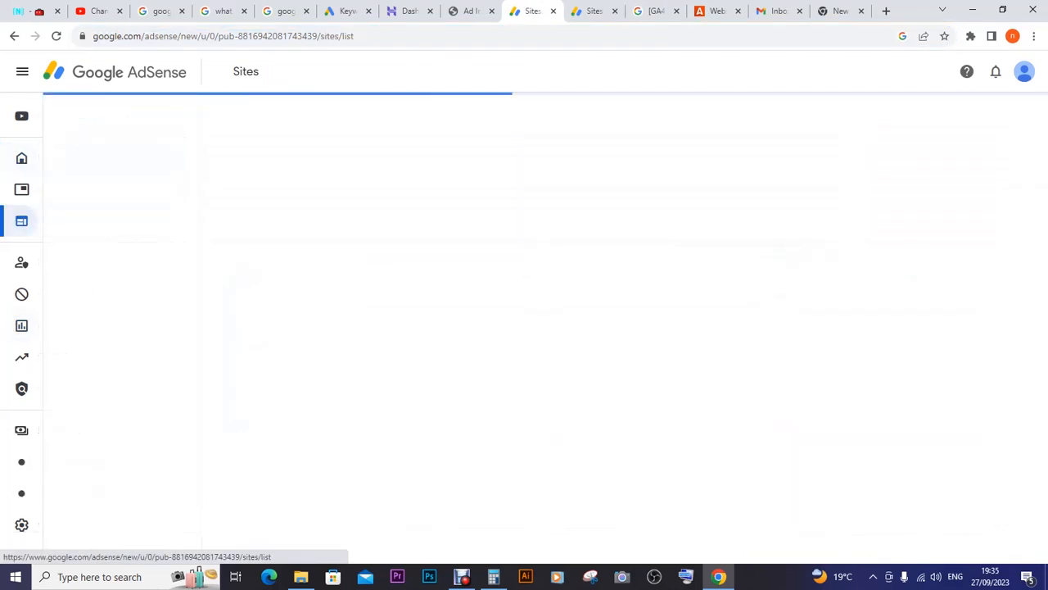